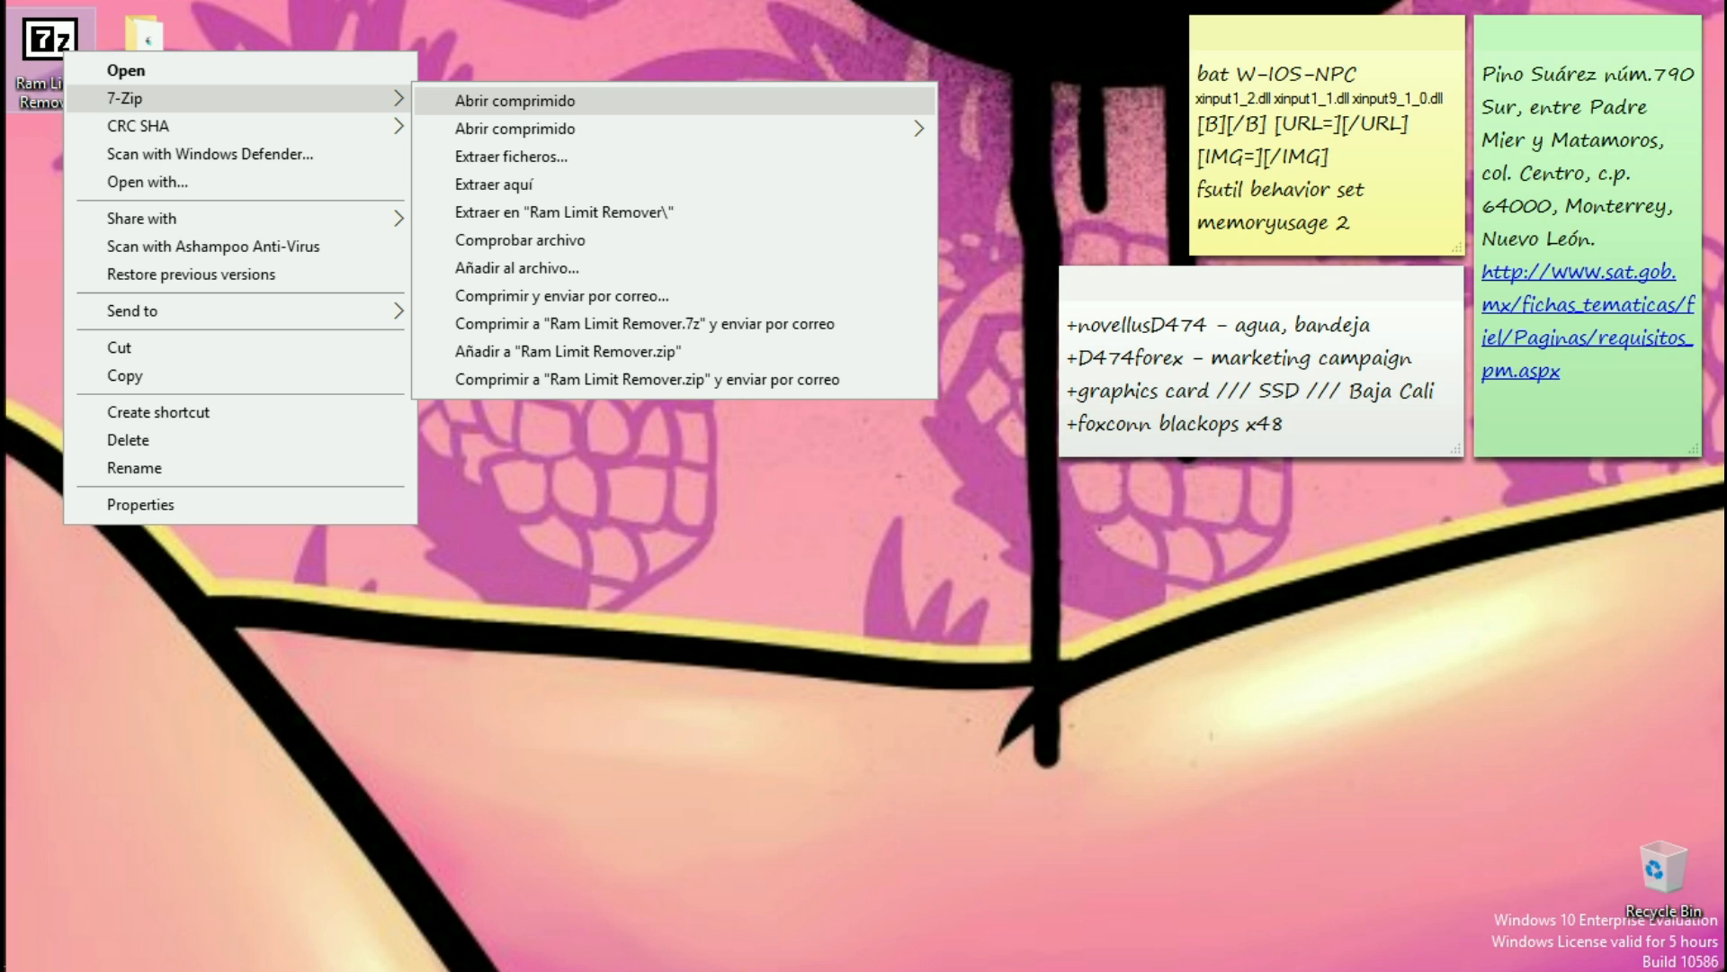
mouse_move(495, 184)
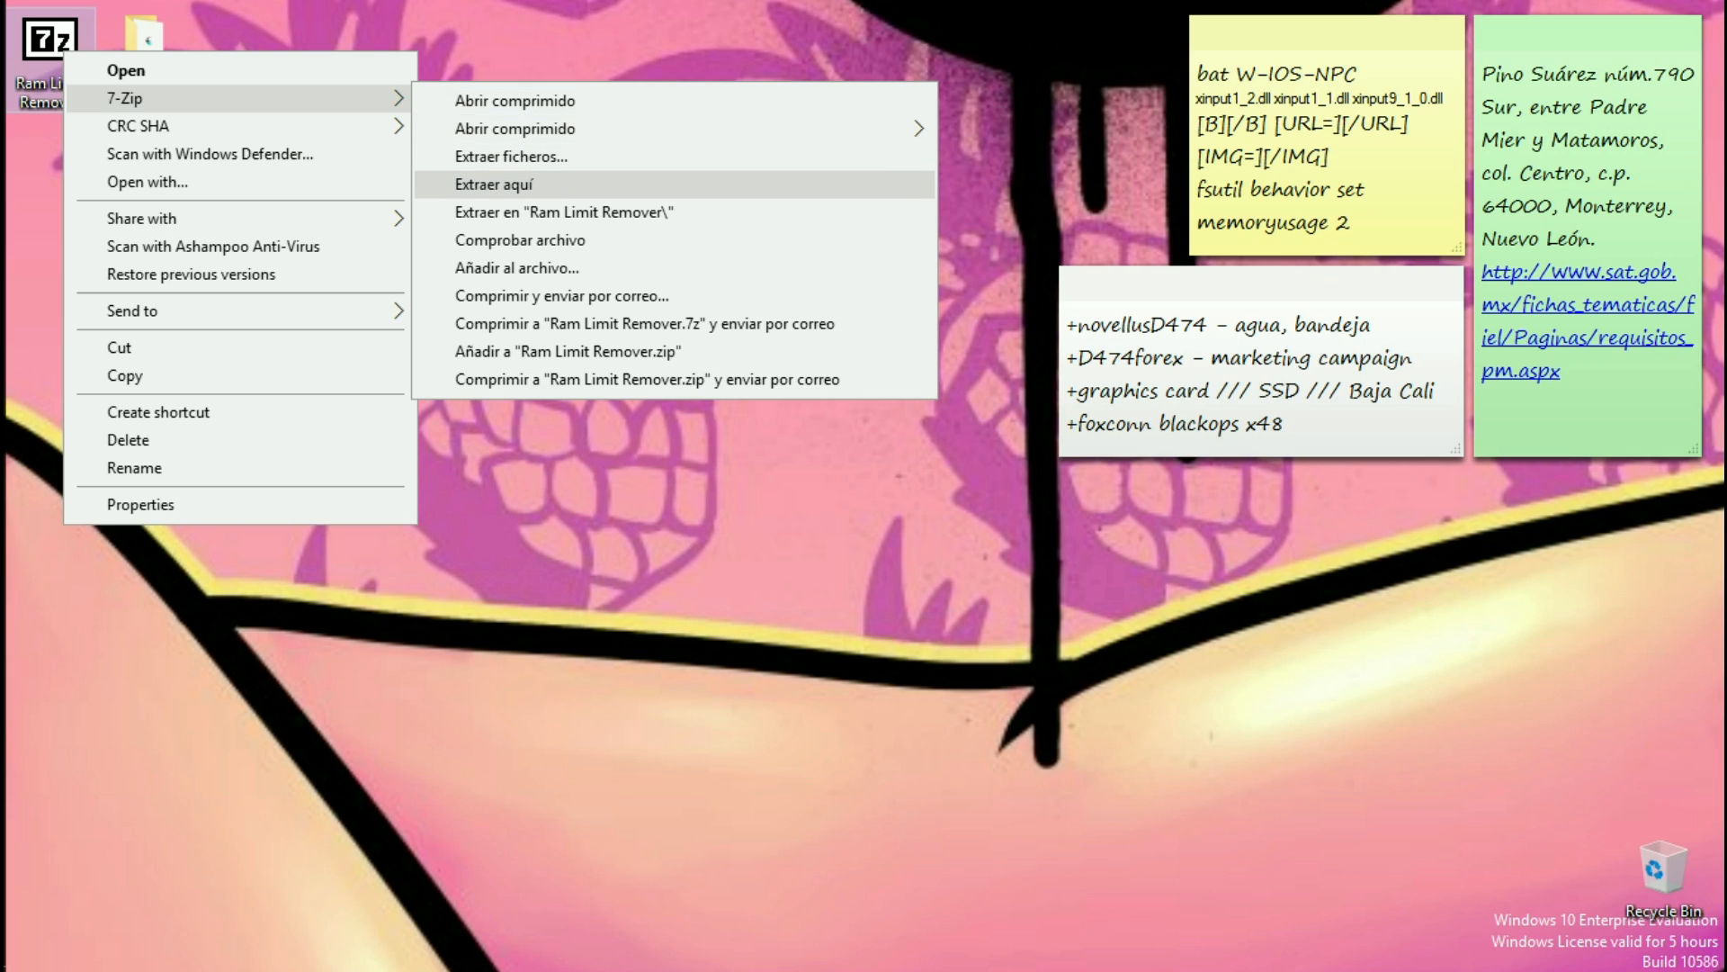
mouse_move(564, 212)
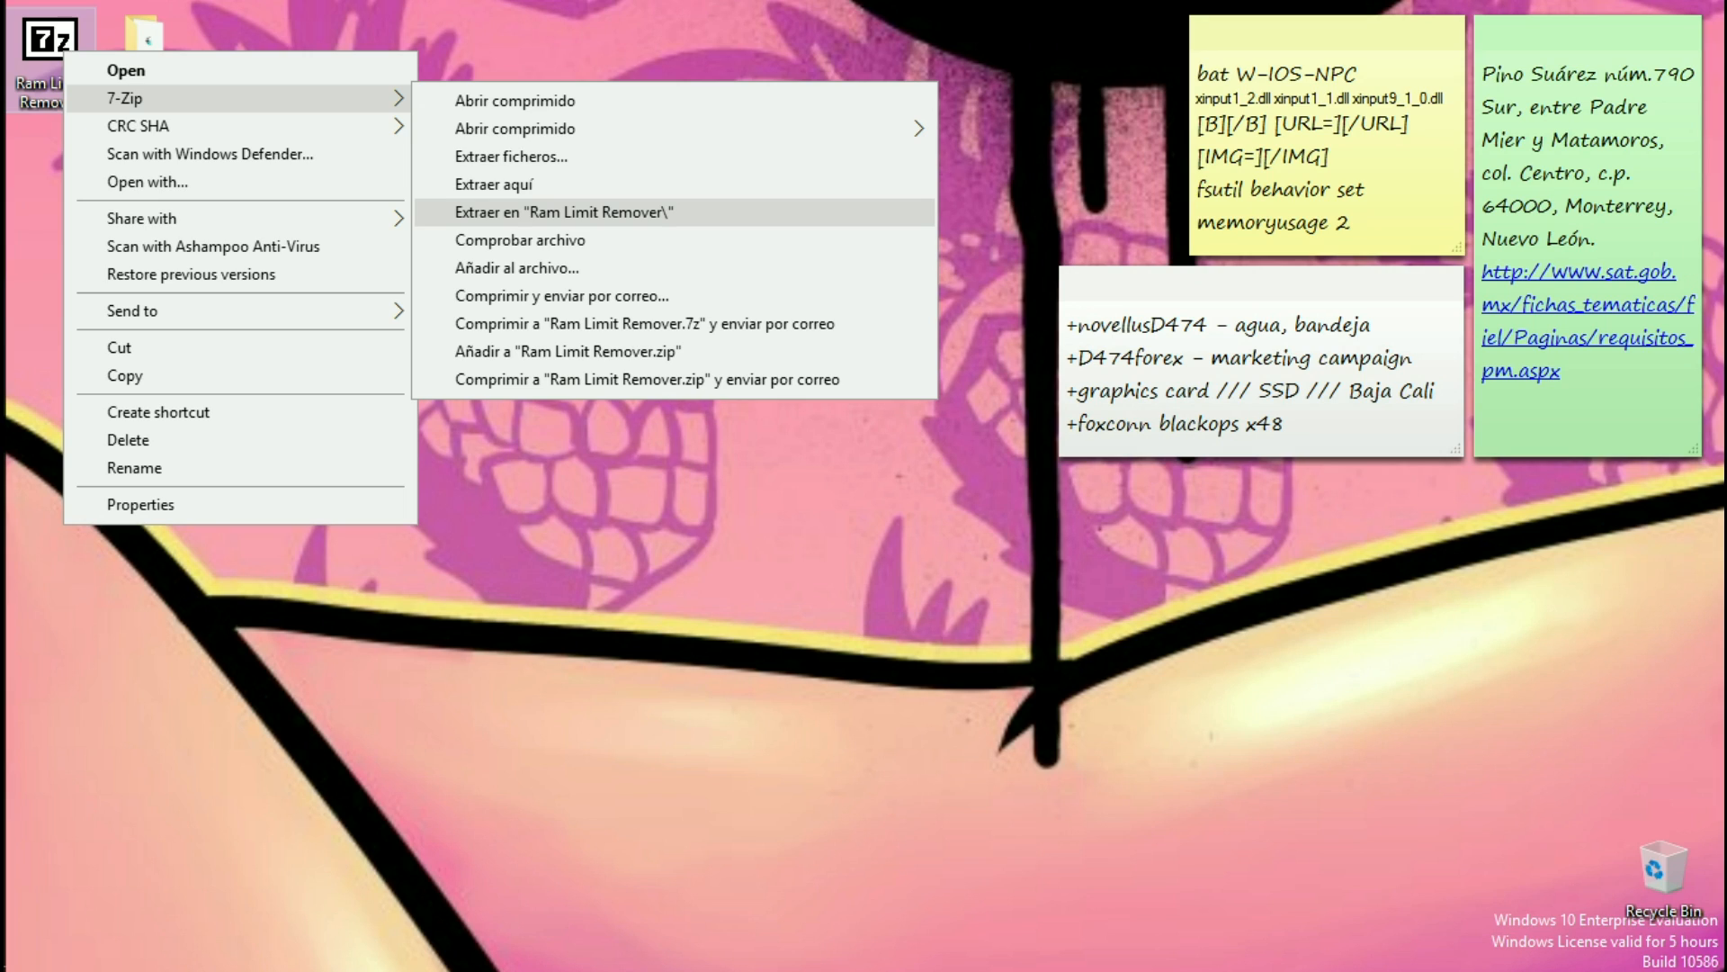
Extract the Ram Limit Remover archive into its own folder and view its contents
left_click(561, 212)
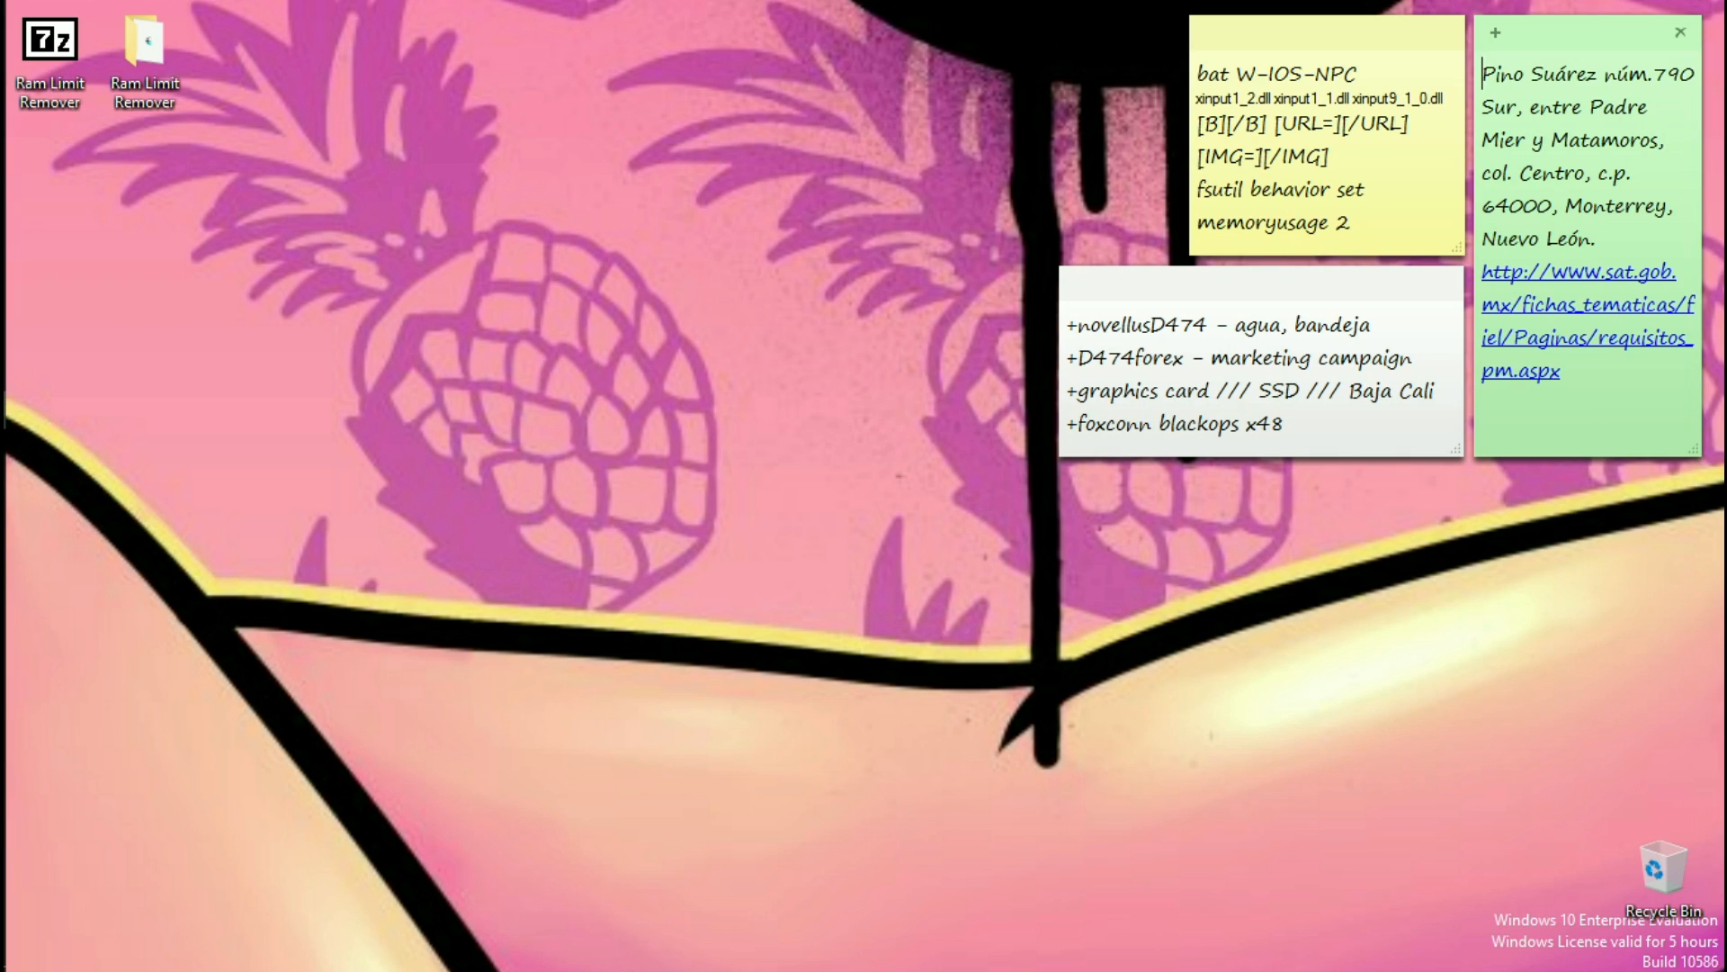
left_click(21, 22)
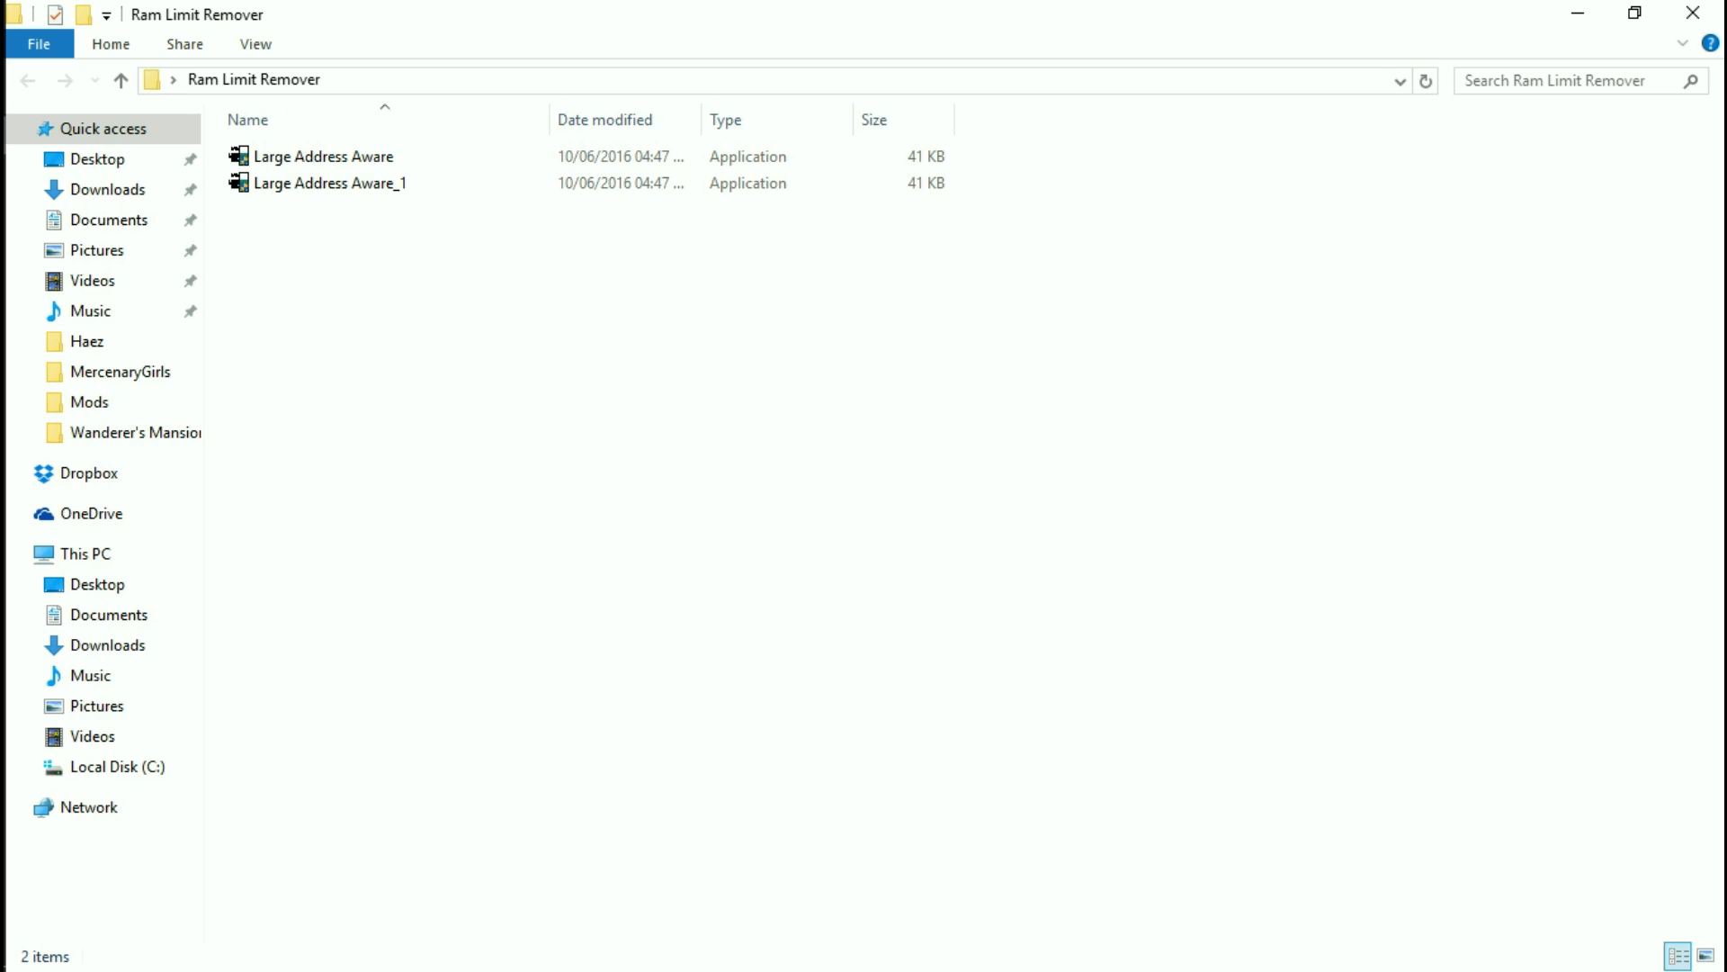
Delete the duplicate Large Address Aware_1 file and launch the remaining Large Address Aware tool
left_click(331, 184)
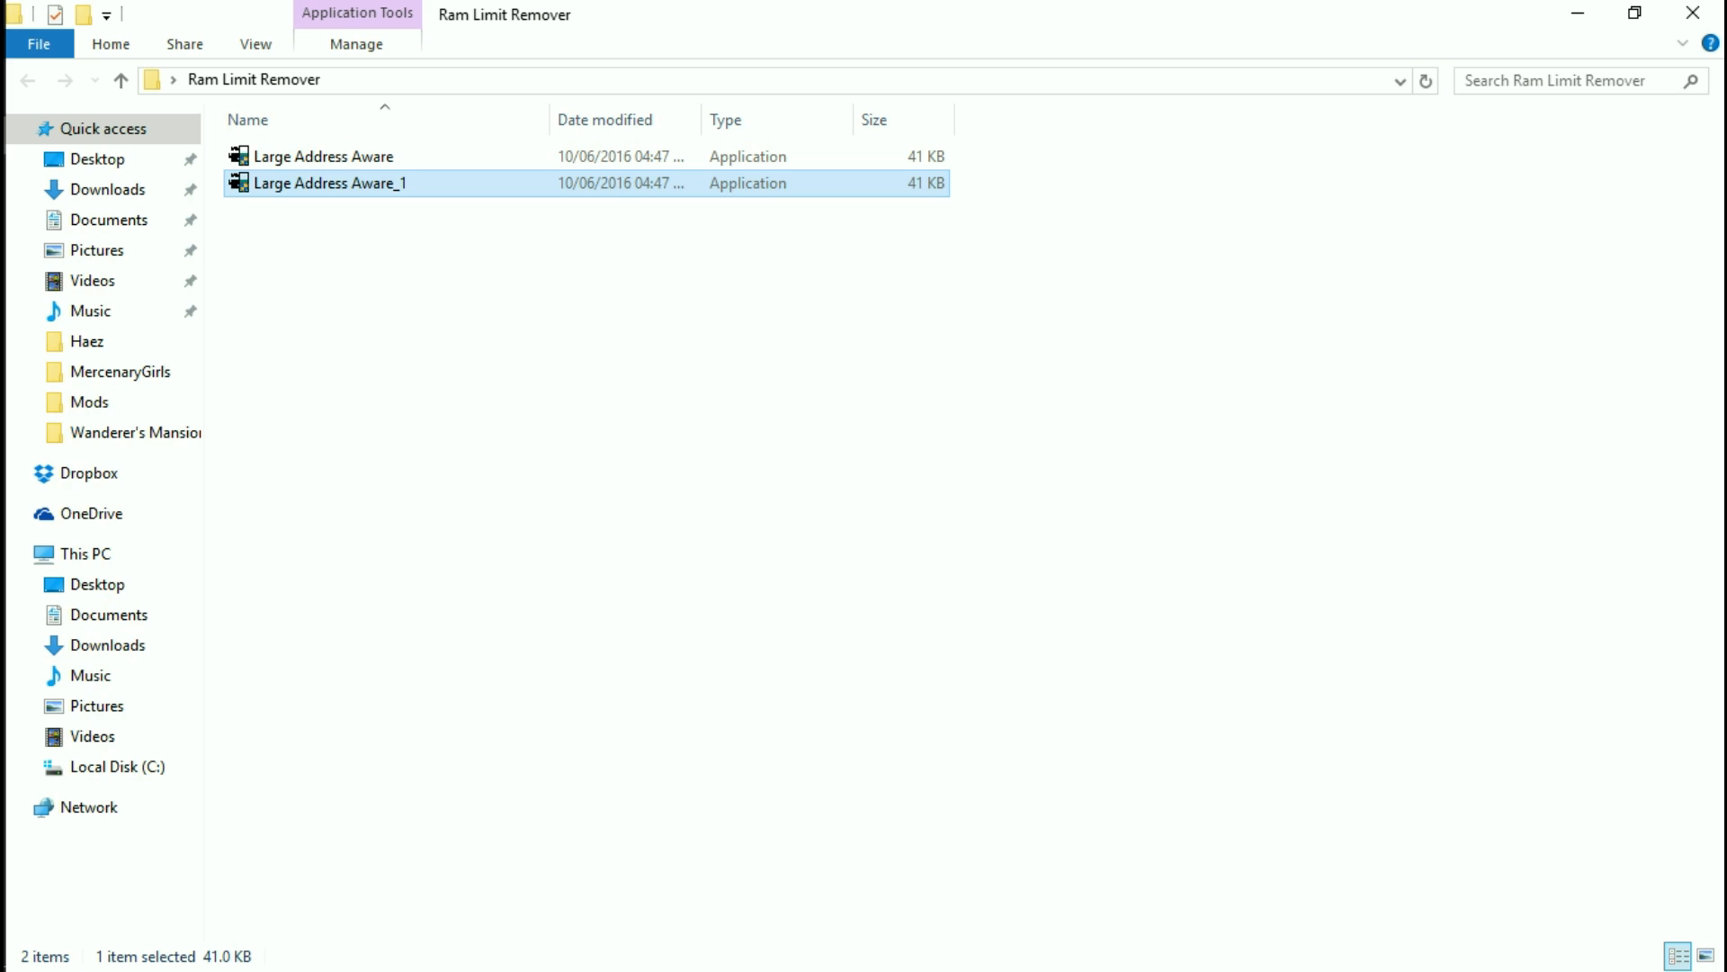
key("Delete")
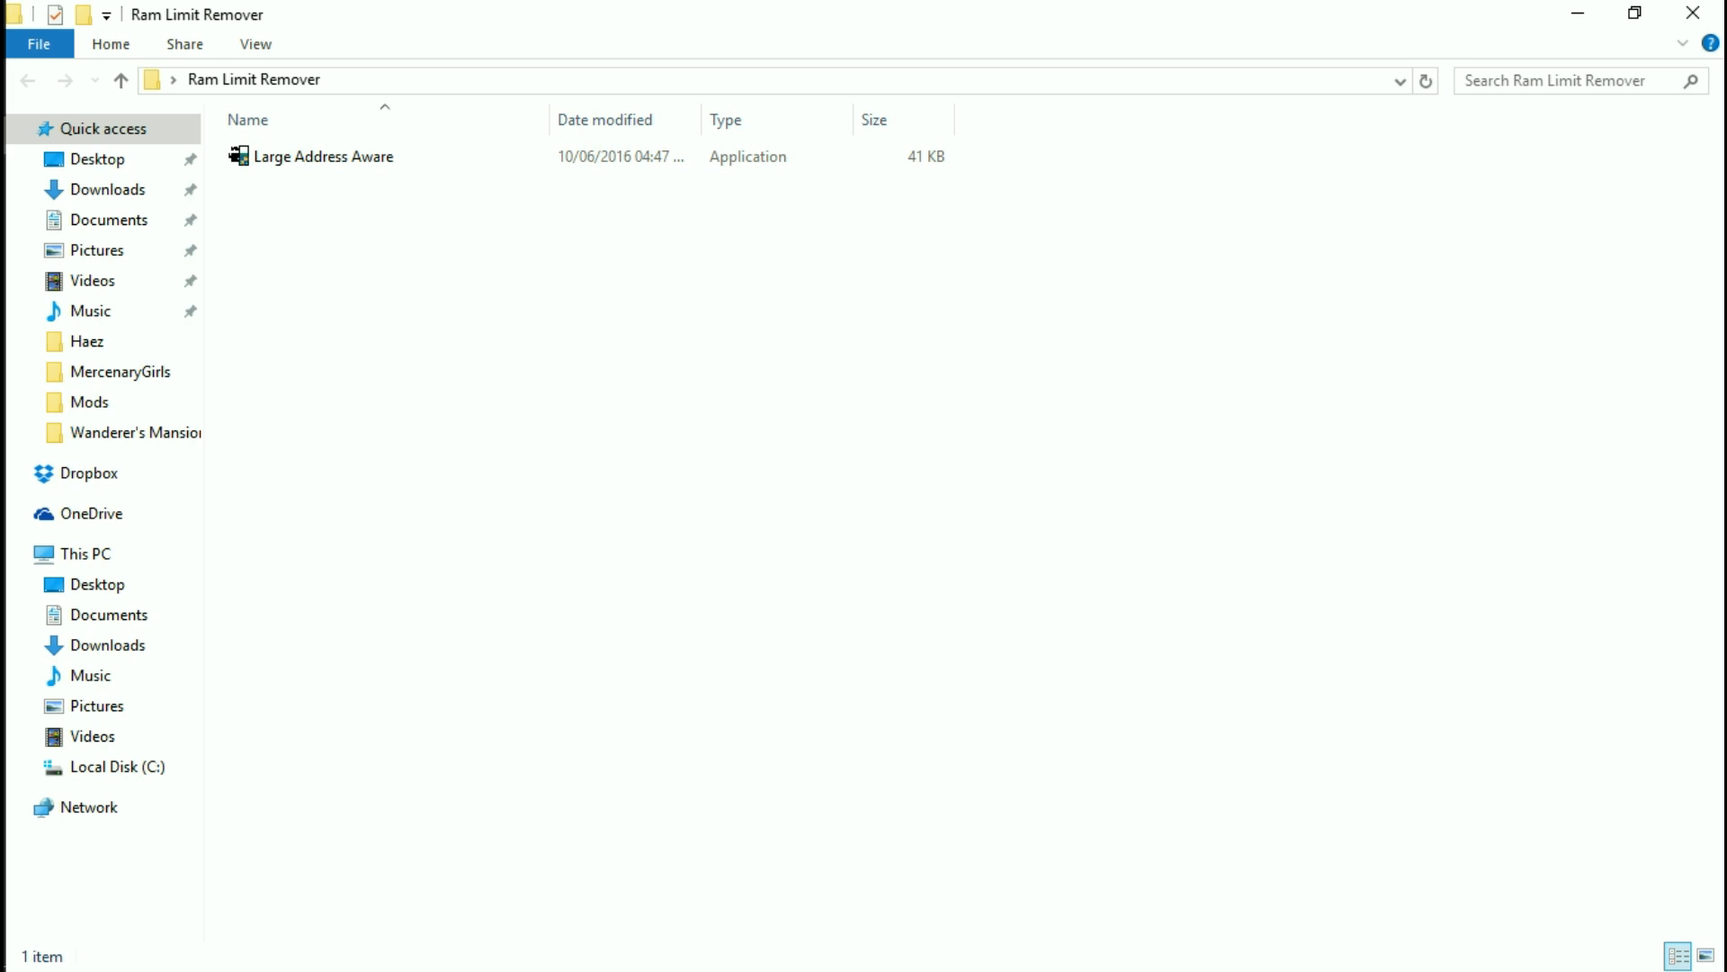
left_click(322, 155)
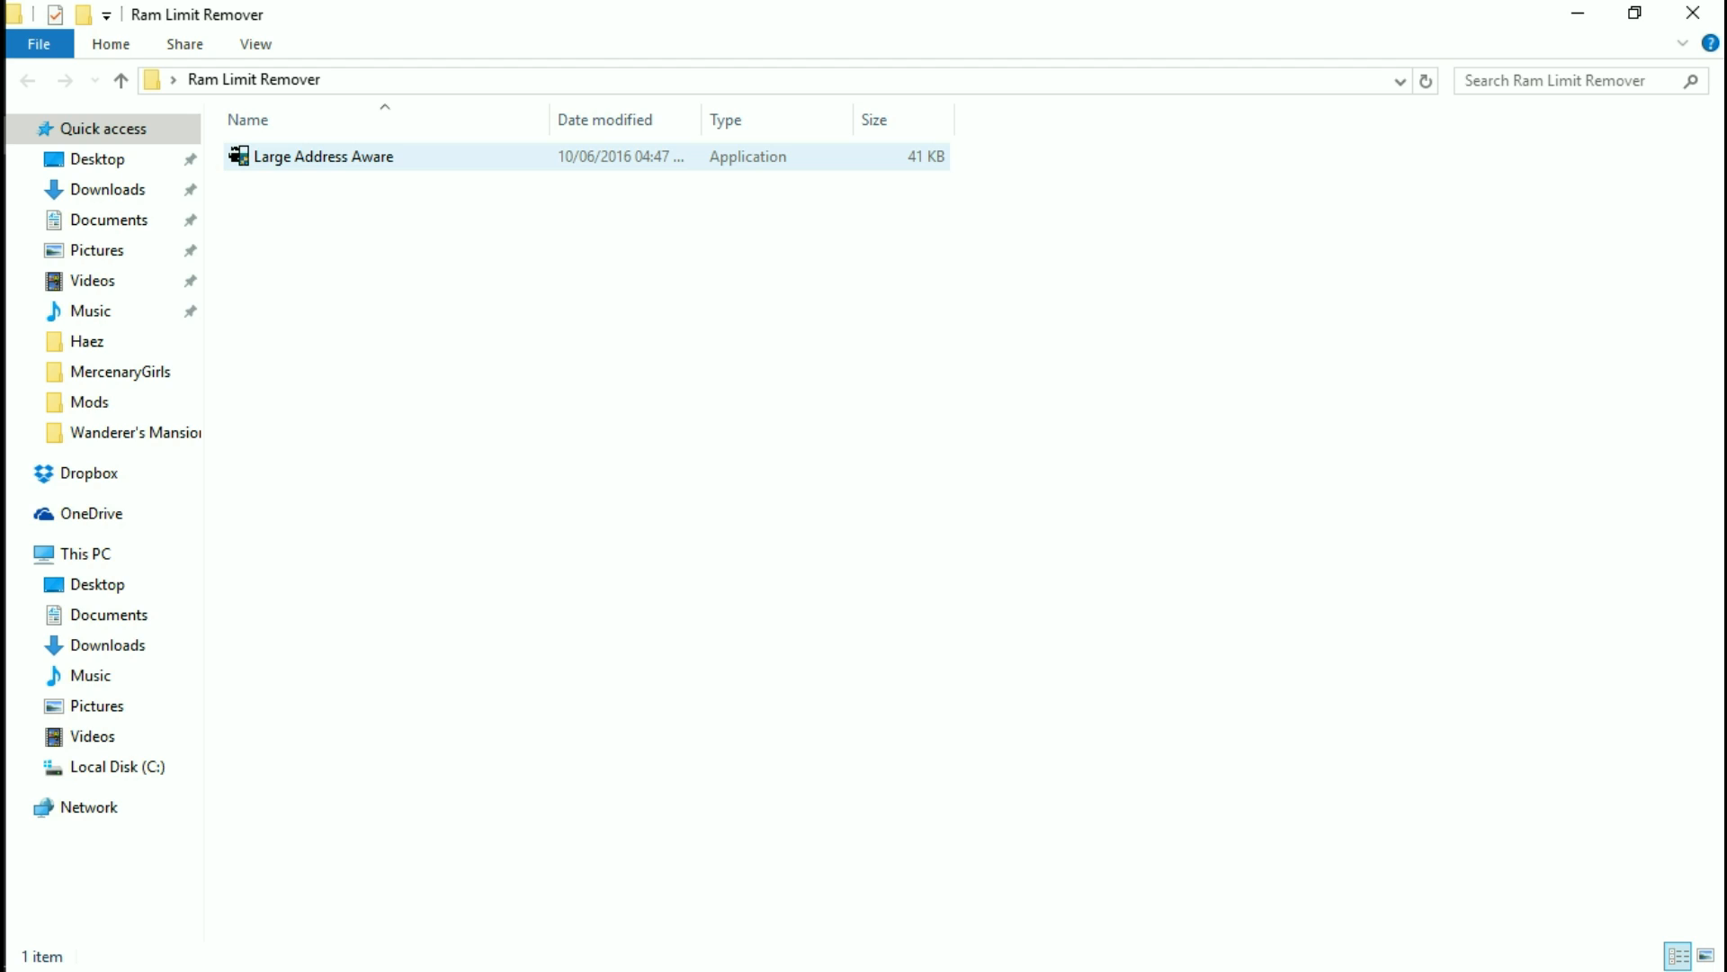
left_click(331, 154)
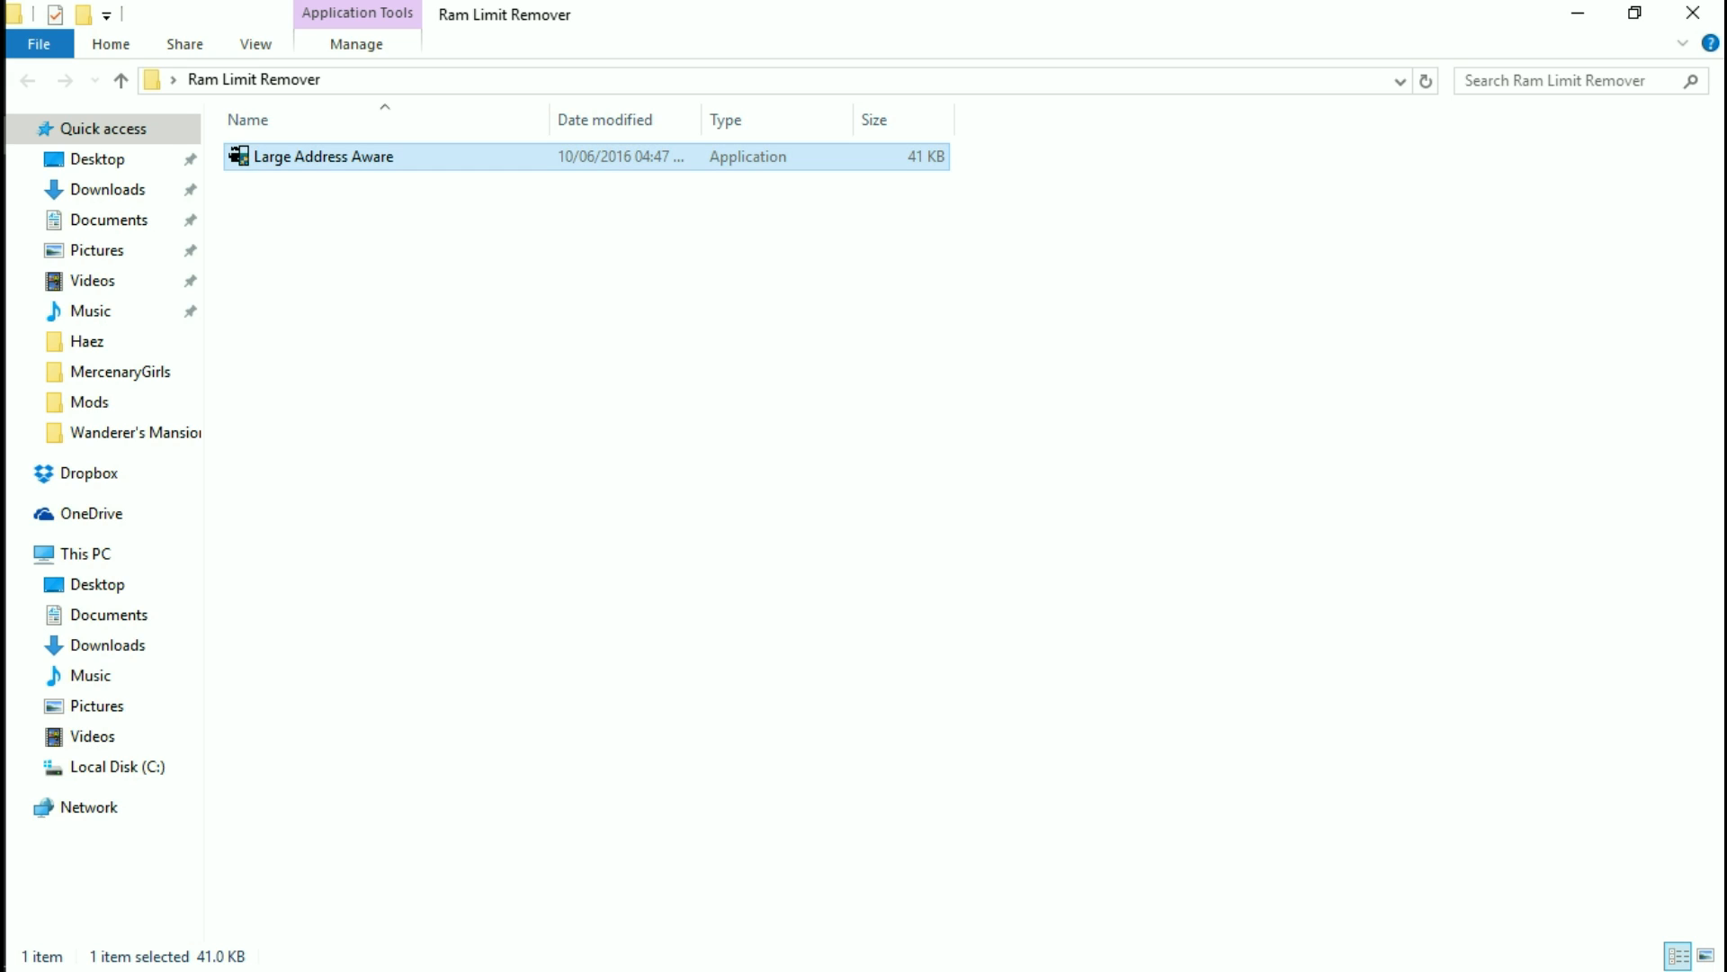
double_click(325, 155)
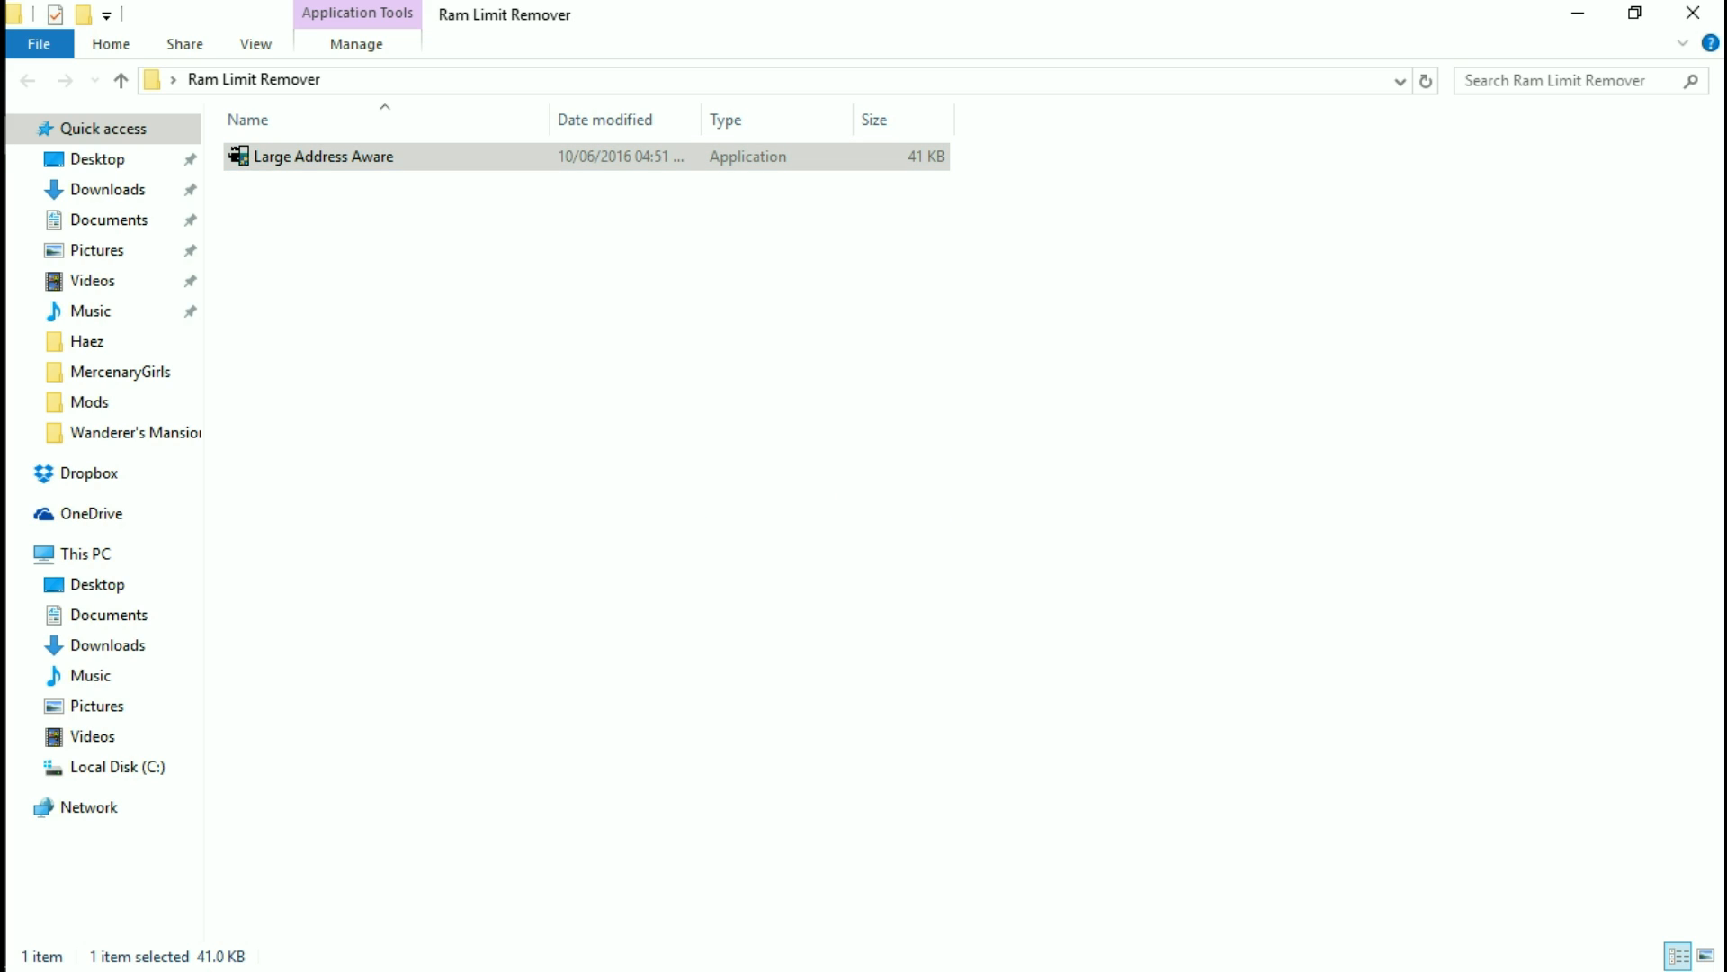
double_click(322, 155)
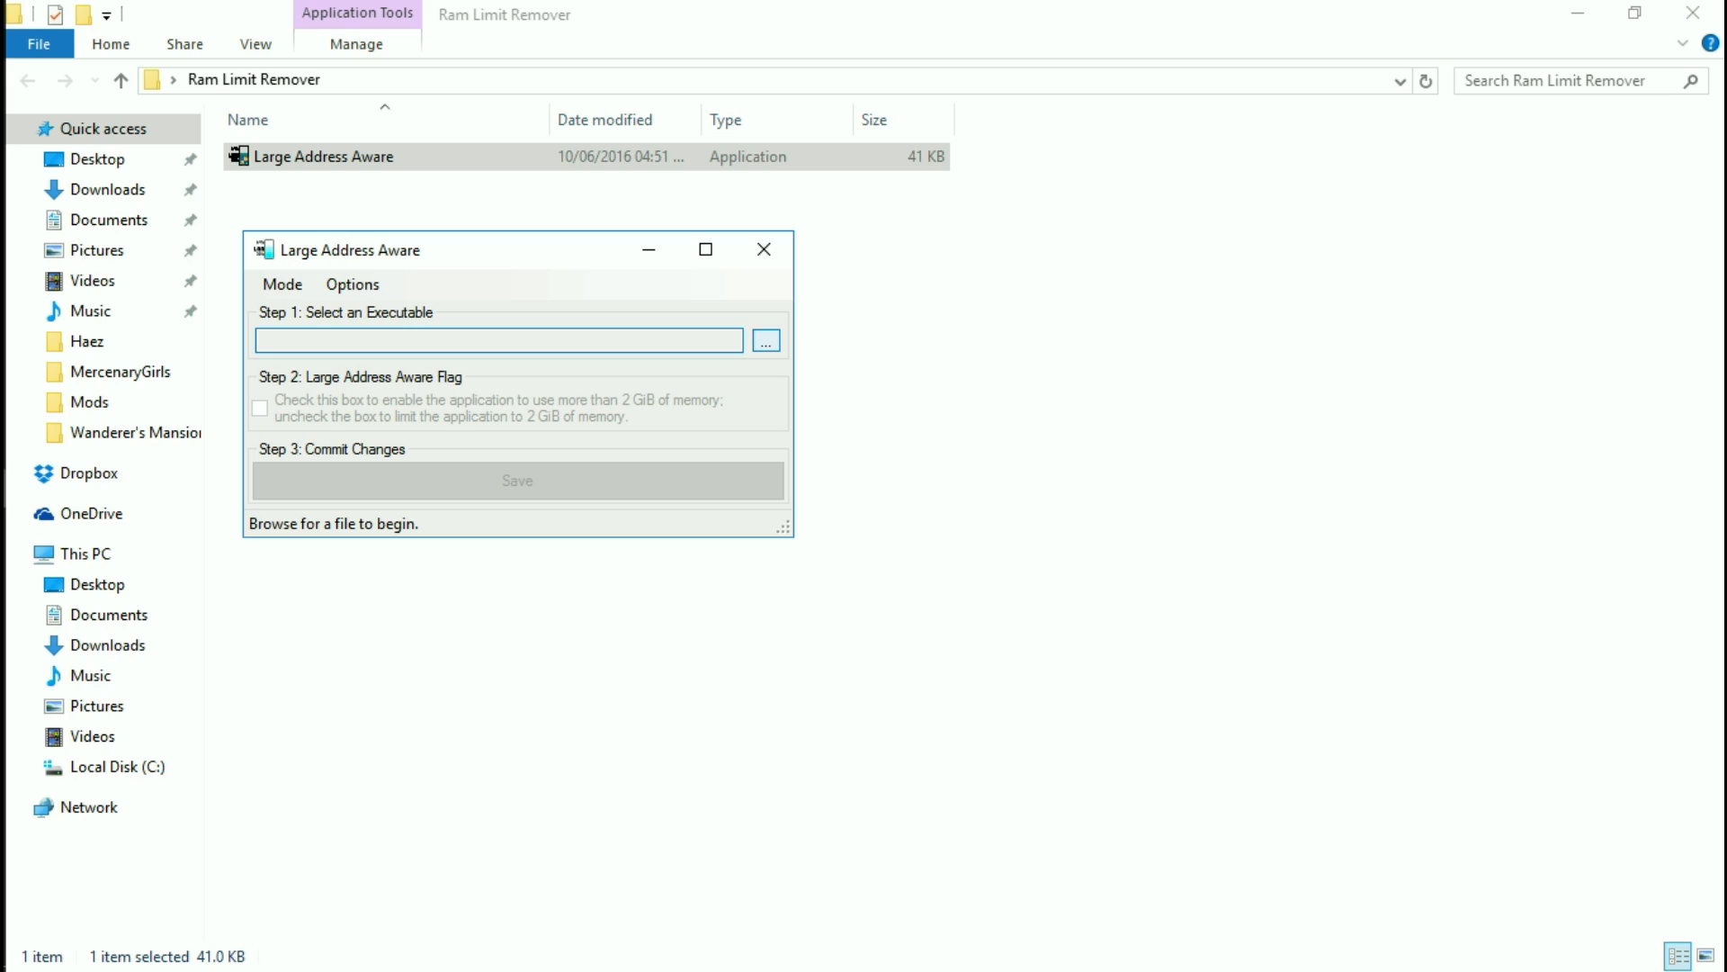
Browse from the C drive through Program Files (x86) > Steam > steamapps > common
left_click(498, 340)
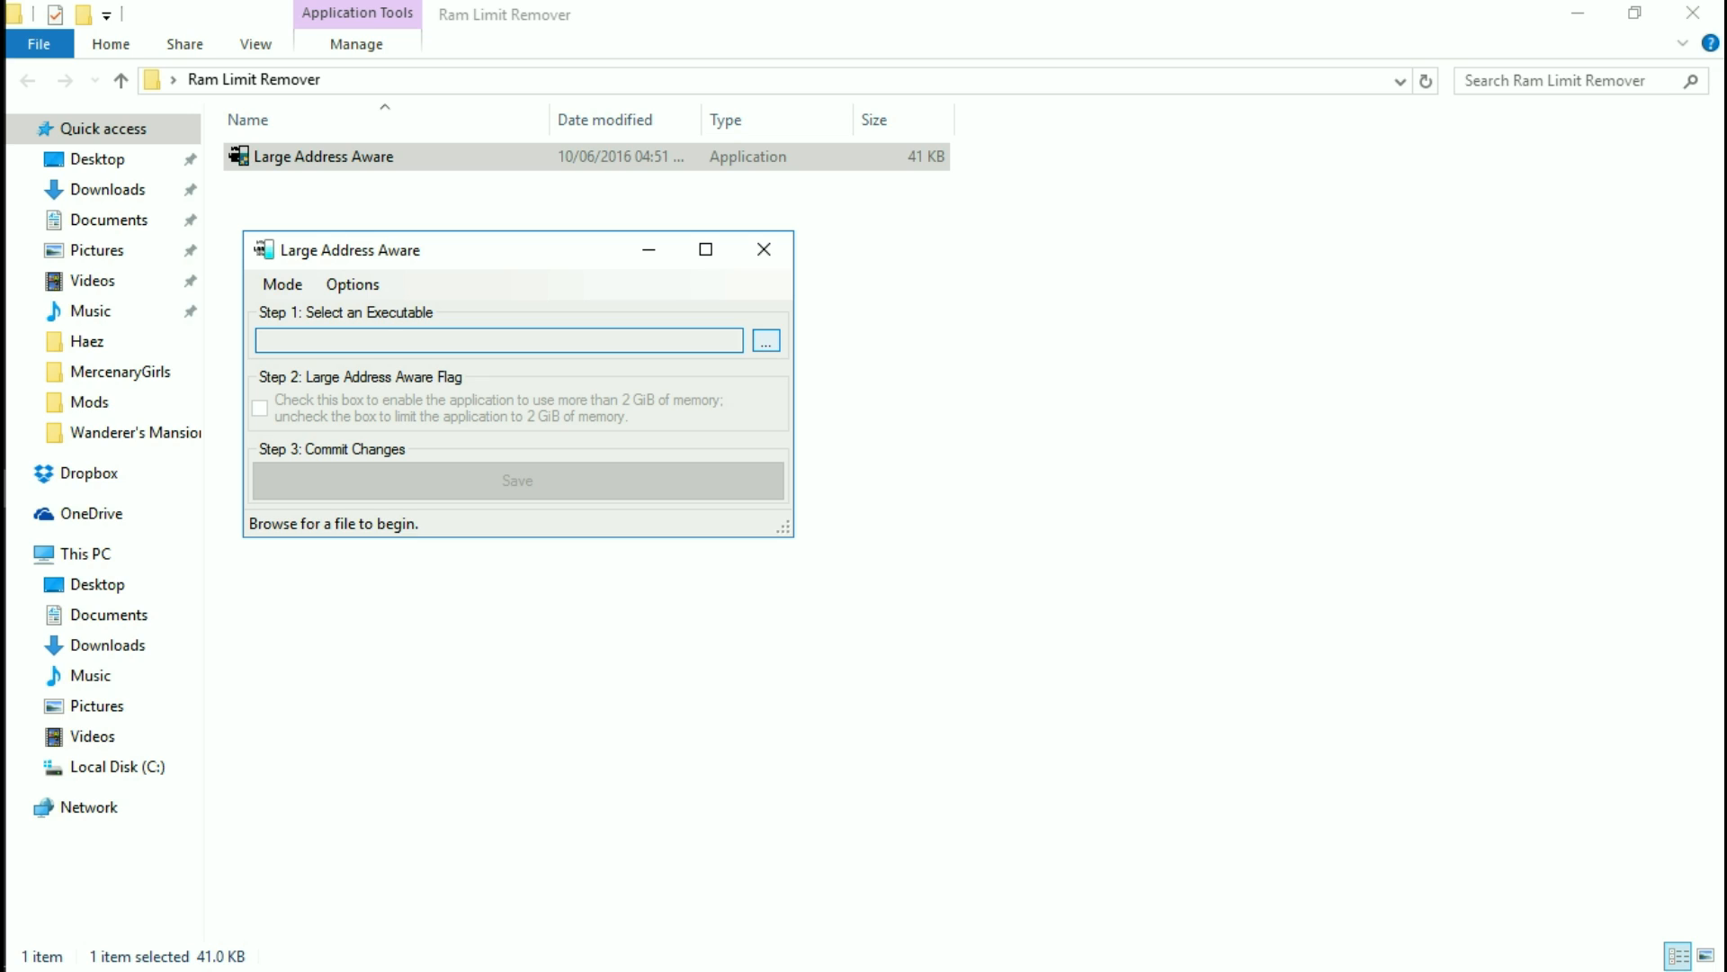
left_click(764, 340)
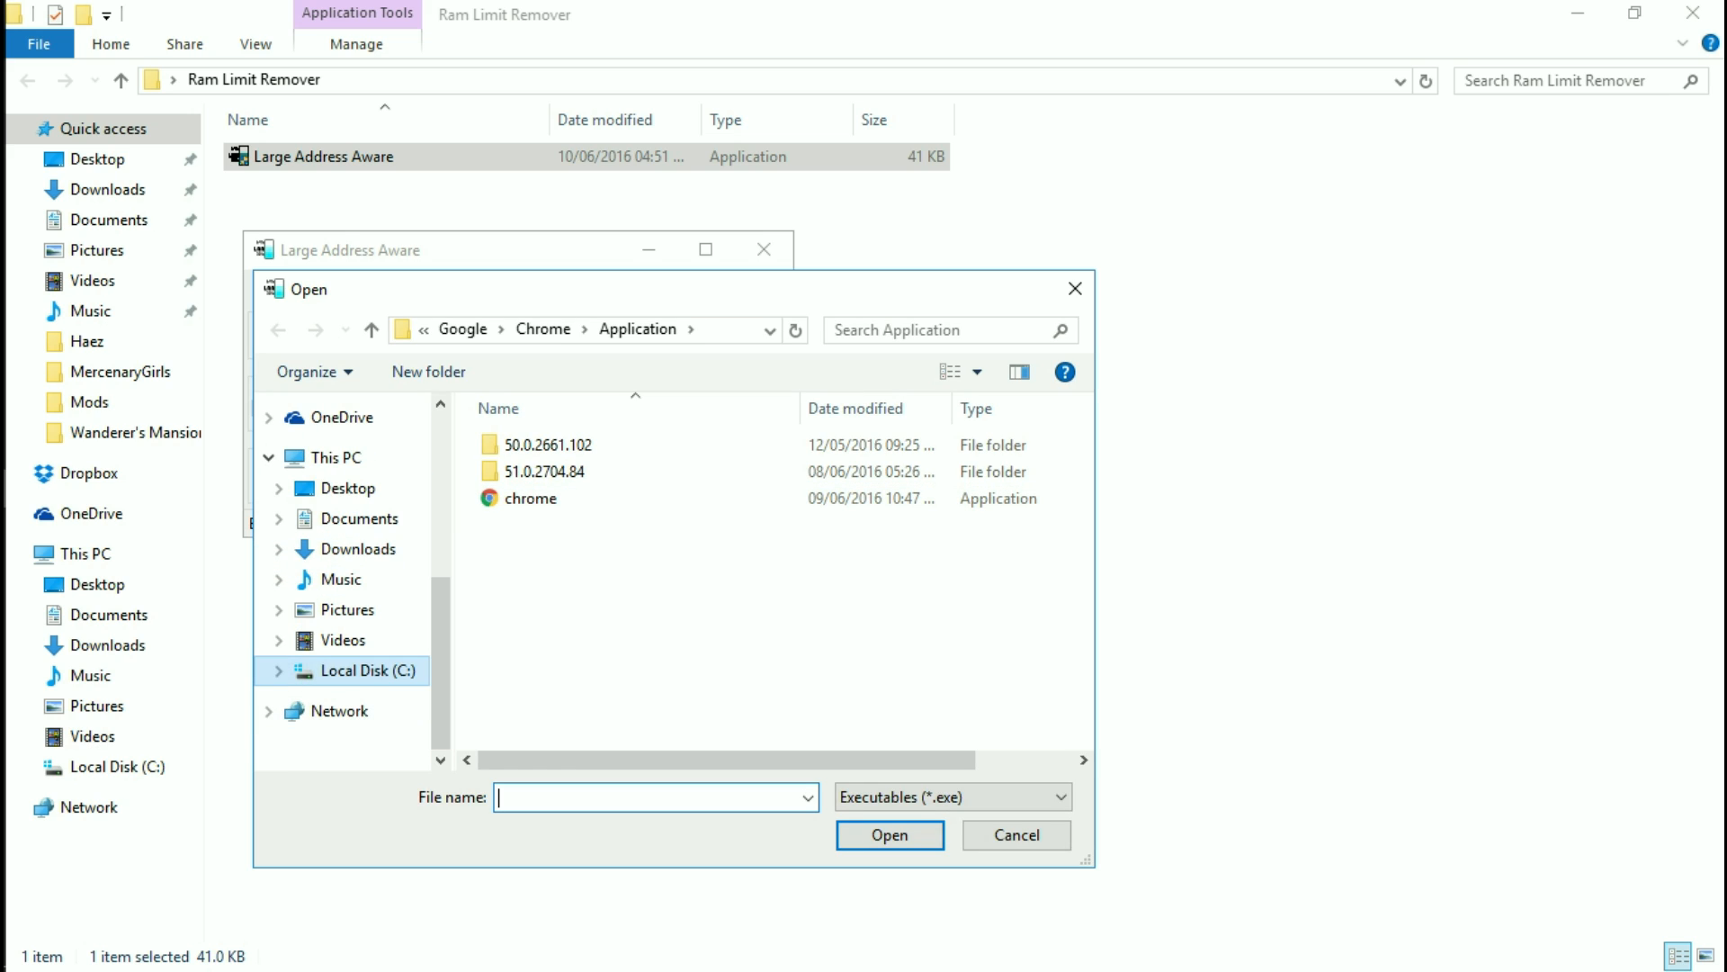
left_click(372, 670)
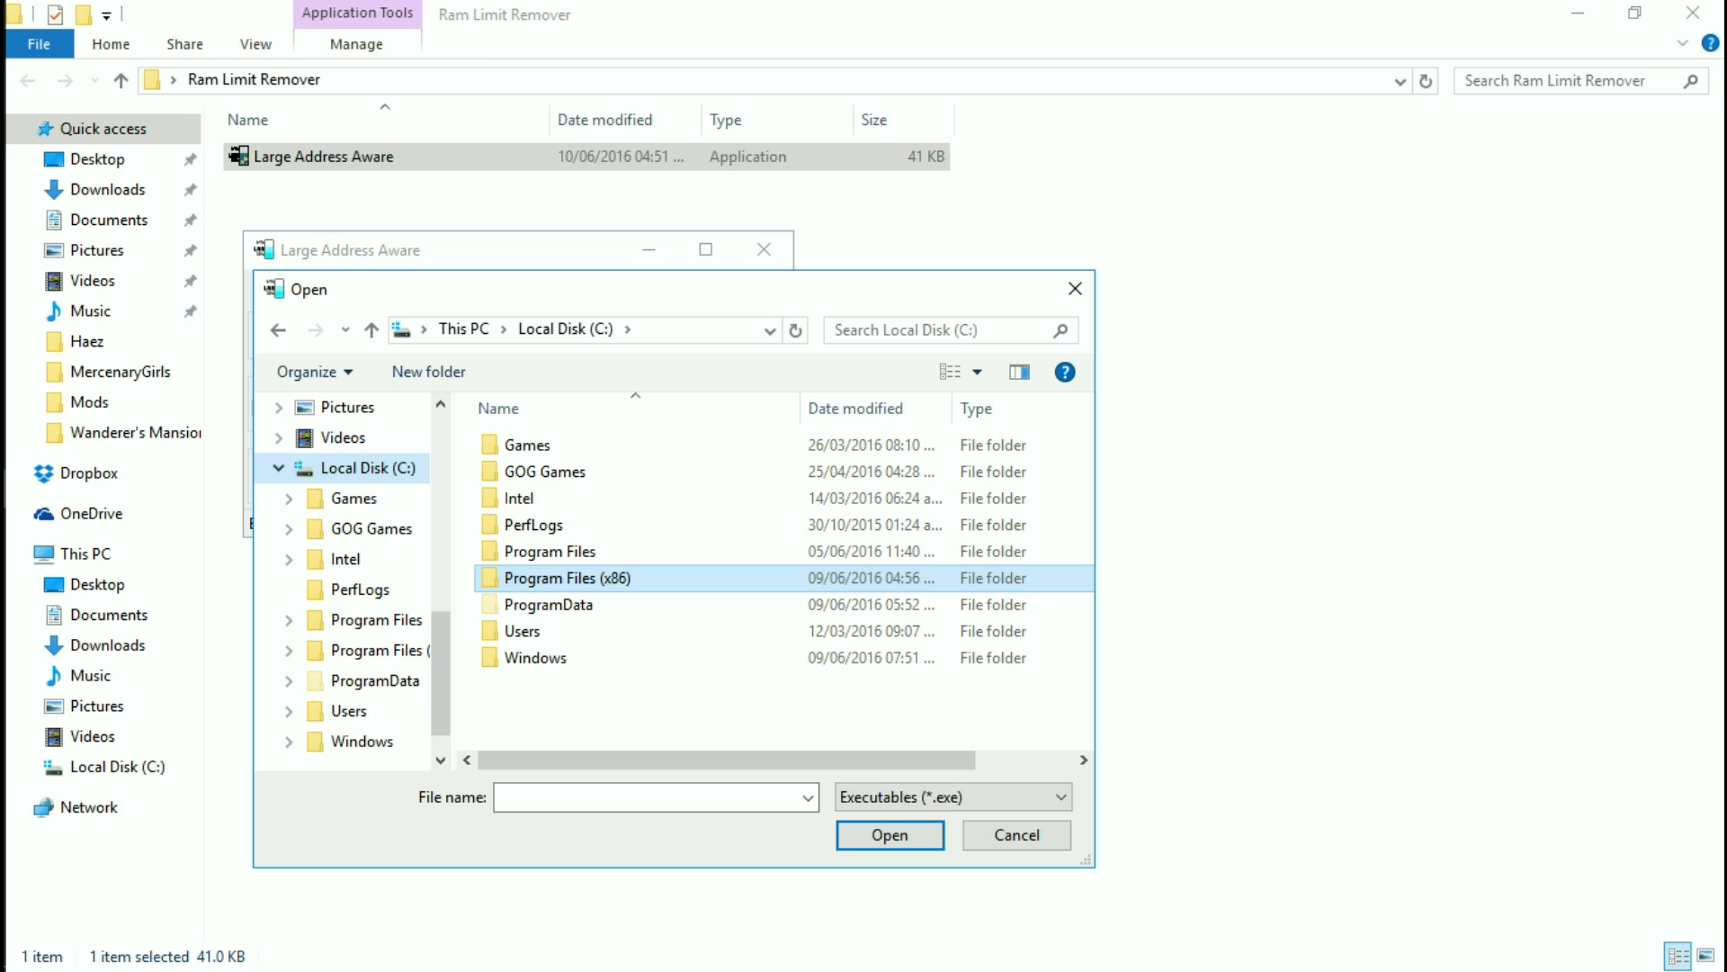
double_click(565, 578)
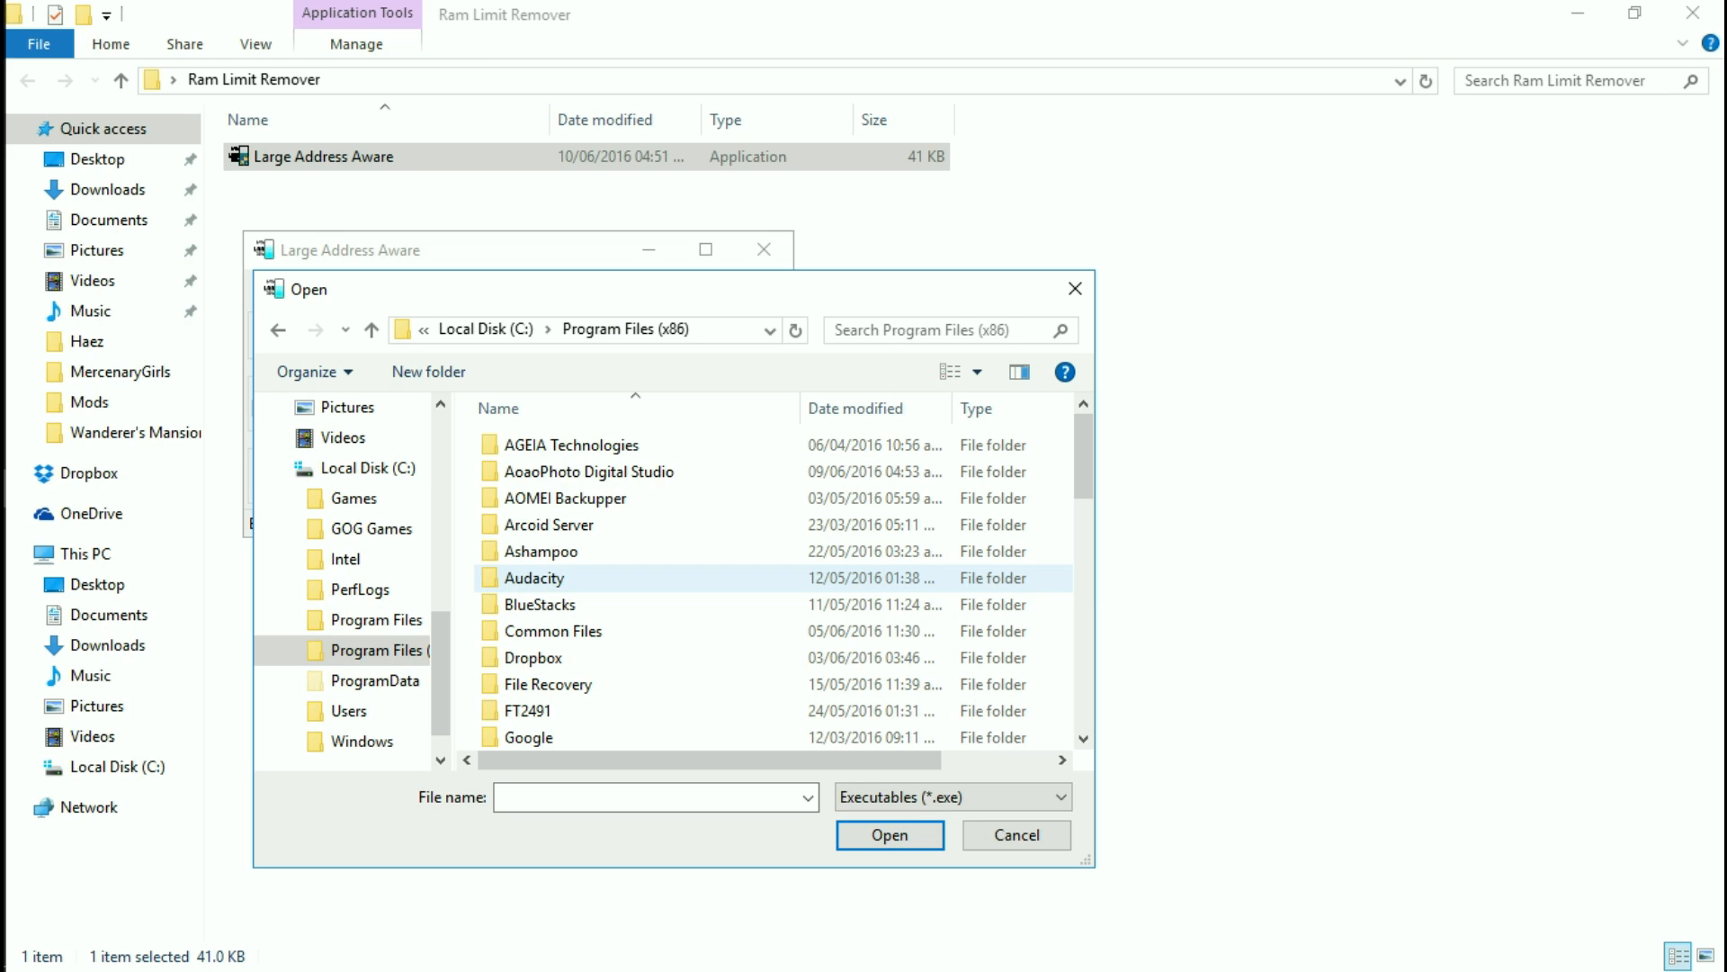
left_click(533, 578)
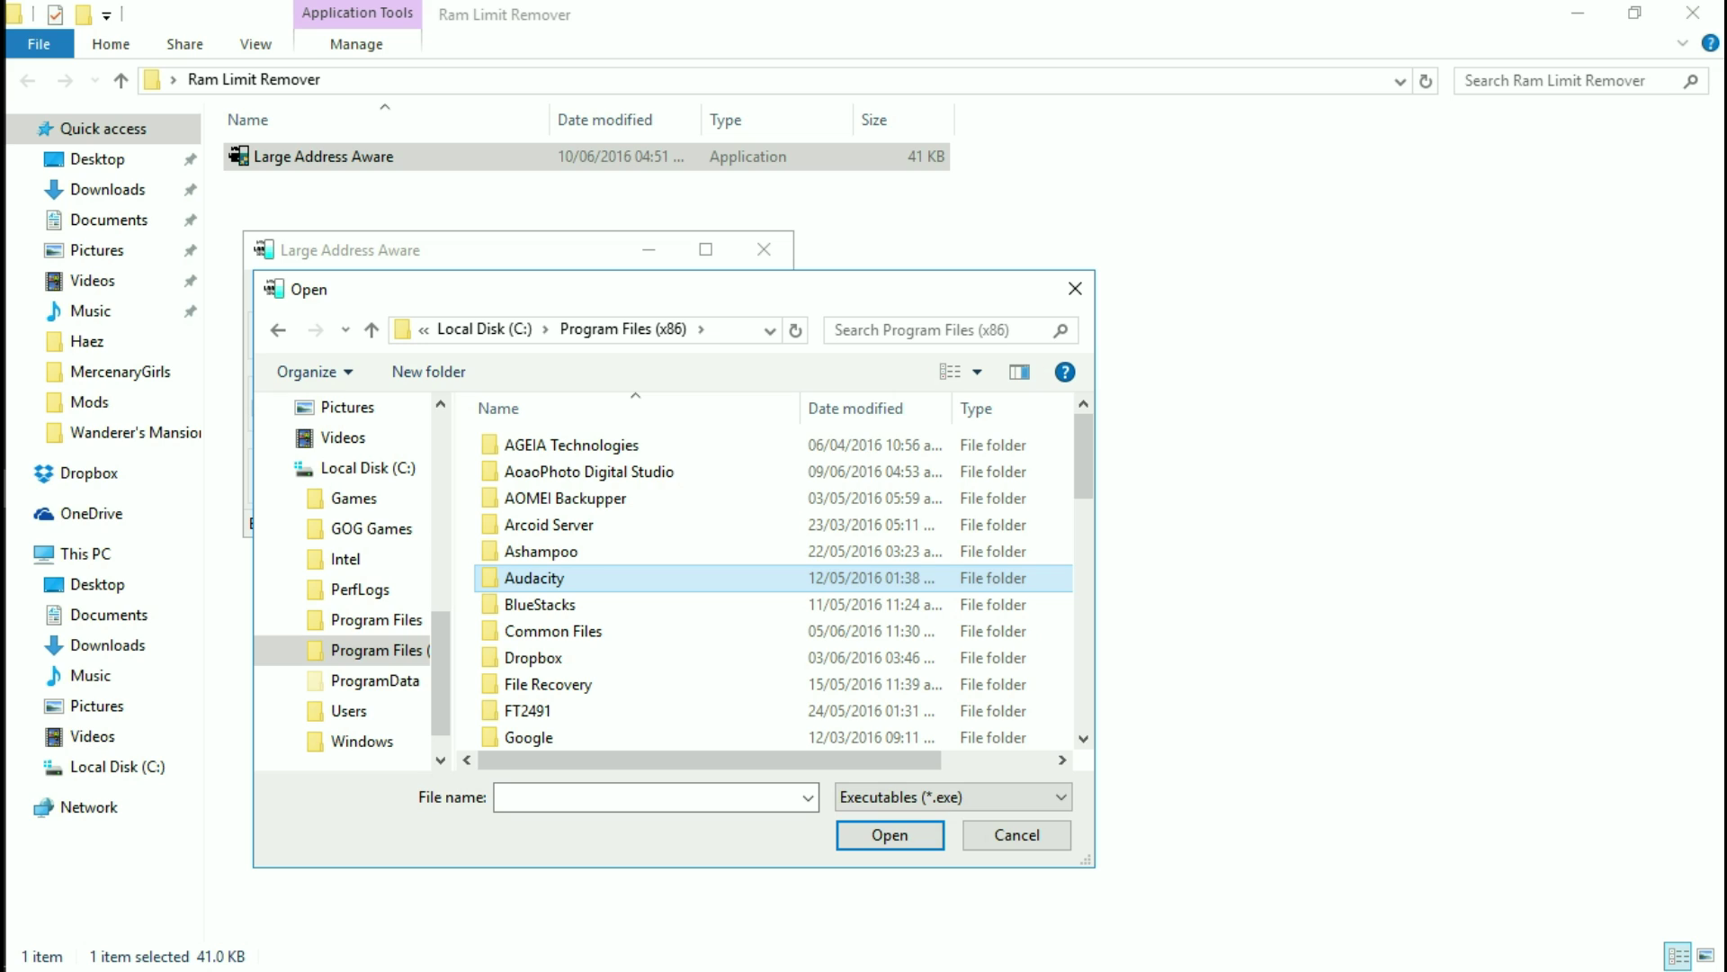
scroll("down", 3)
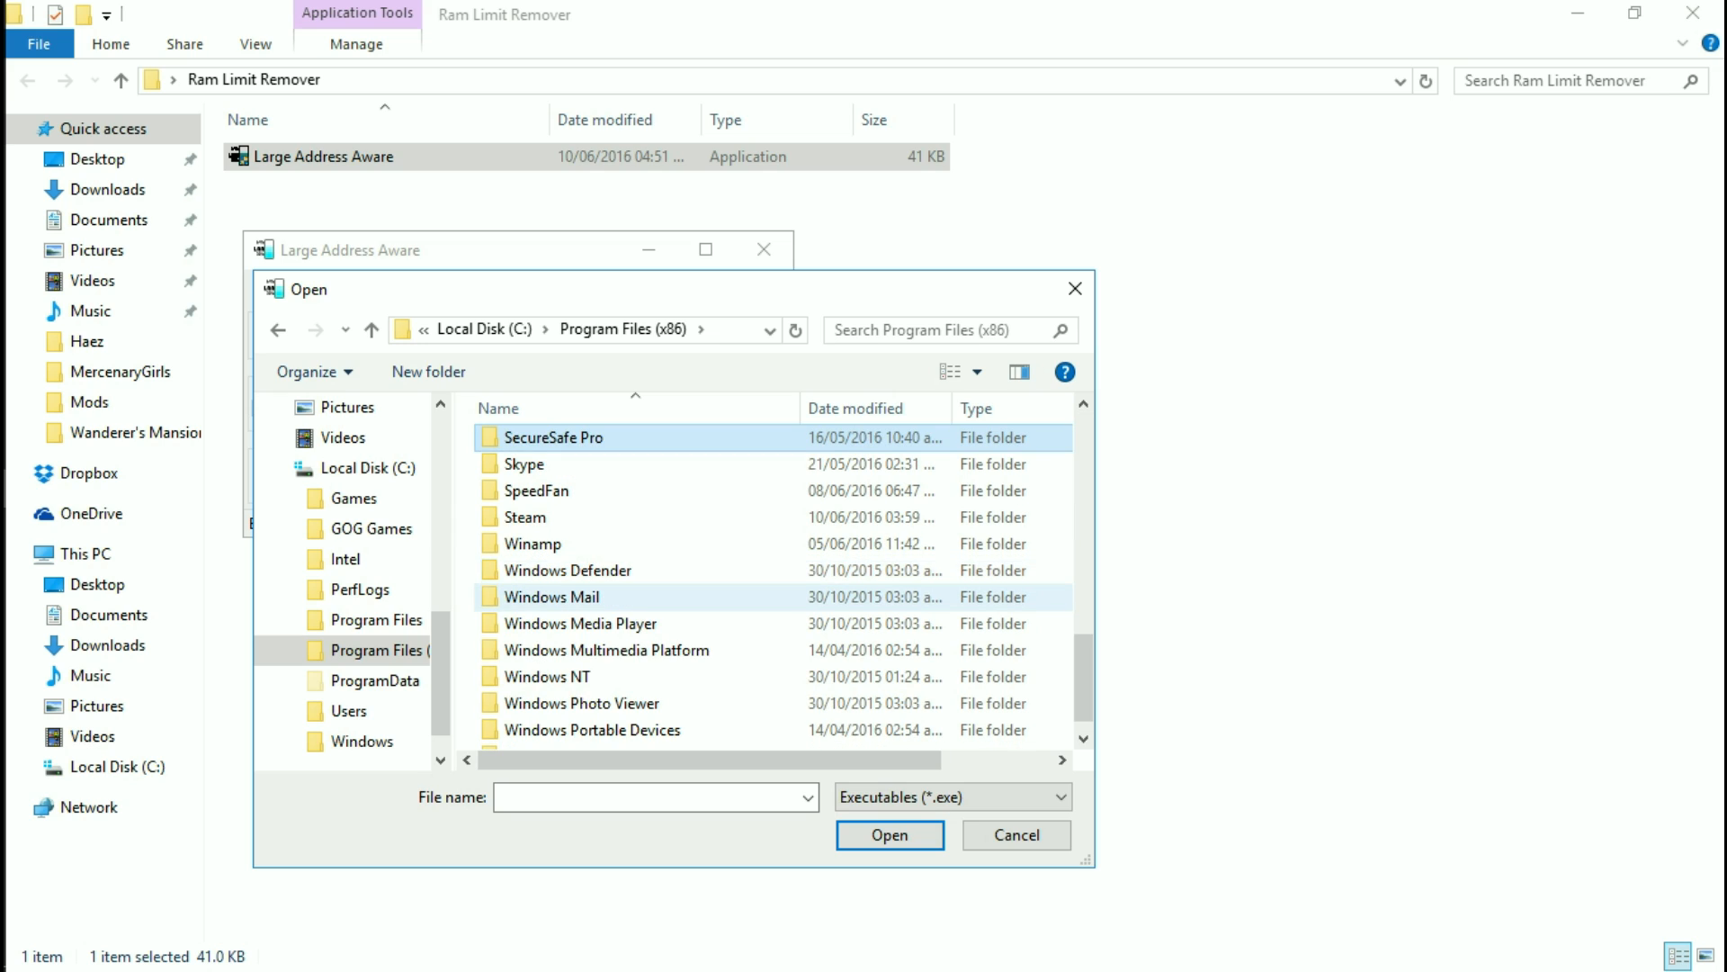
double_click(524, 516)
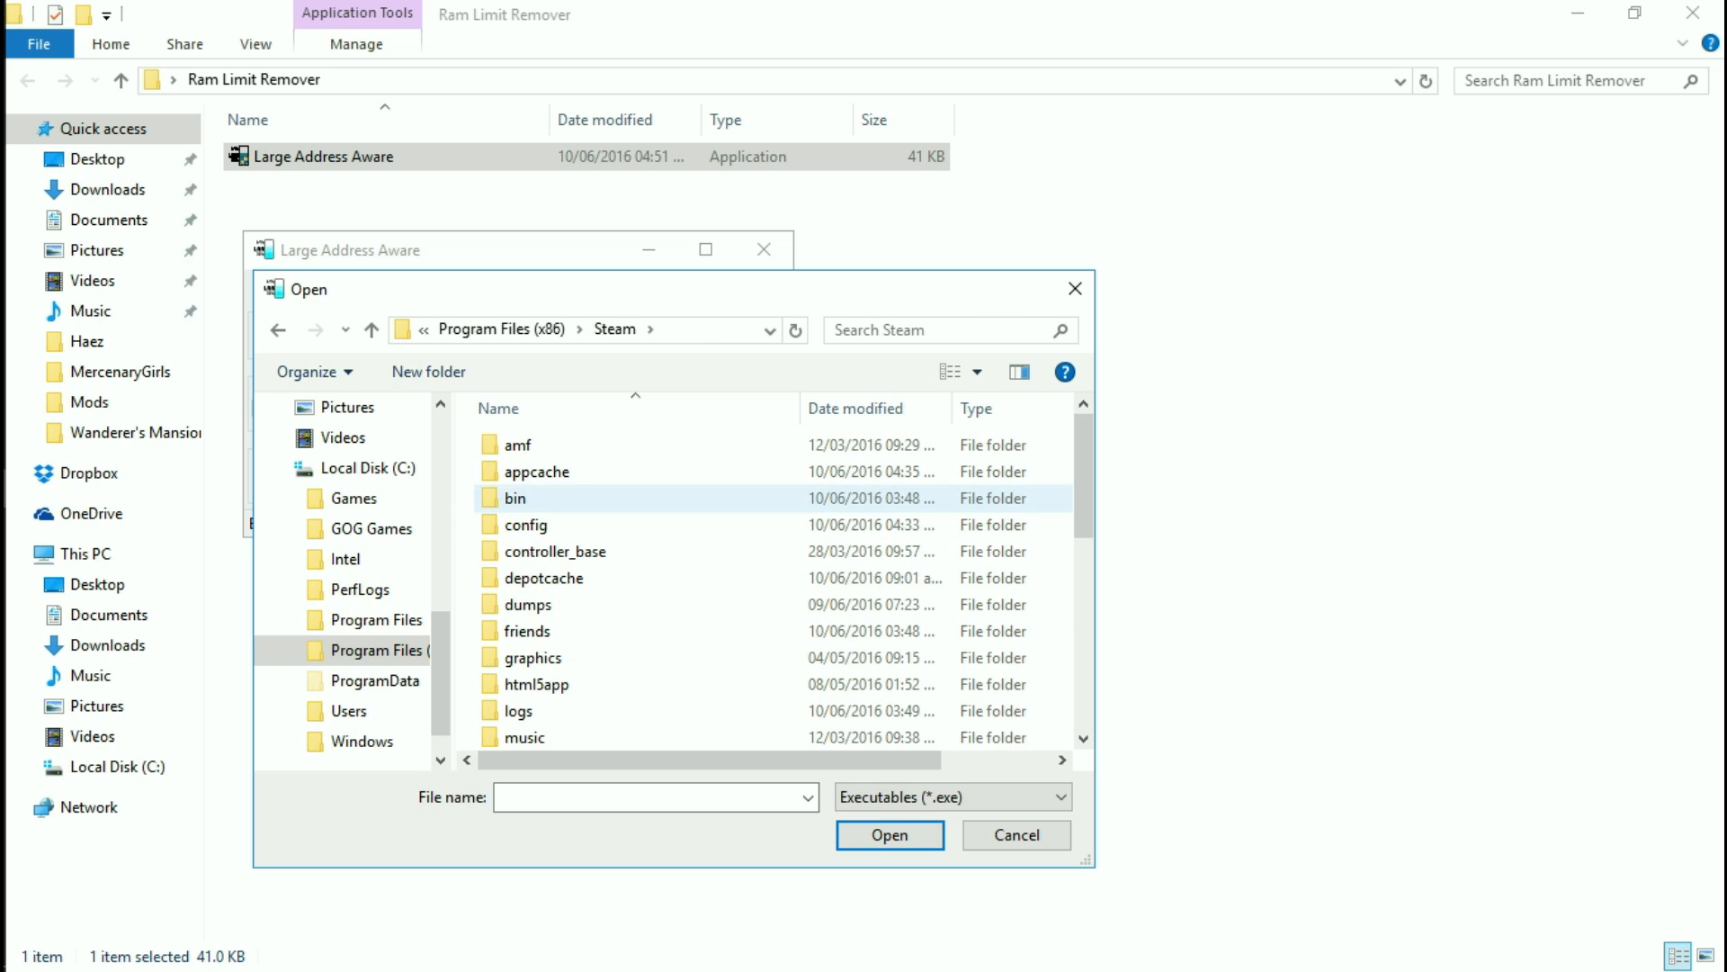
scroll("down", 3)
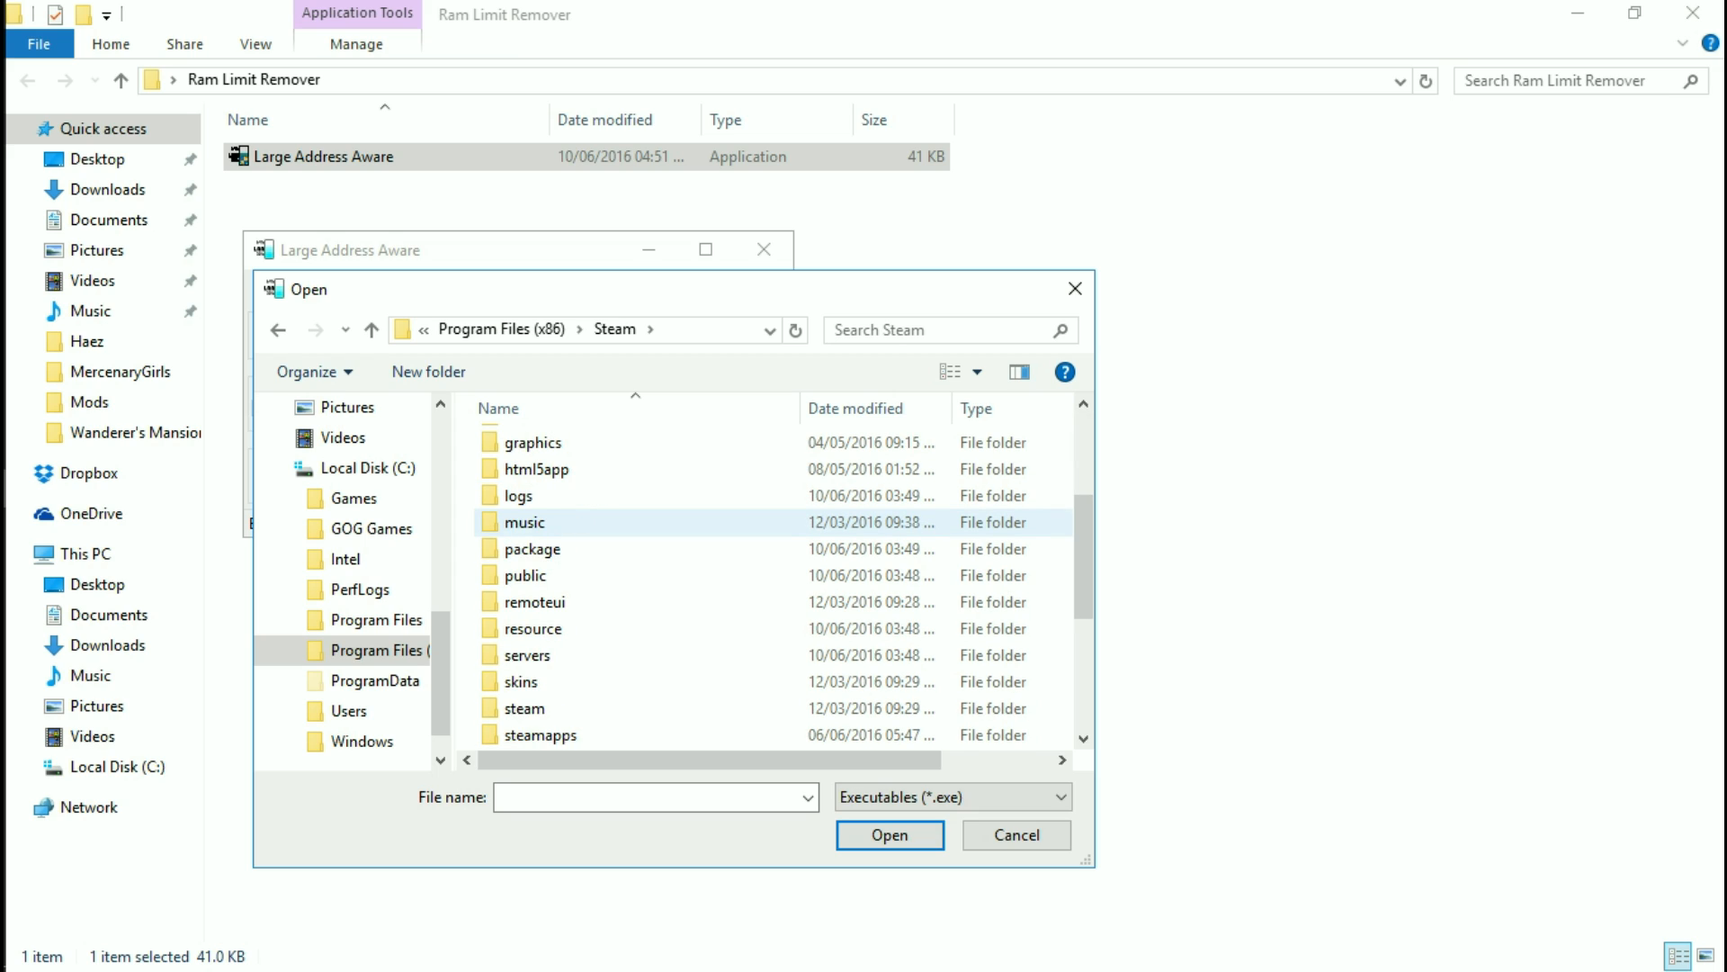
double_click(542, 735)
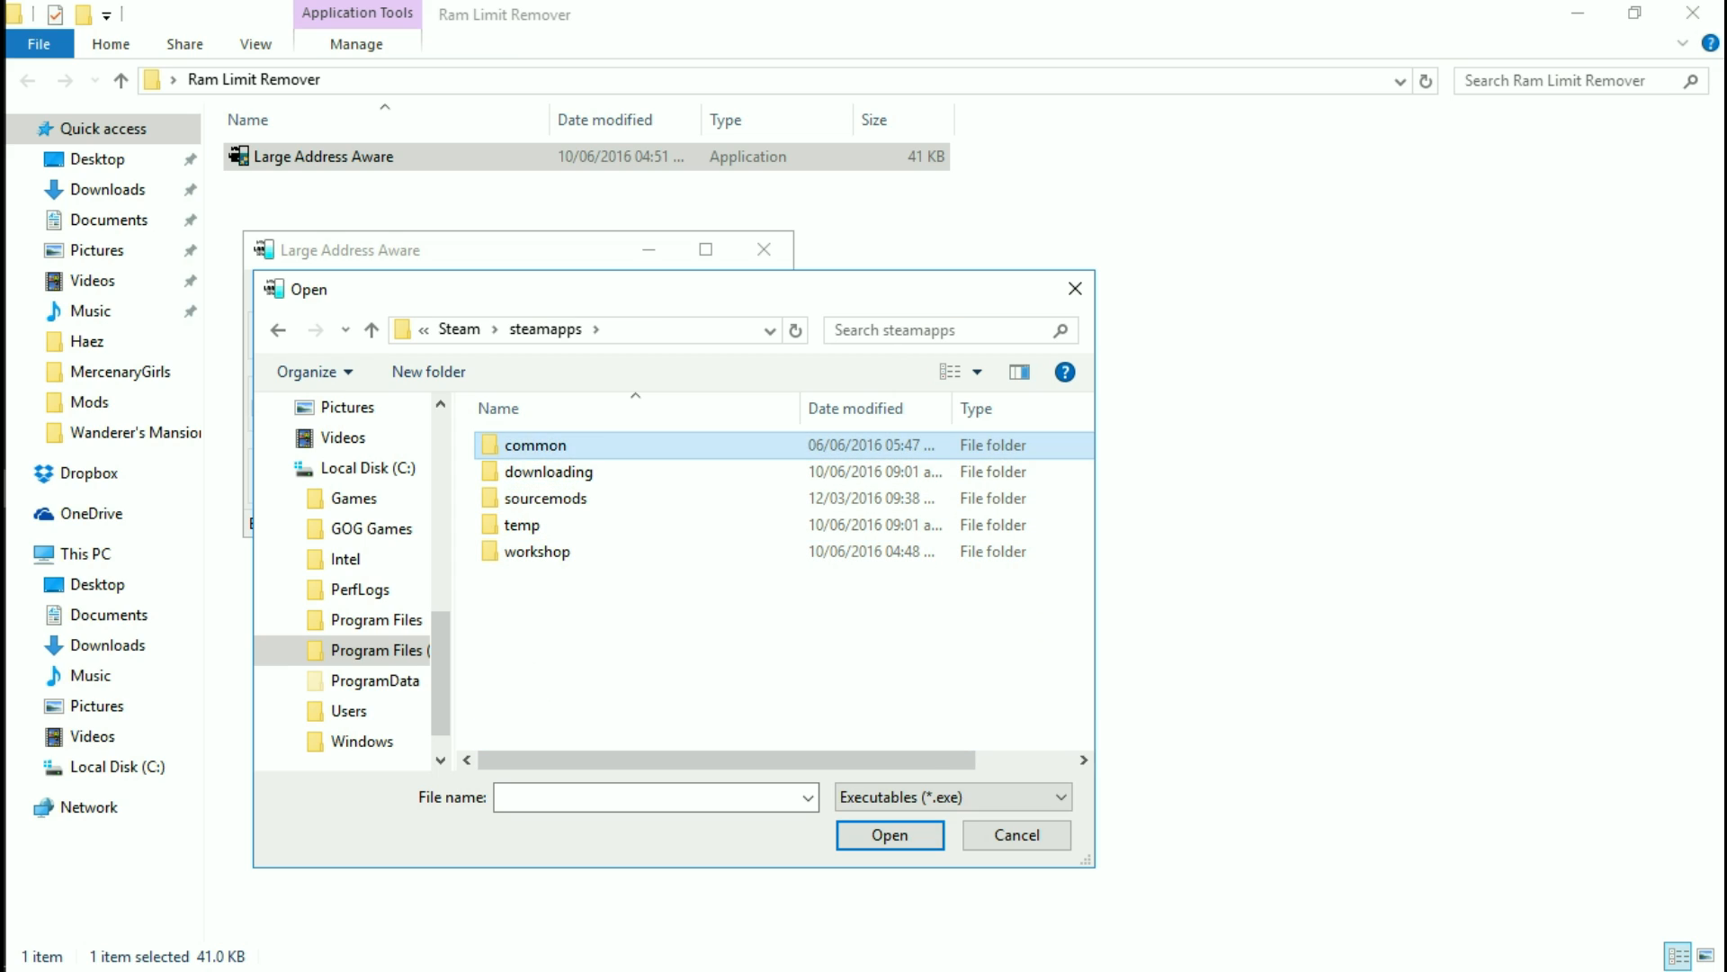
double_click(534, 444)
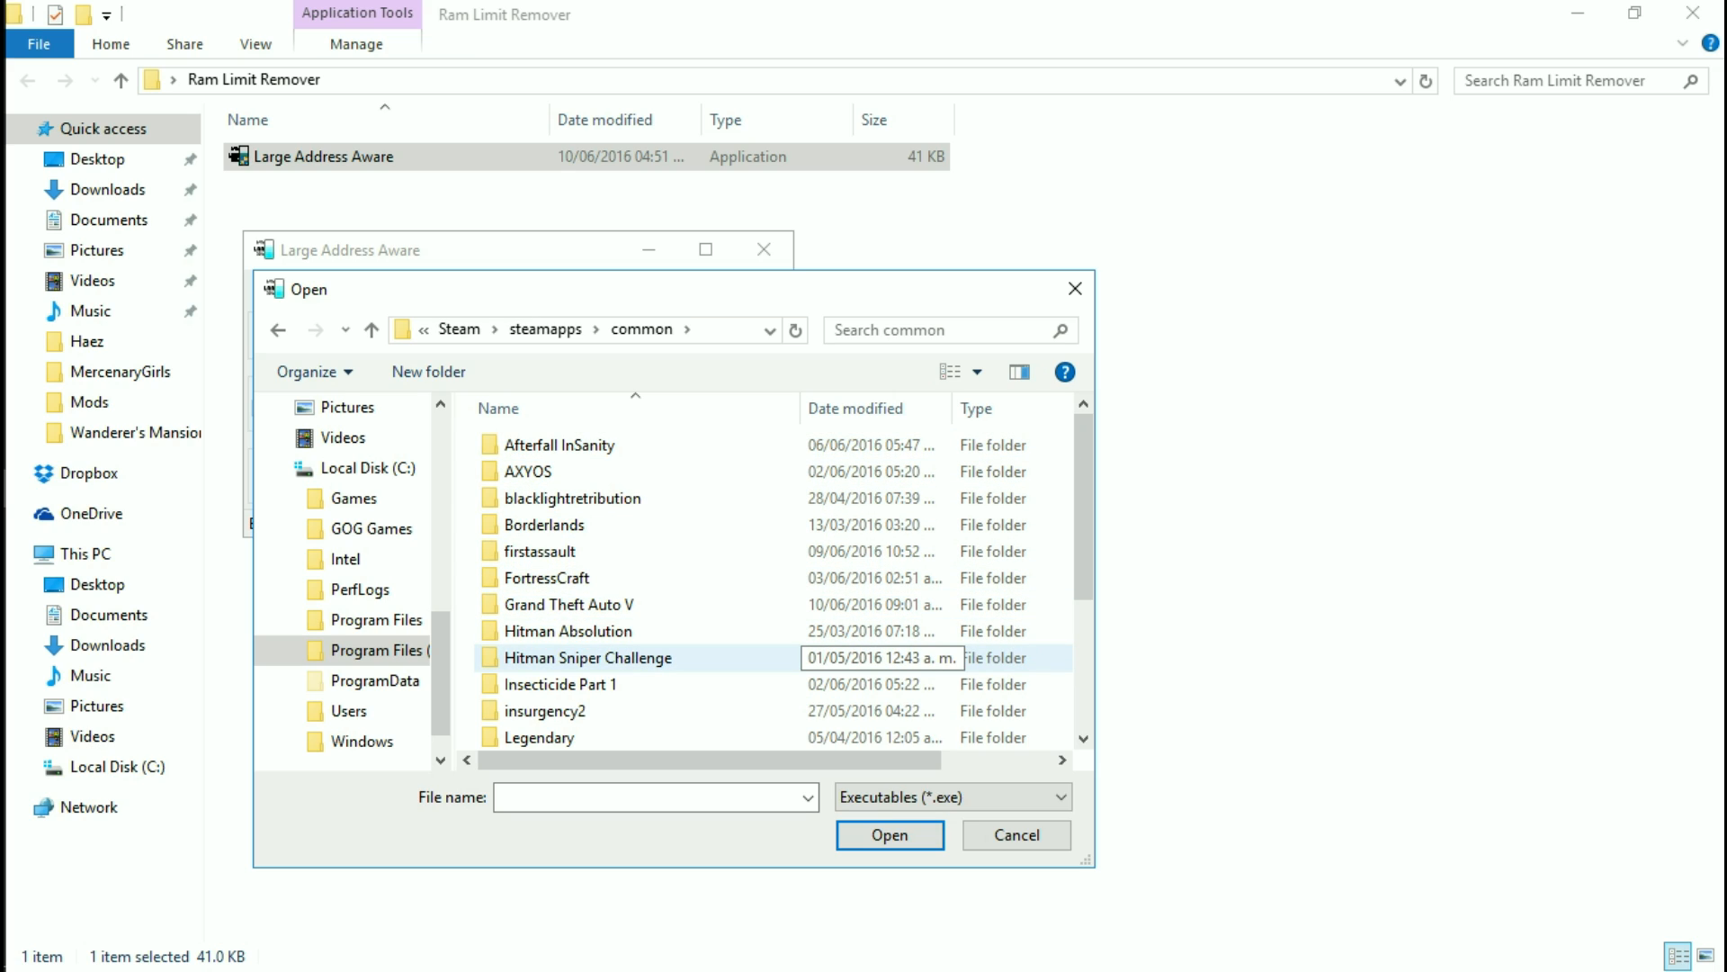
Enter the Grand Theft Auto V folder and select GTA5 as the executable
left_click(570, 604)
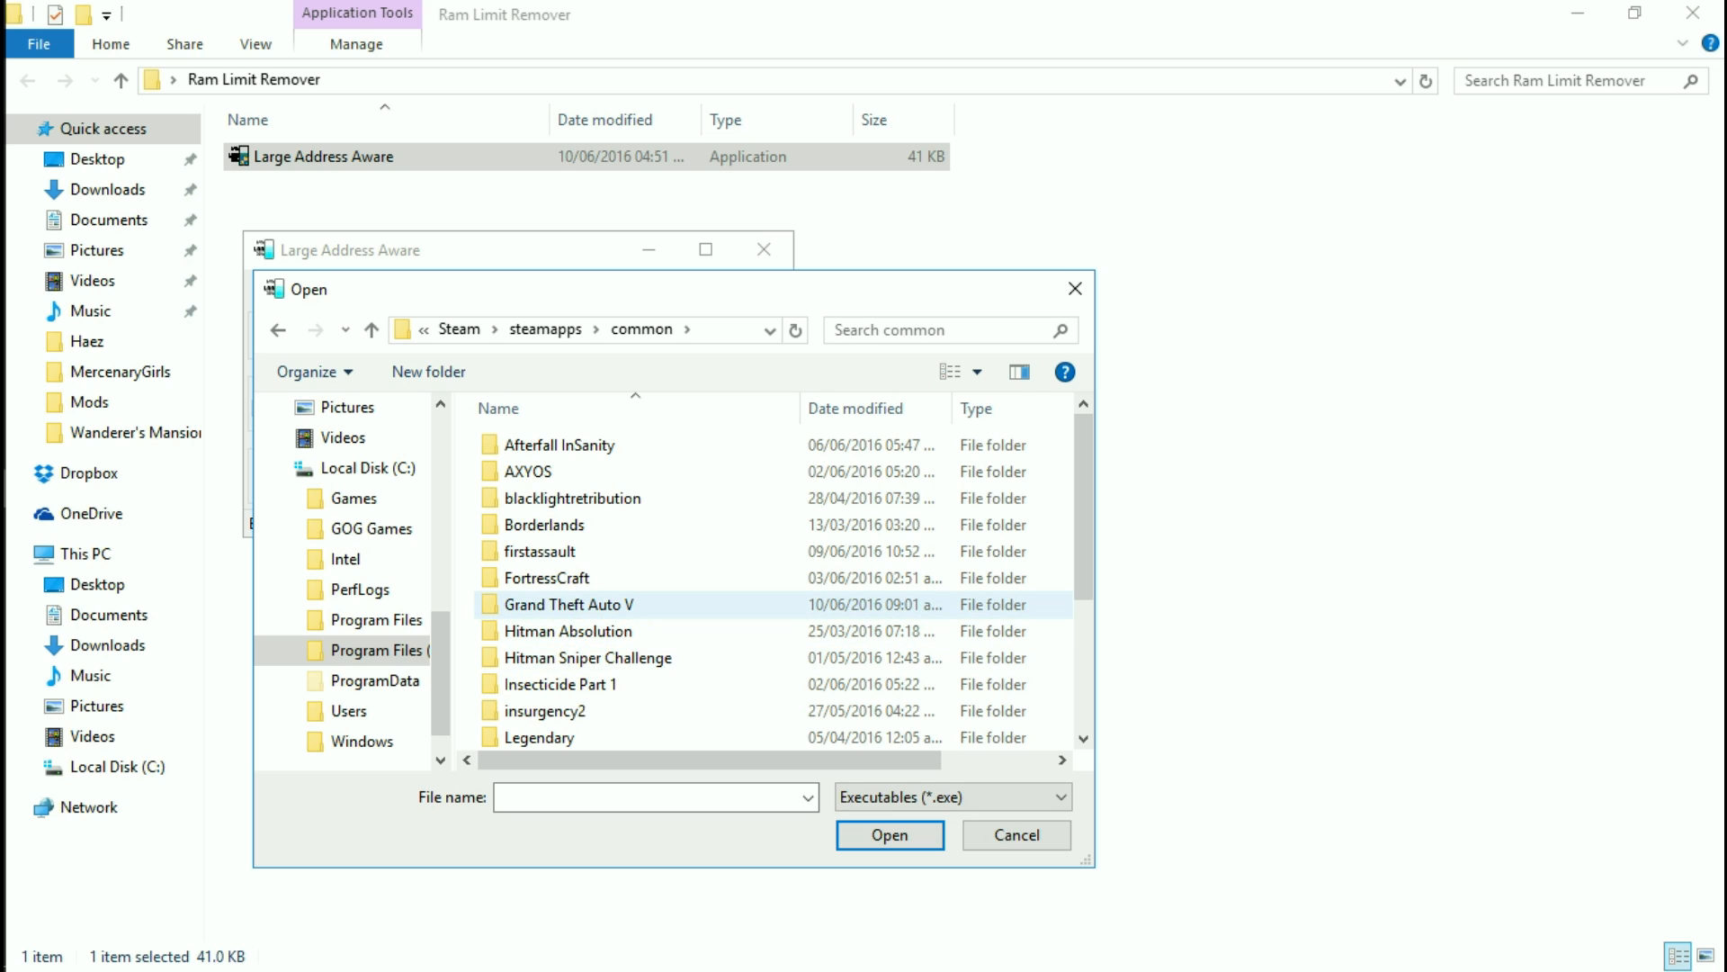
mouse_move(569, 605)
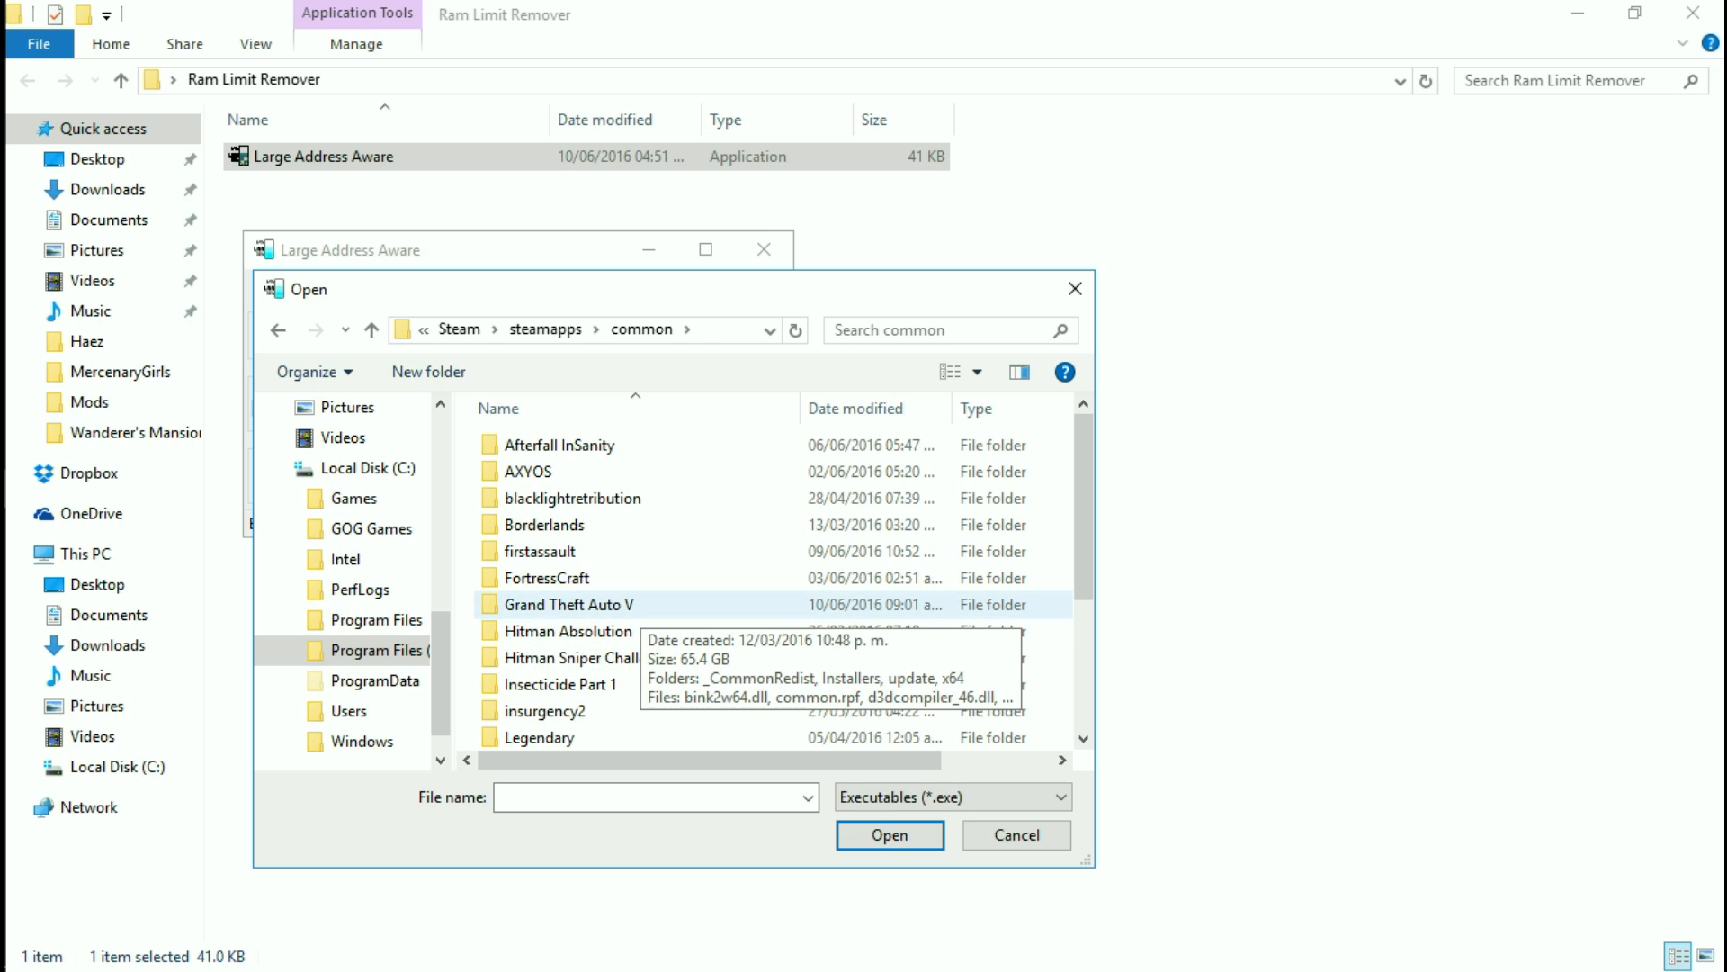
double_click(569, 604)
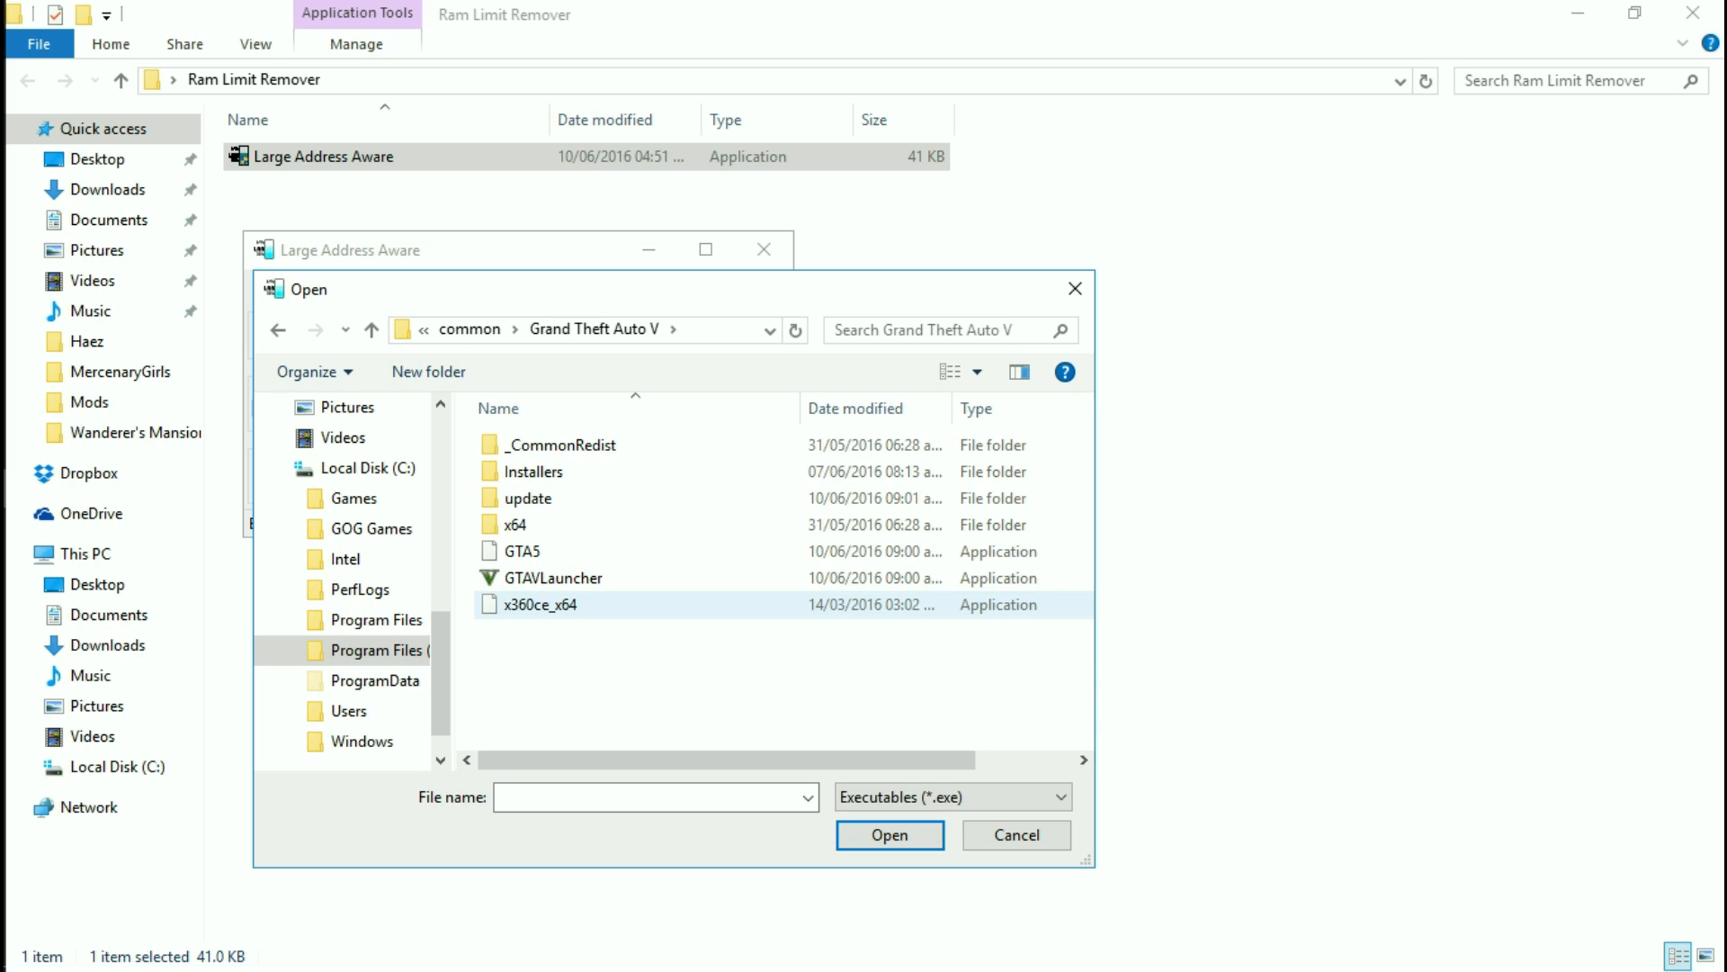
left_click(516, 550)
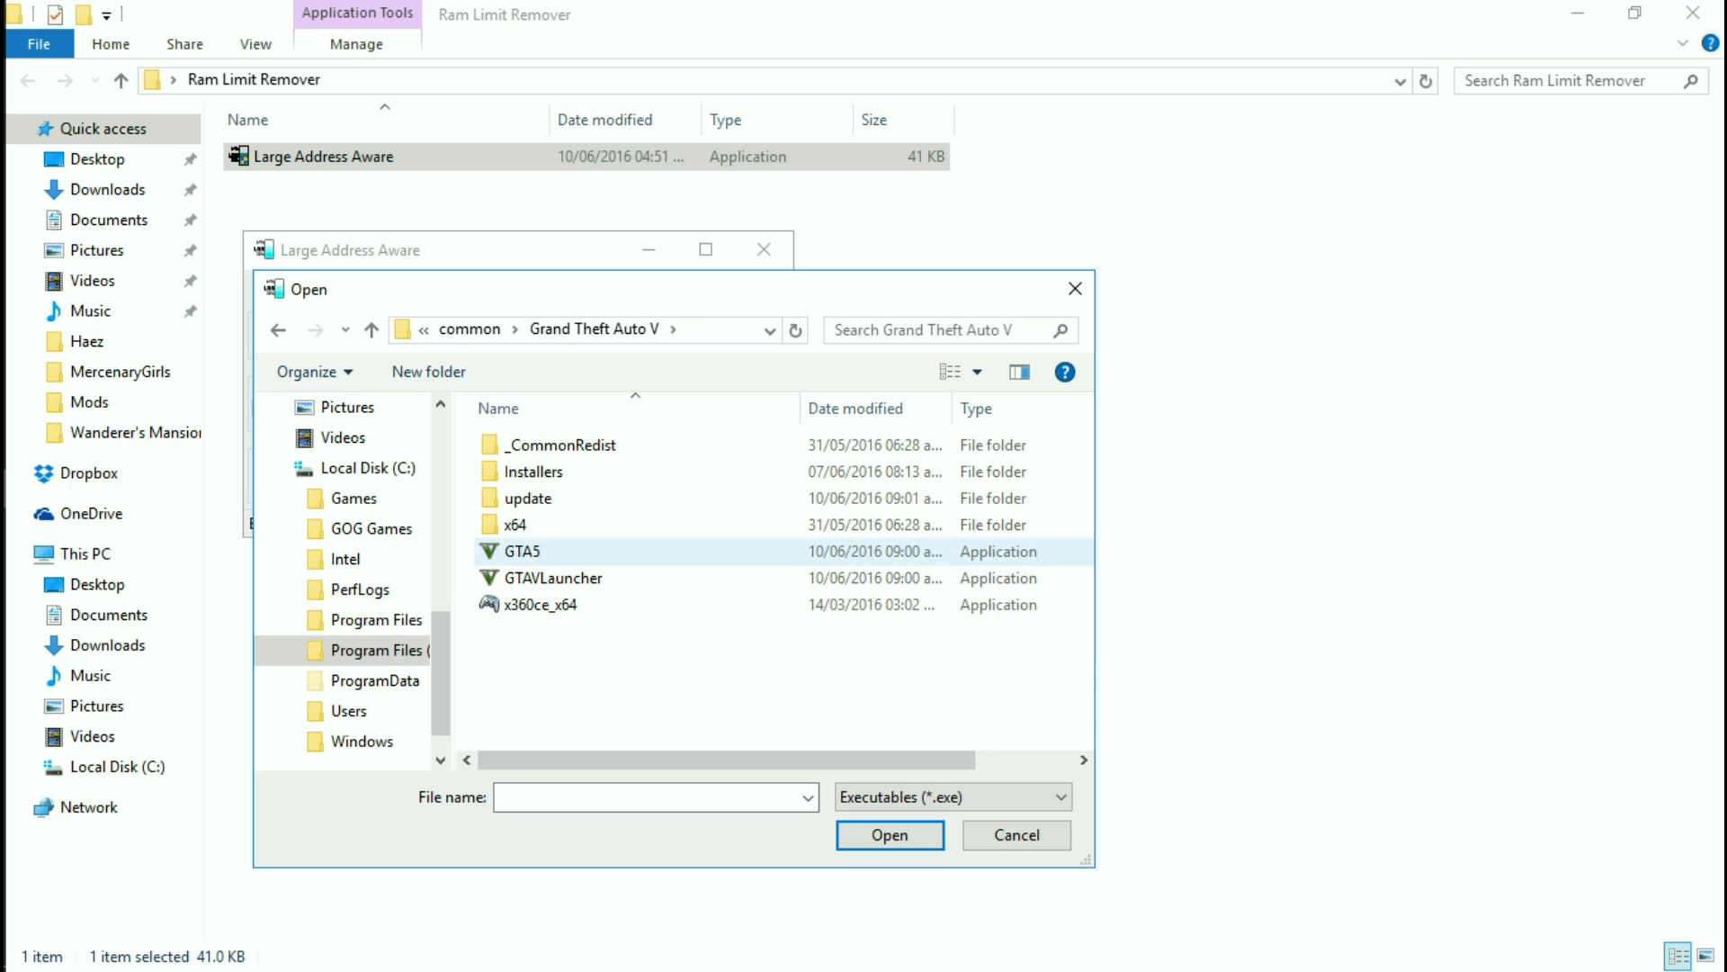
left_click(520, 550)
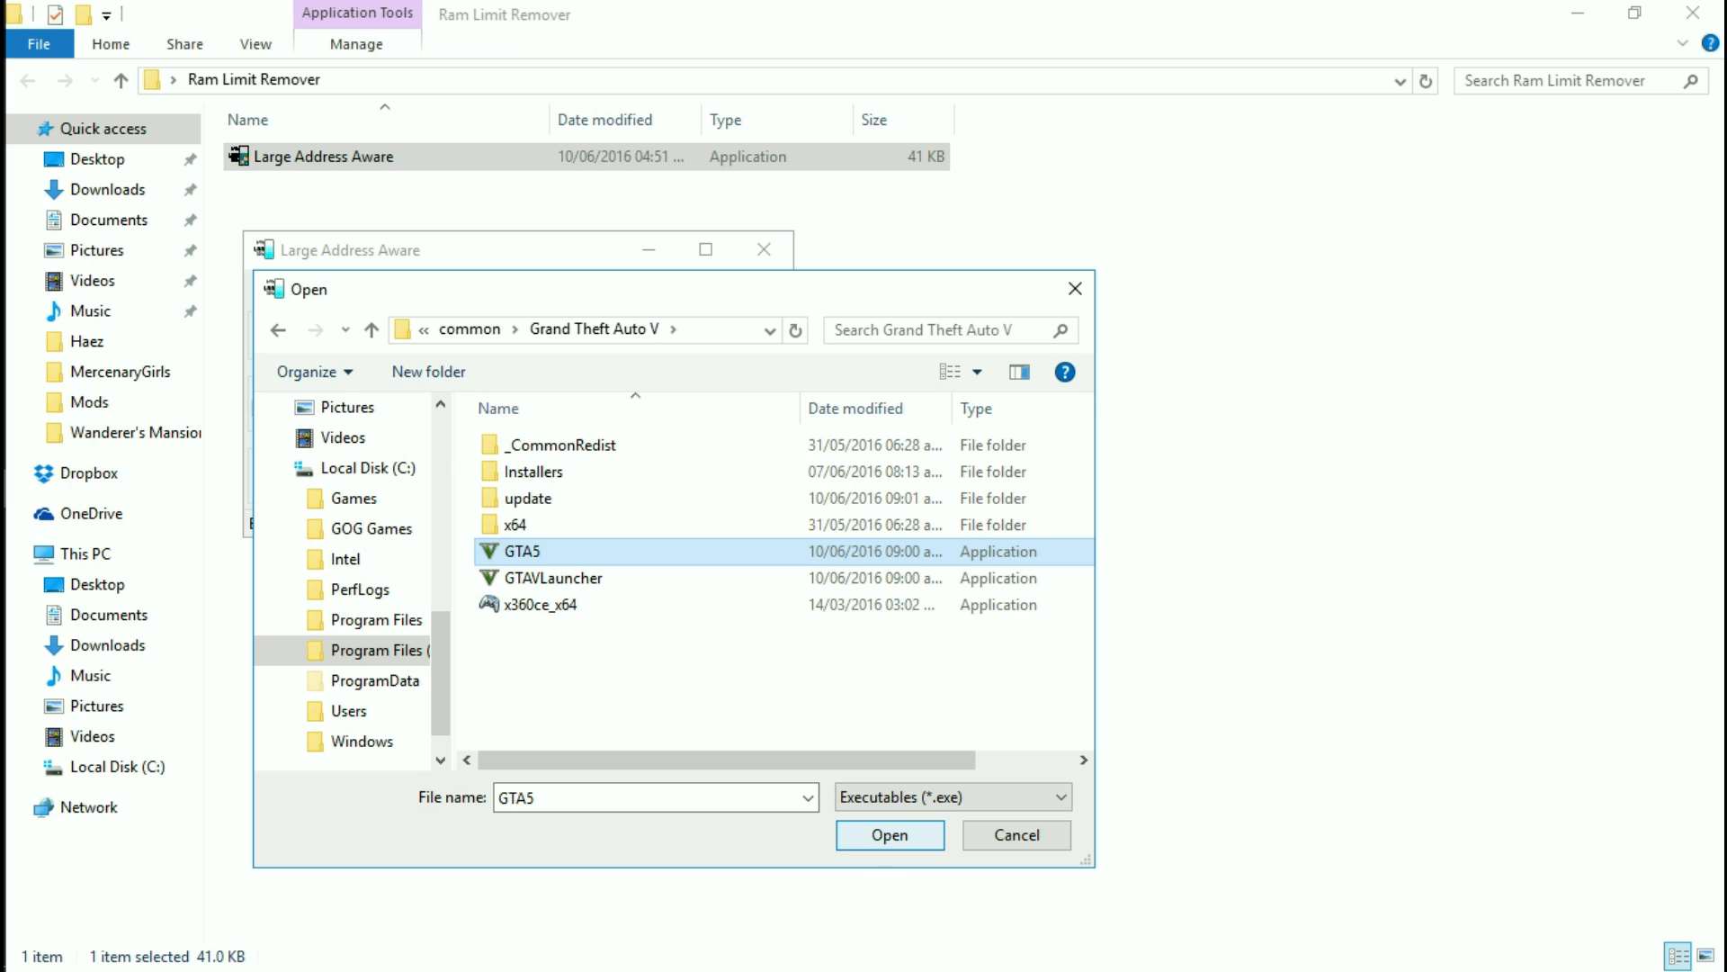
Load GTA5.exe and save it with the Large Address Aware flag applied
left_click(889, 833)
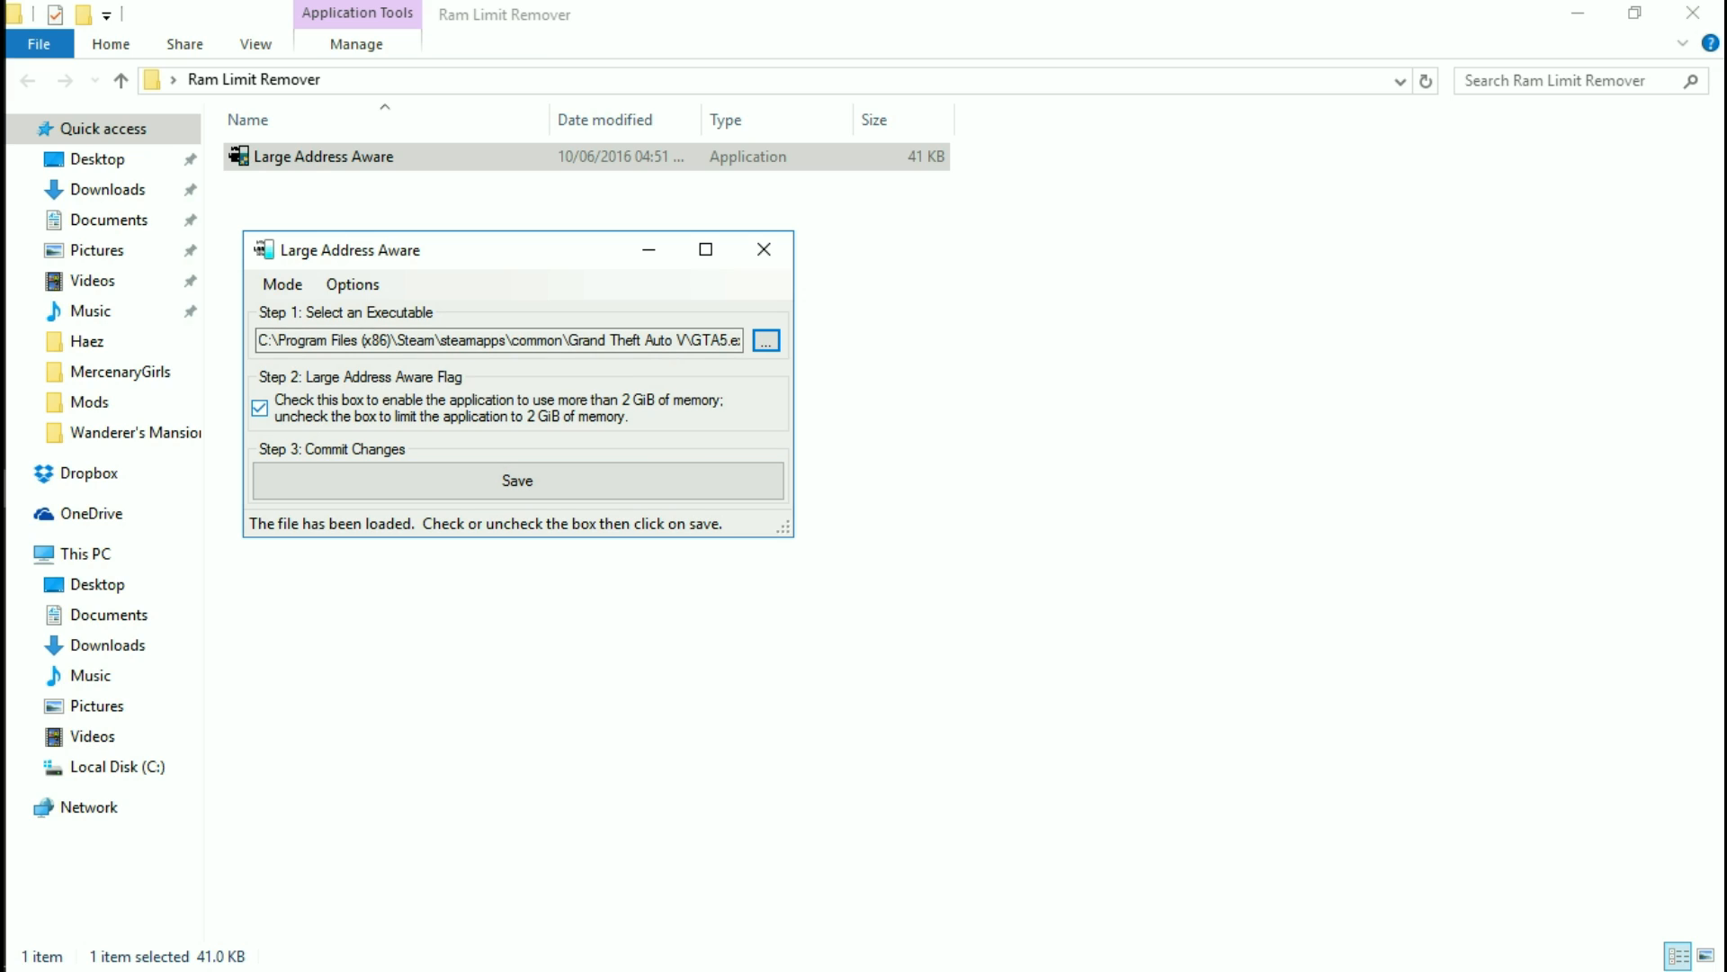
left_click(517, 480)
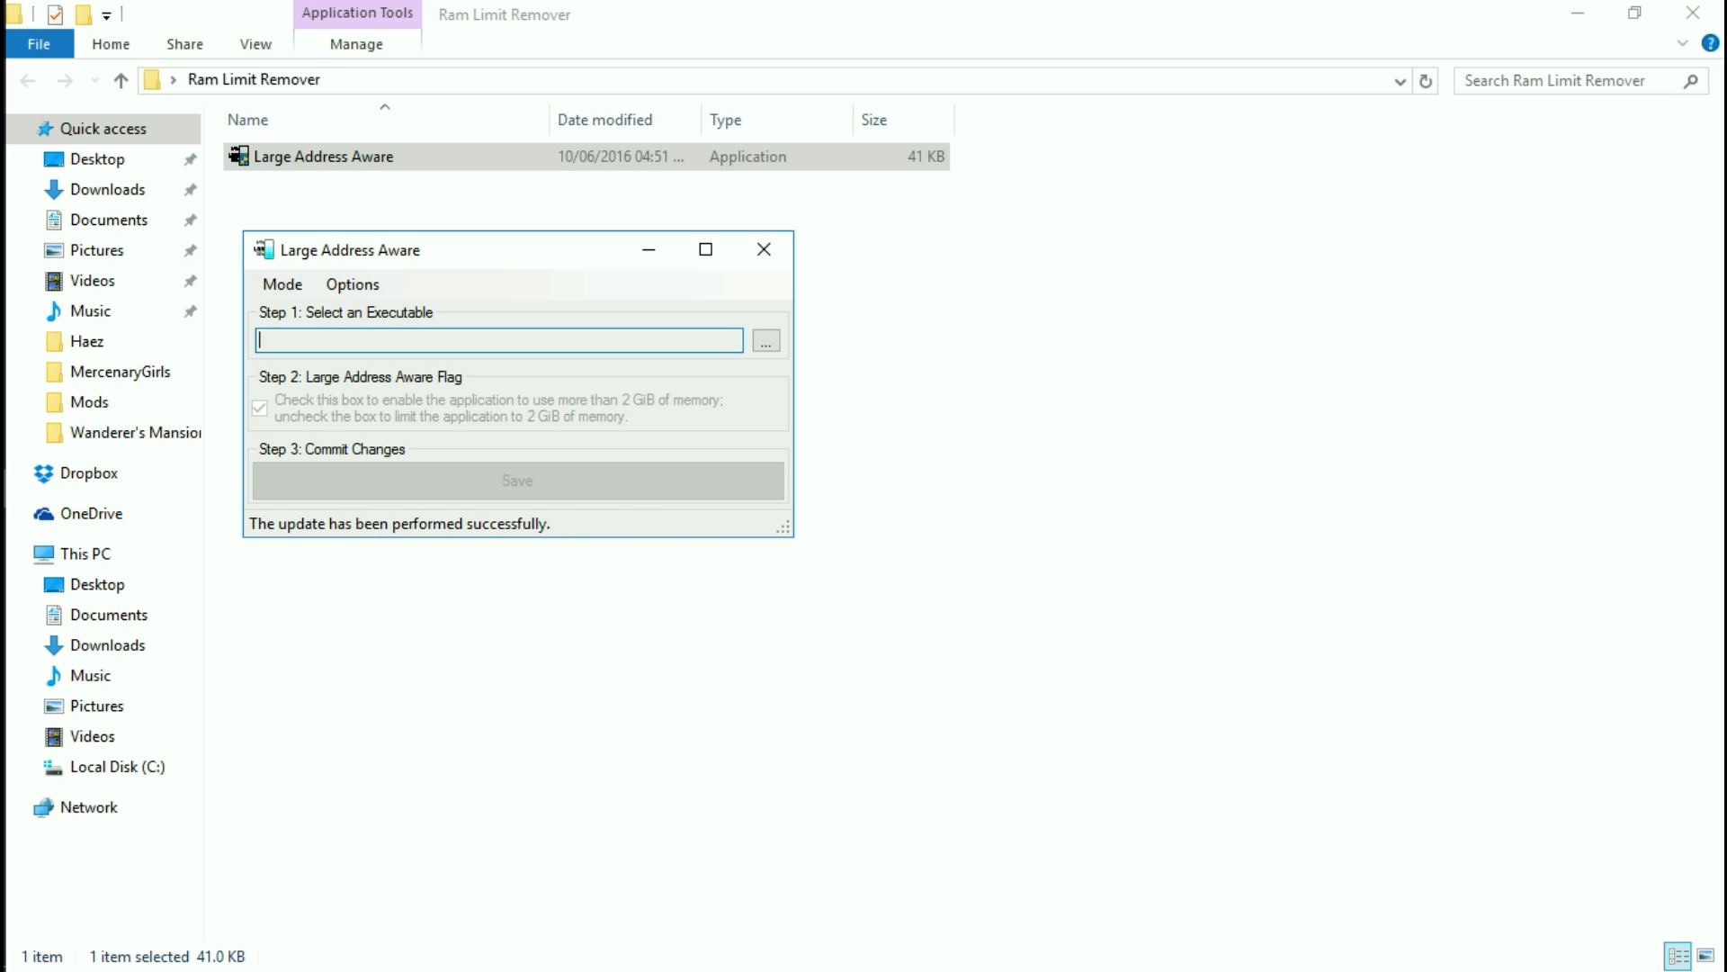
Close the tool, return to the Ram Limit Remover folder and try relaunching Large Address Aware
left_click(763, 248)
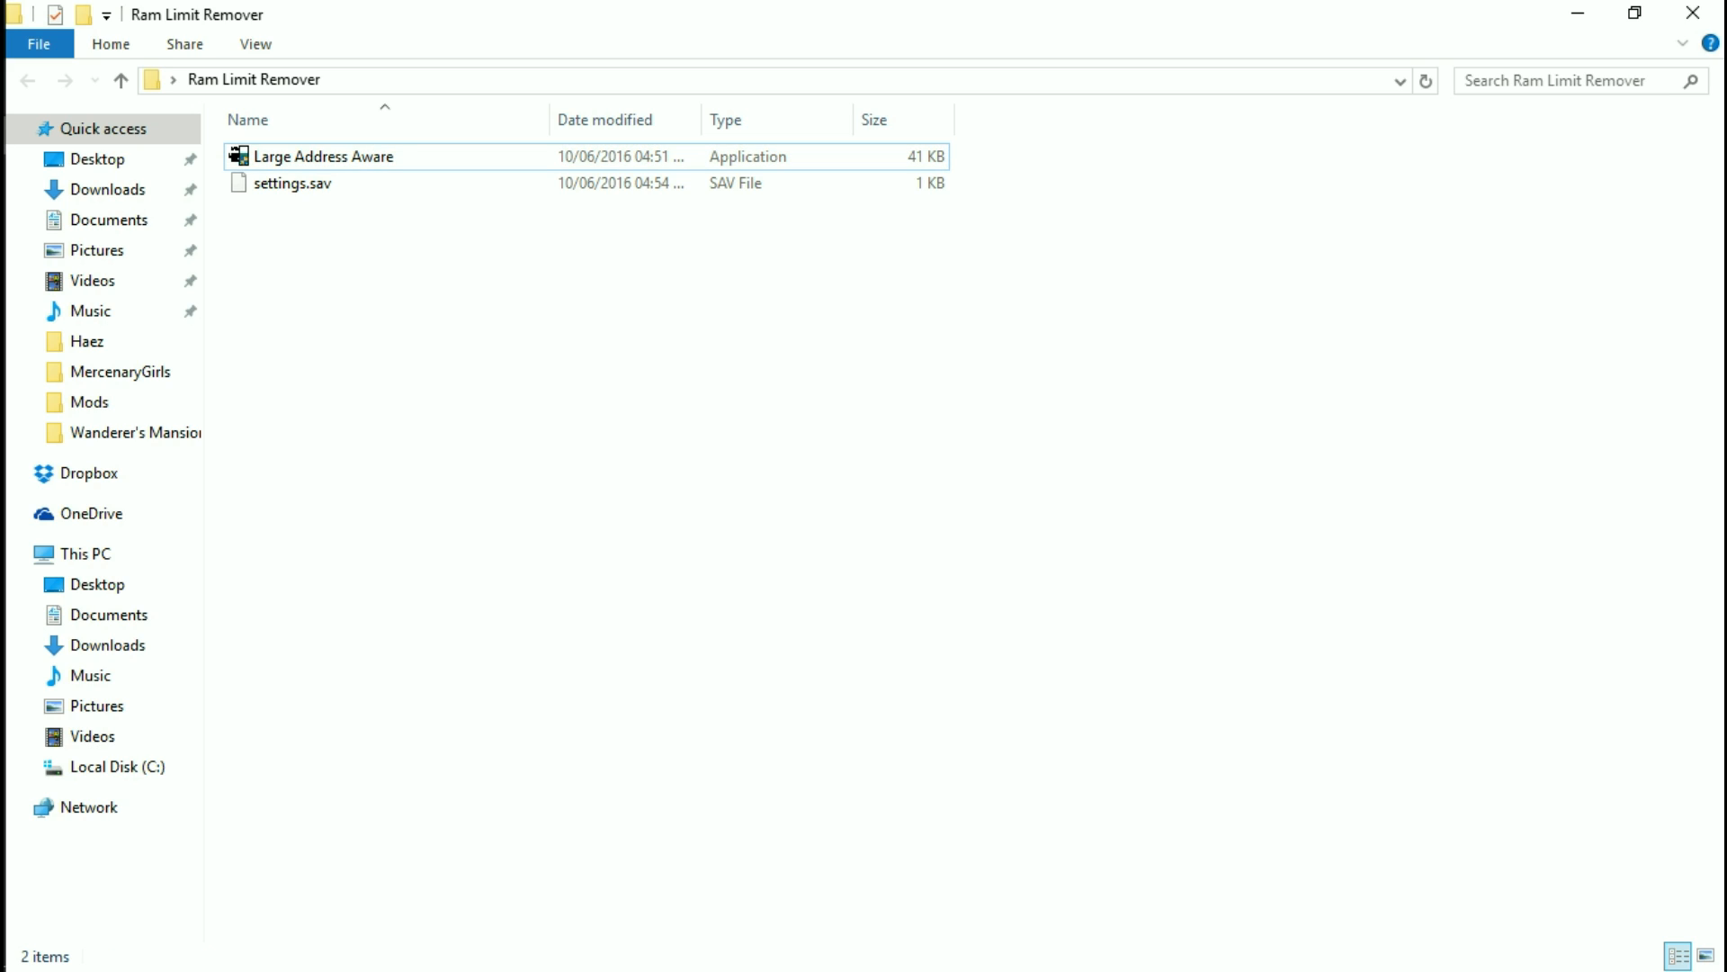
mouse_move(292, 183)
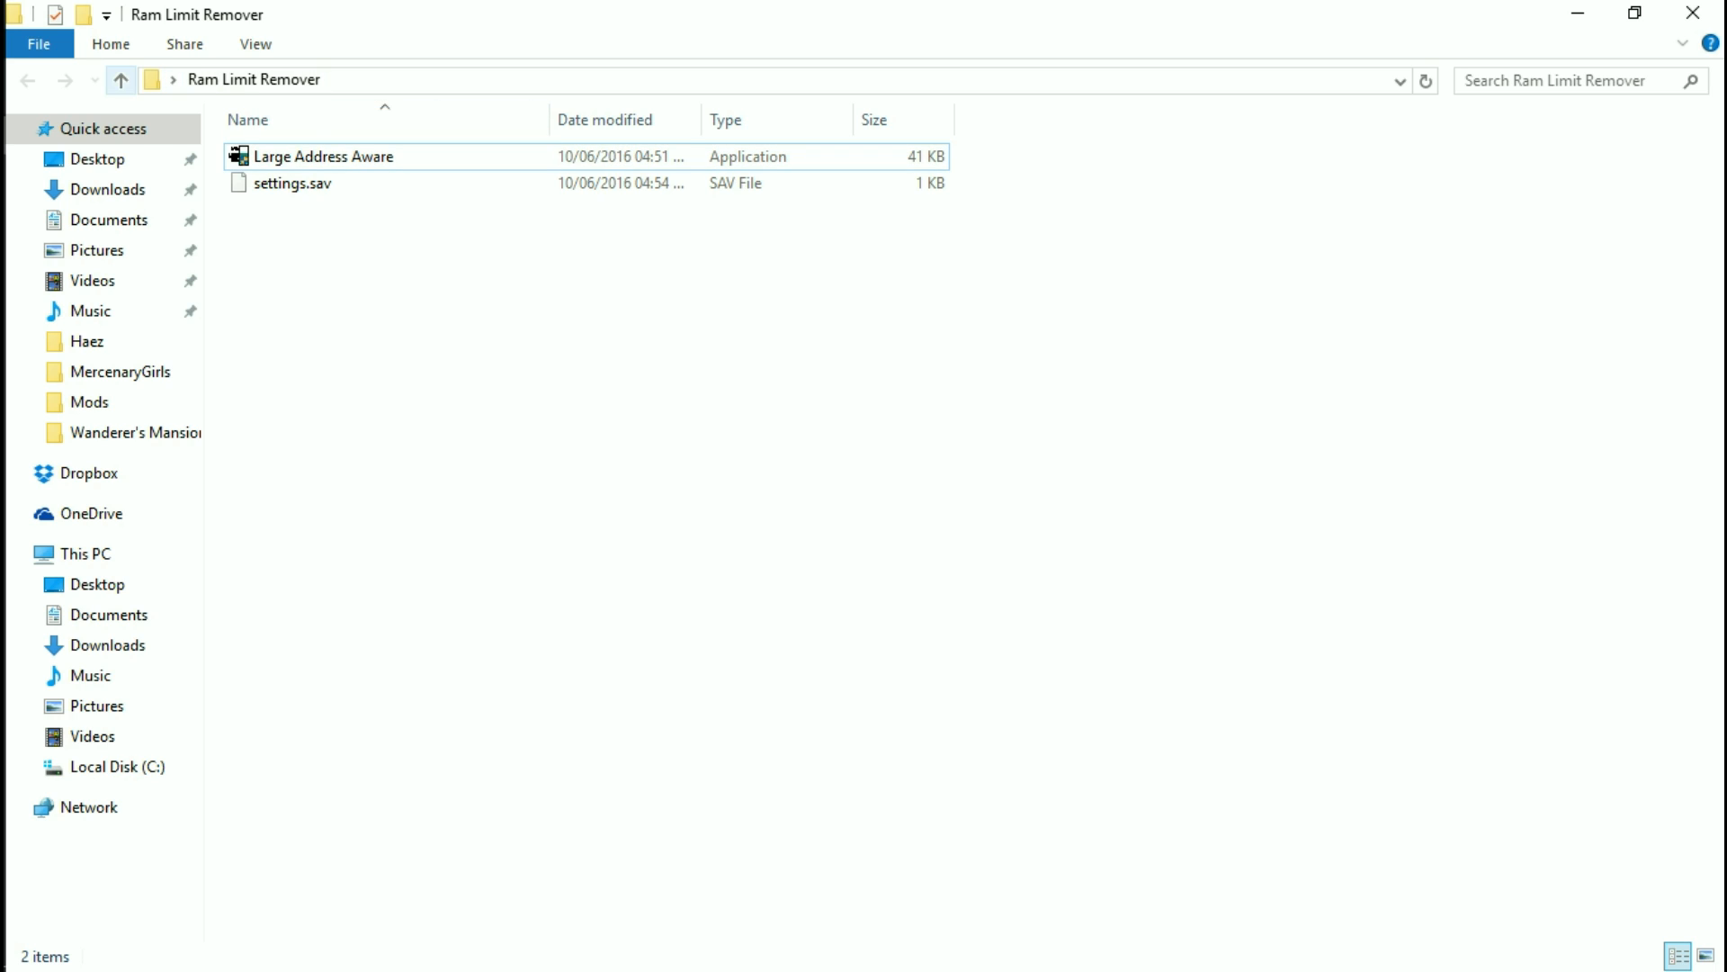
left_click(121, 79)
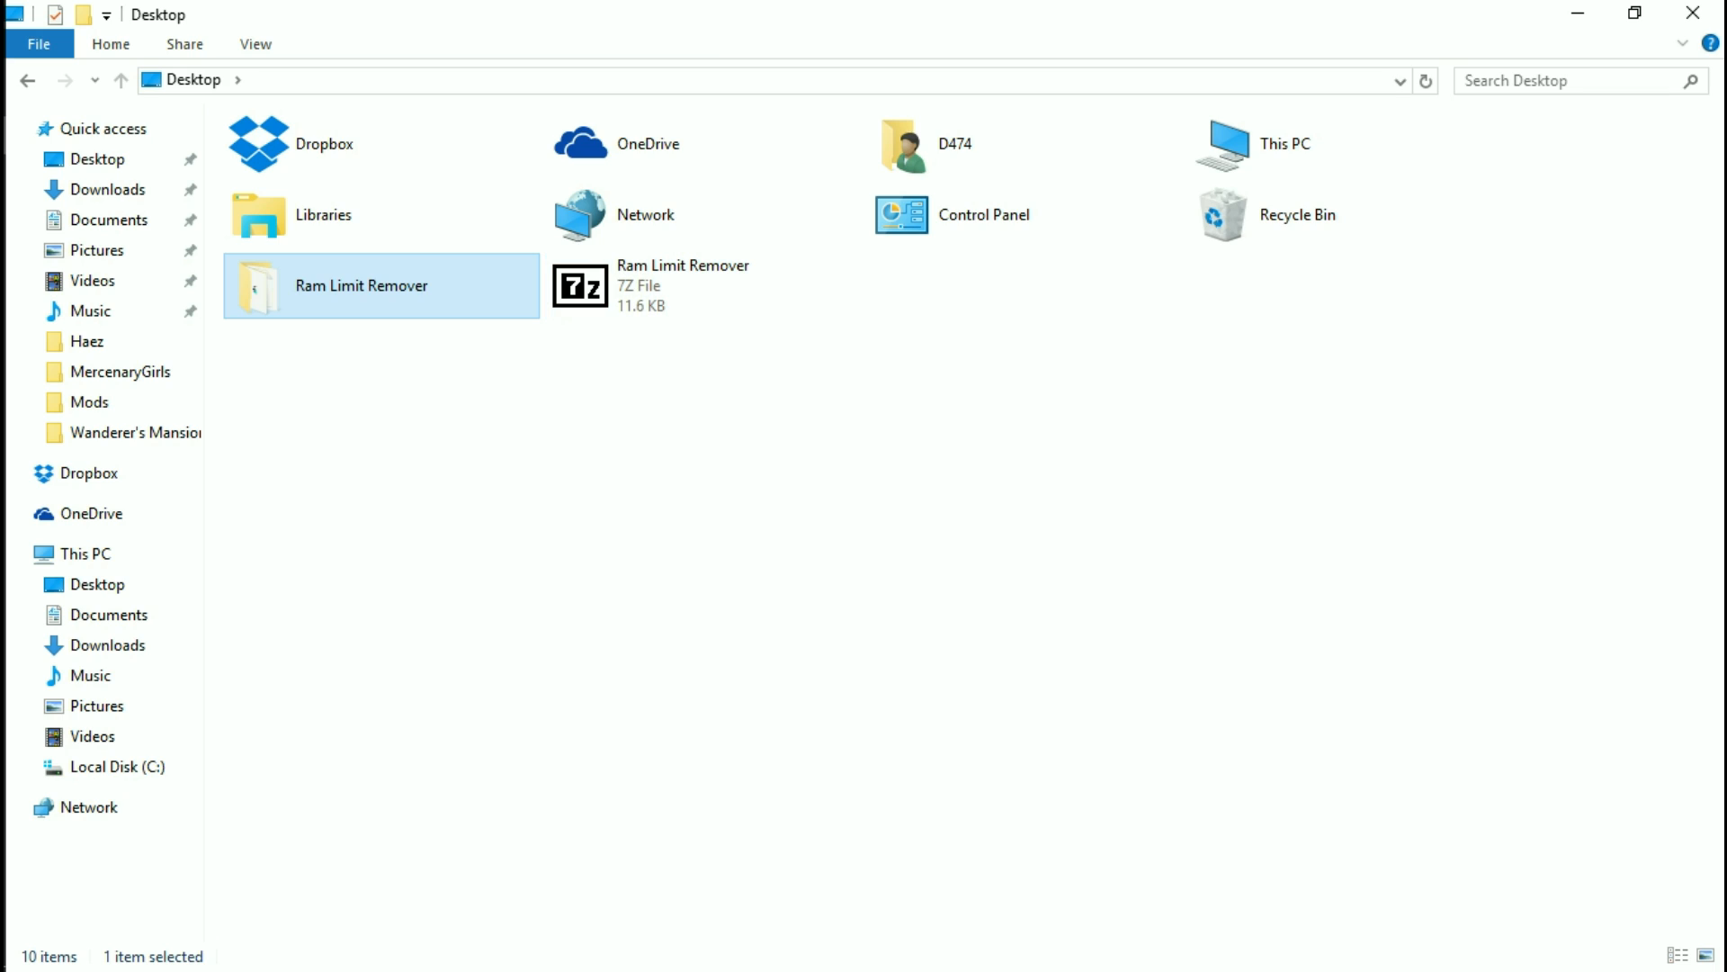
mouse_move(684, 286)
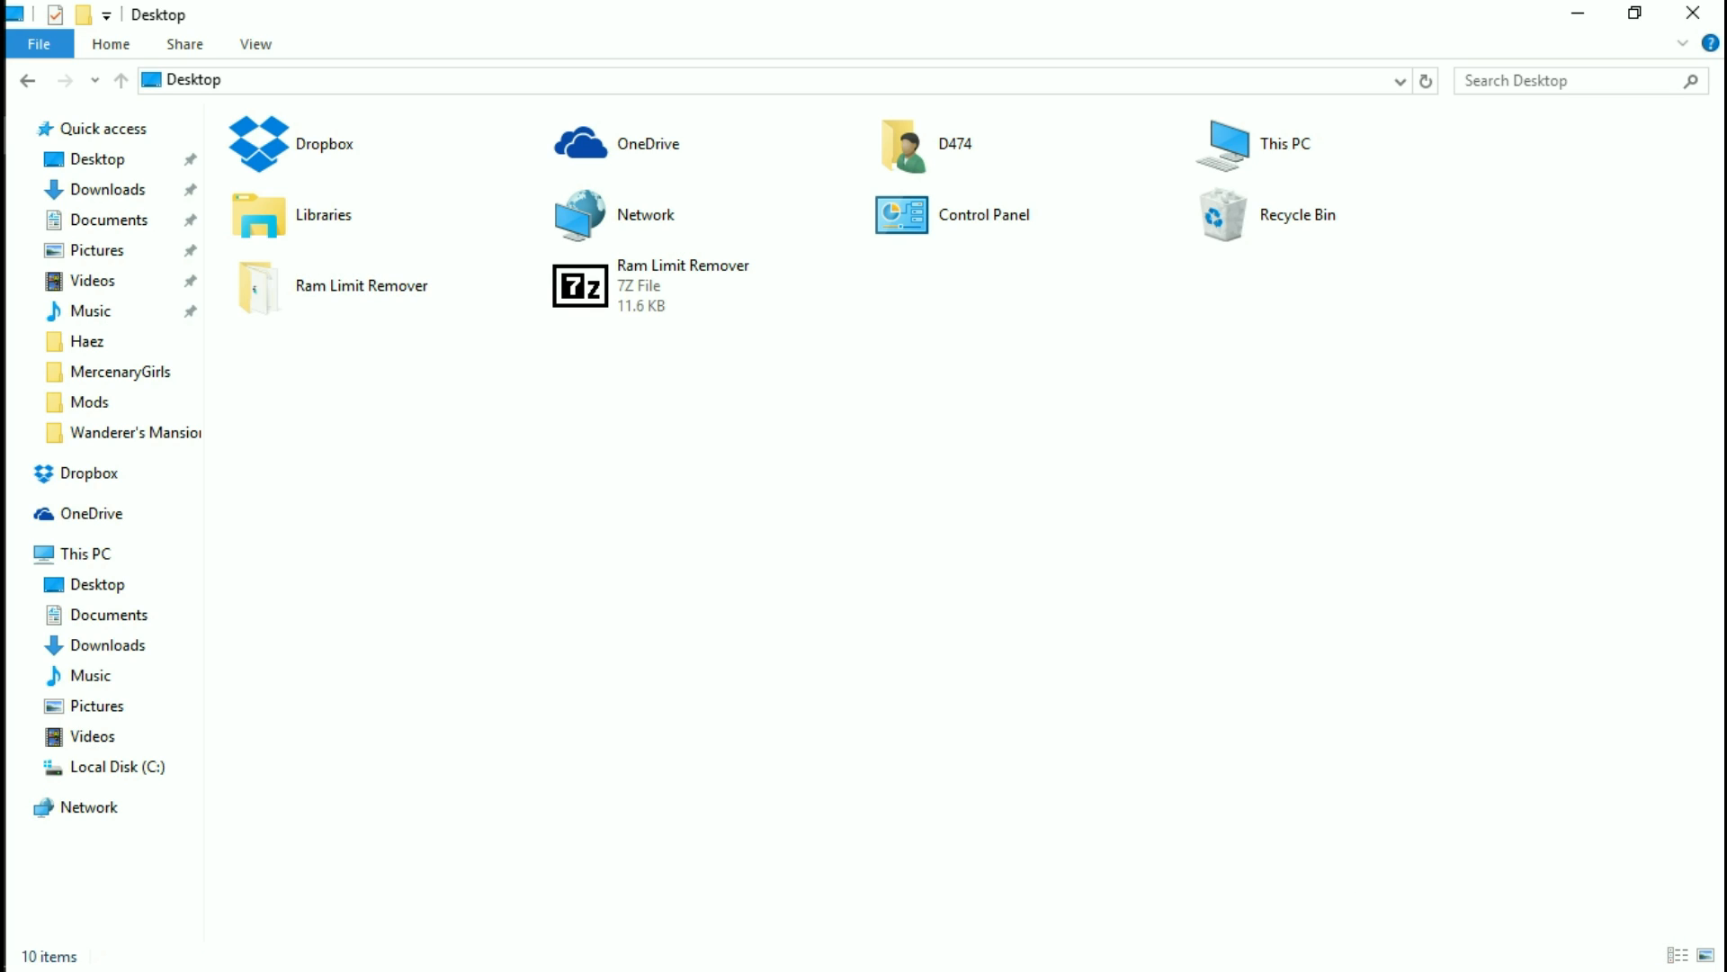
double_click(362, 284)
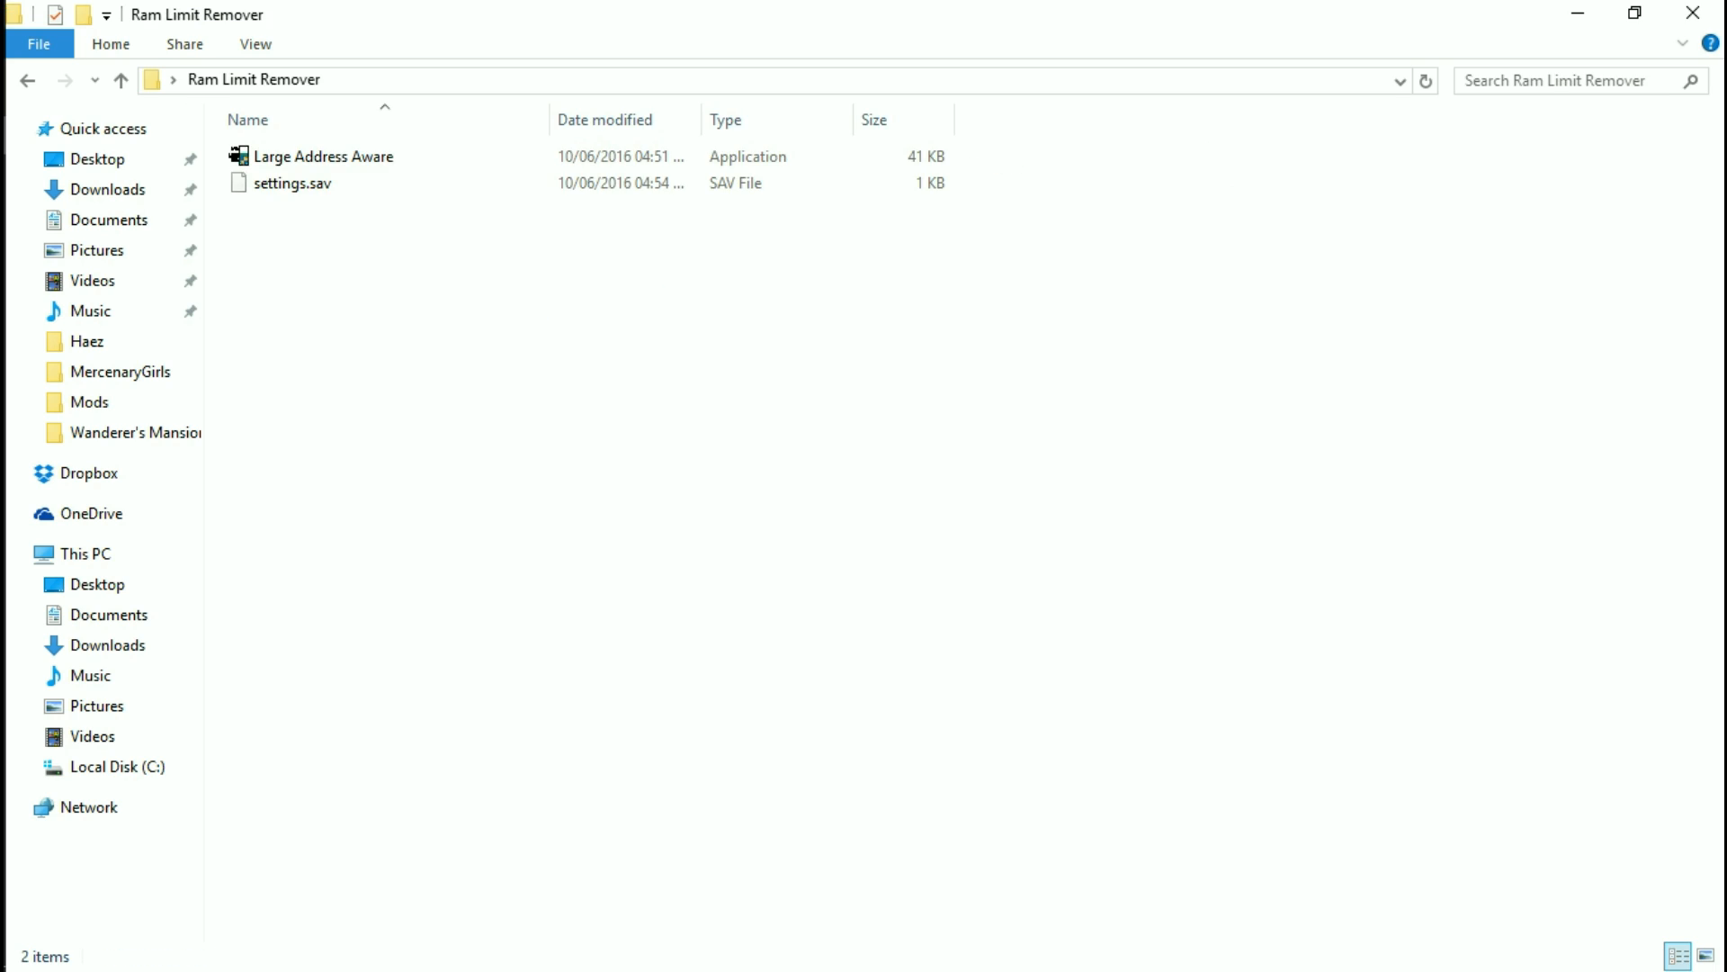
double_click(322, 155)
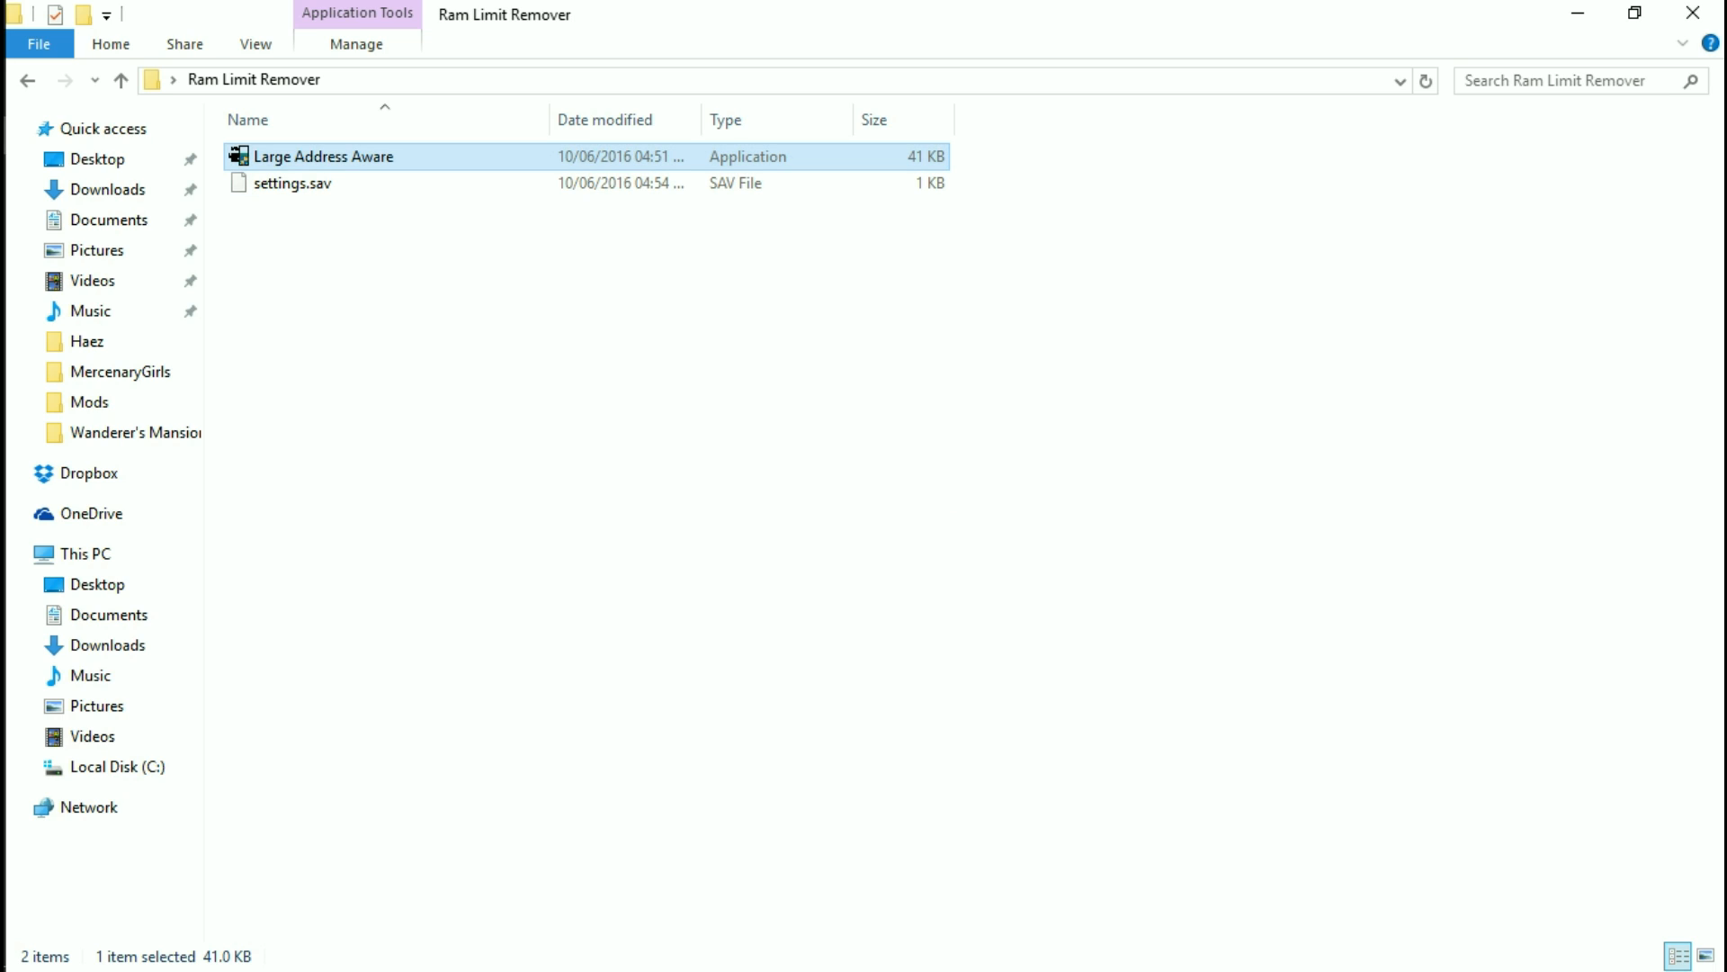
Set Large Address Aware to always run as administrator via its Compatibility properties
right_click(331, 154)
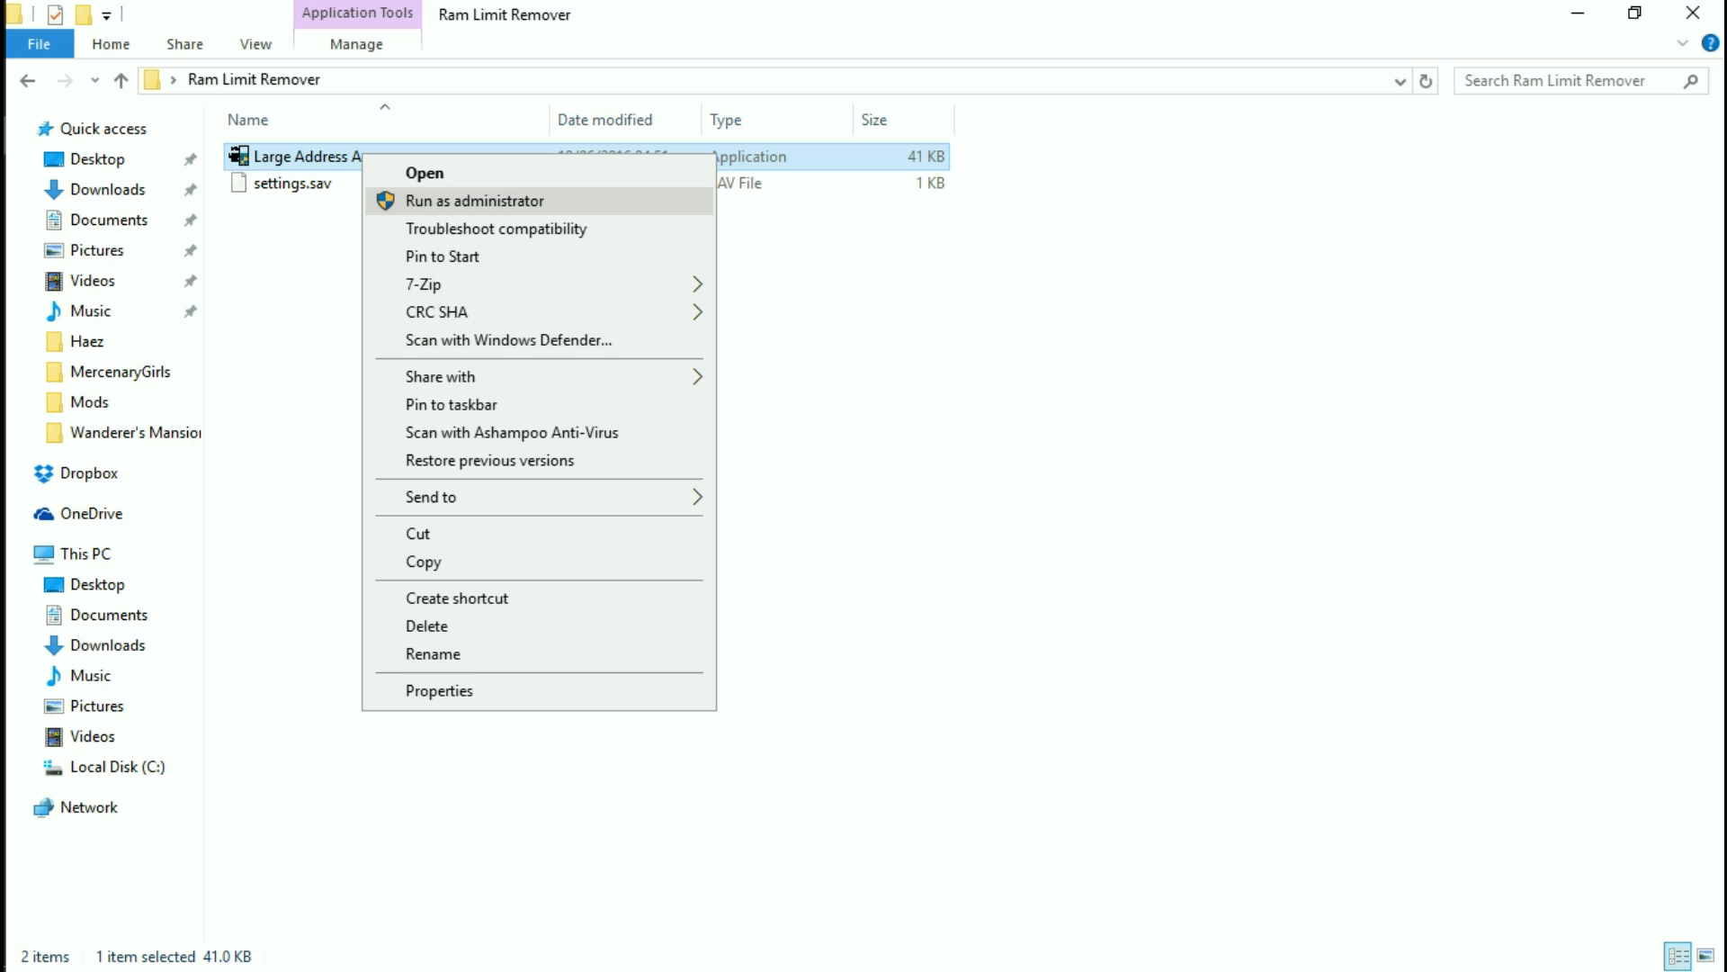
mouse_move(434, 653)
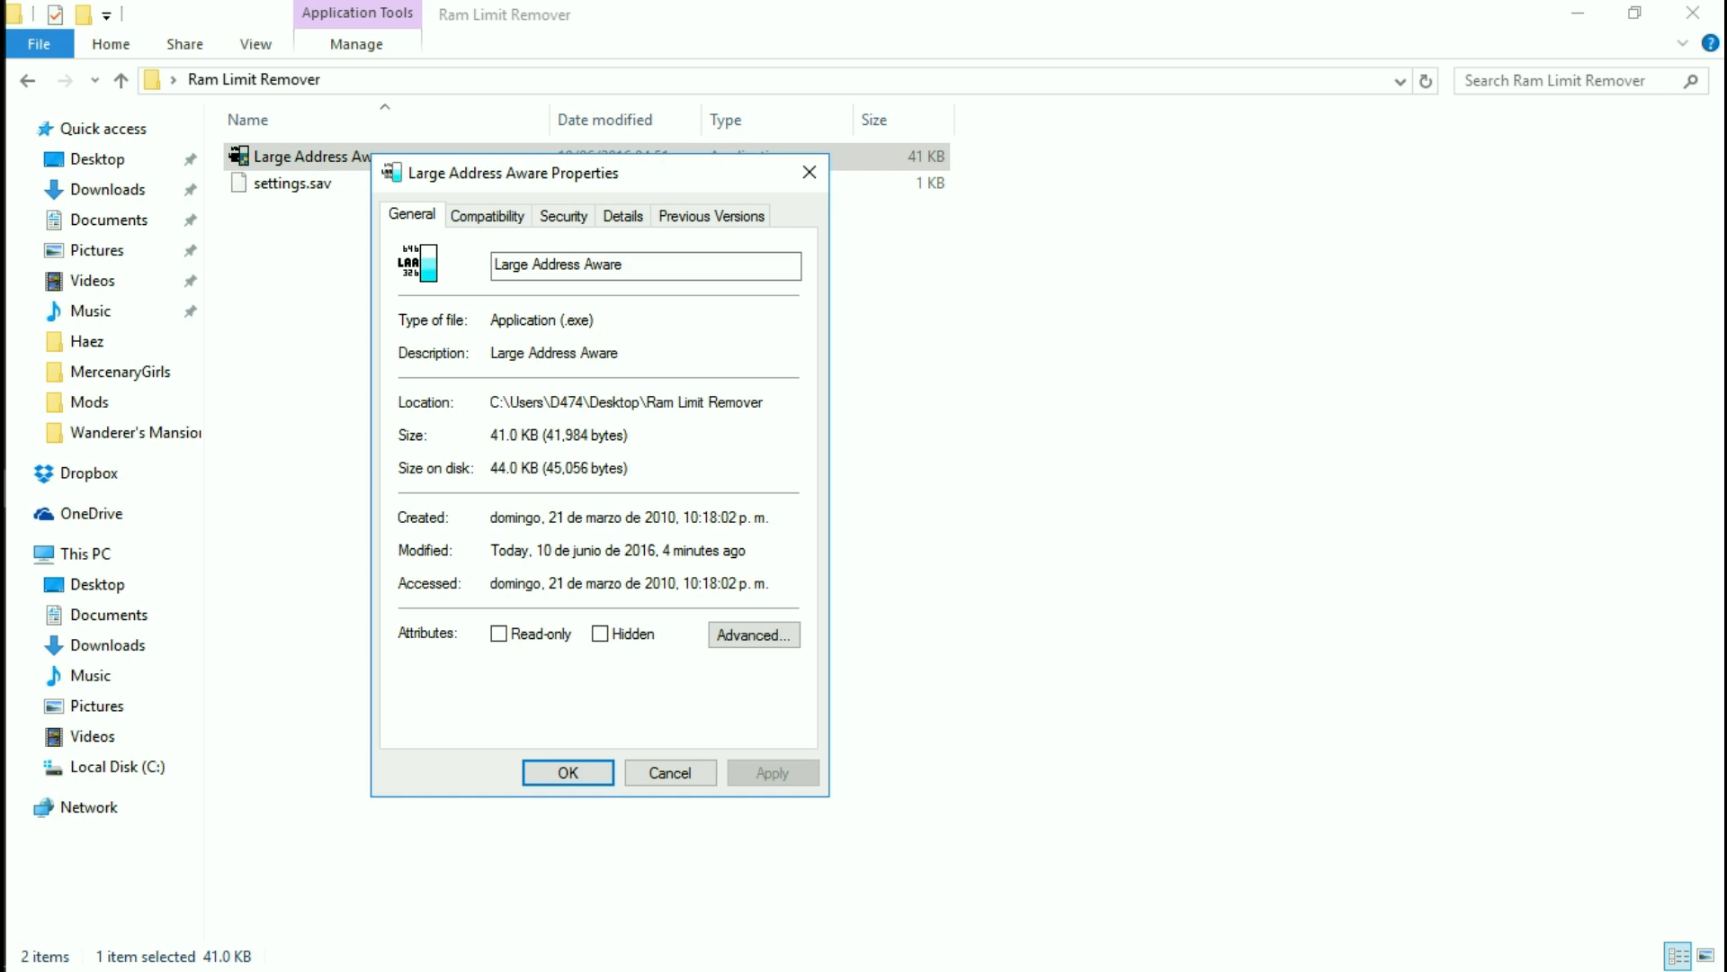
left_click(488, 214)
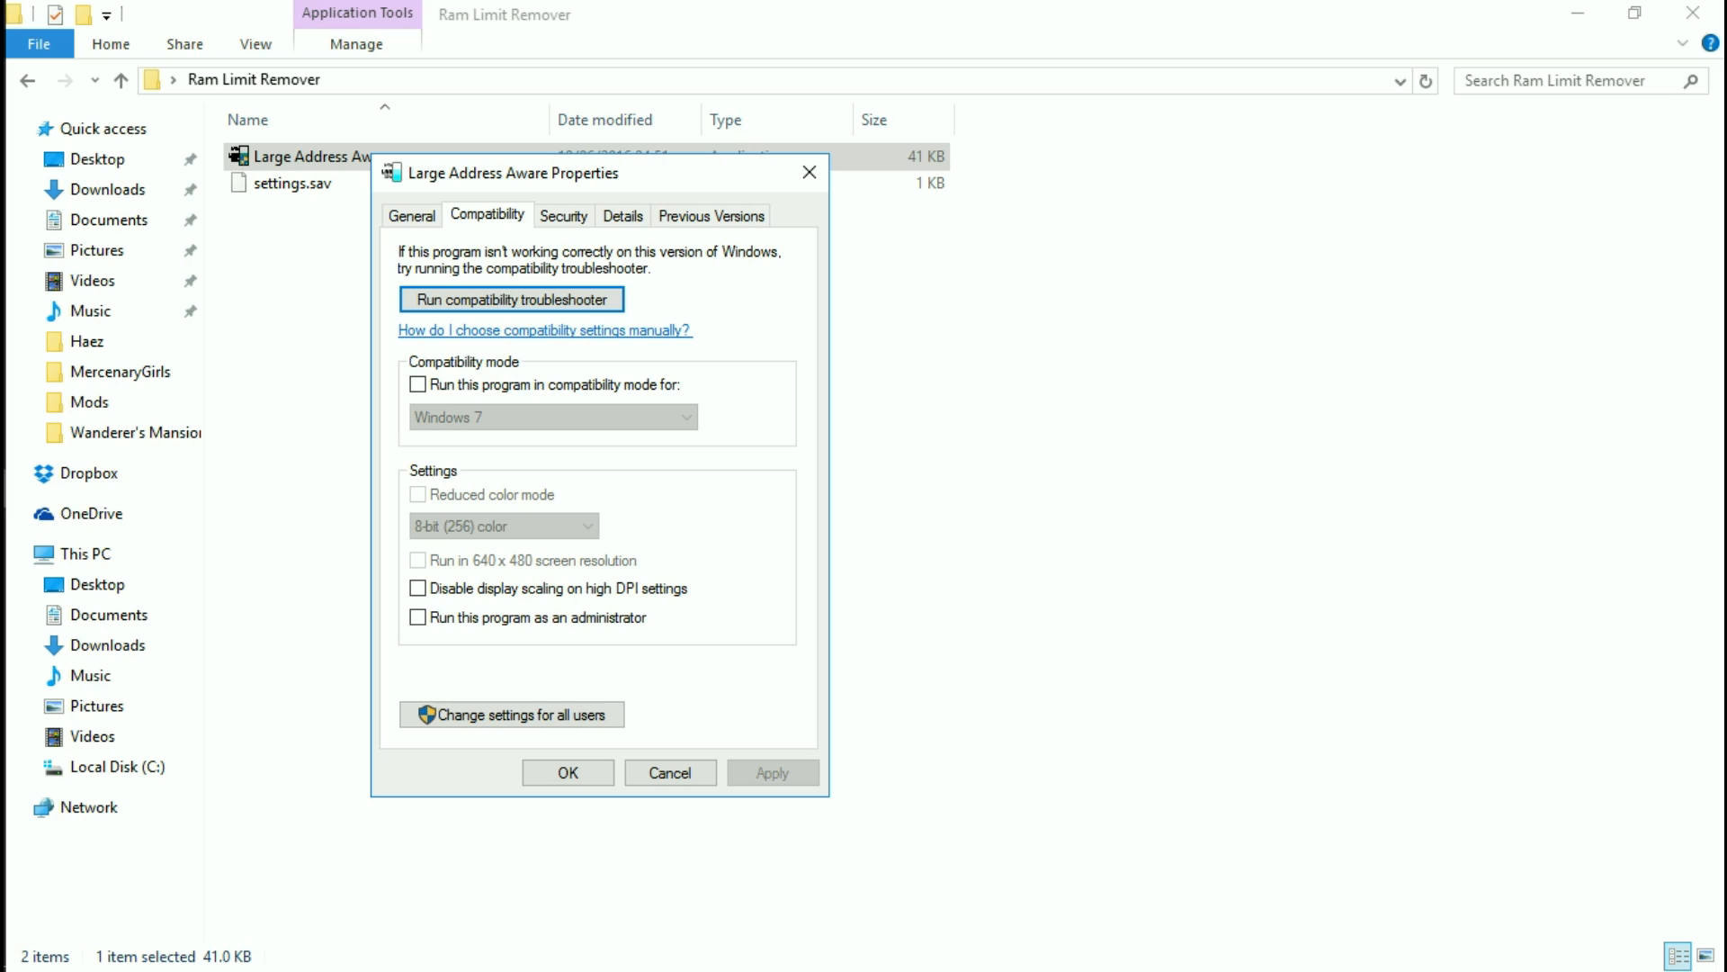
left_click(418, 617)
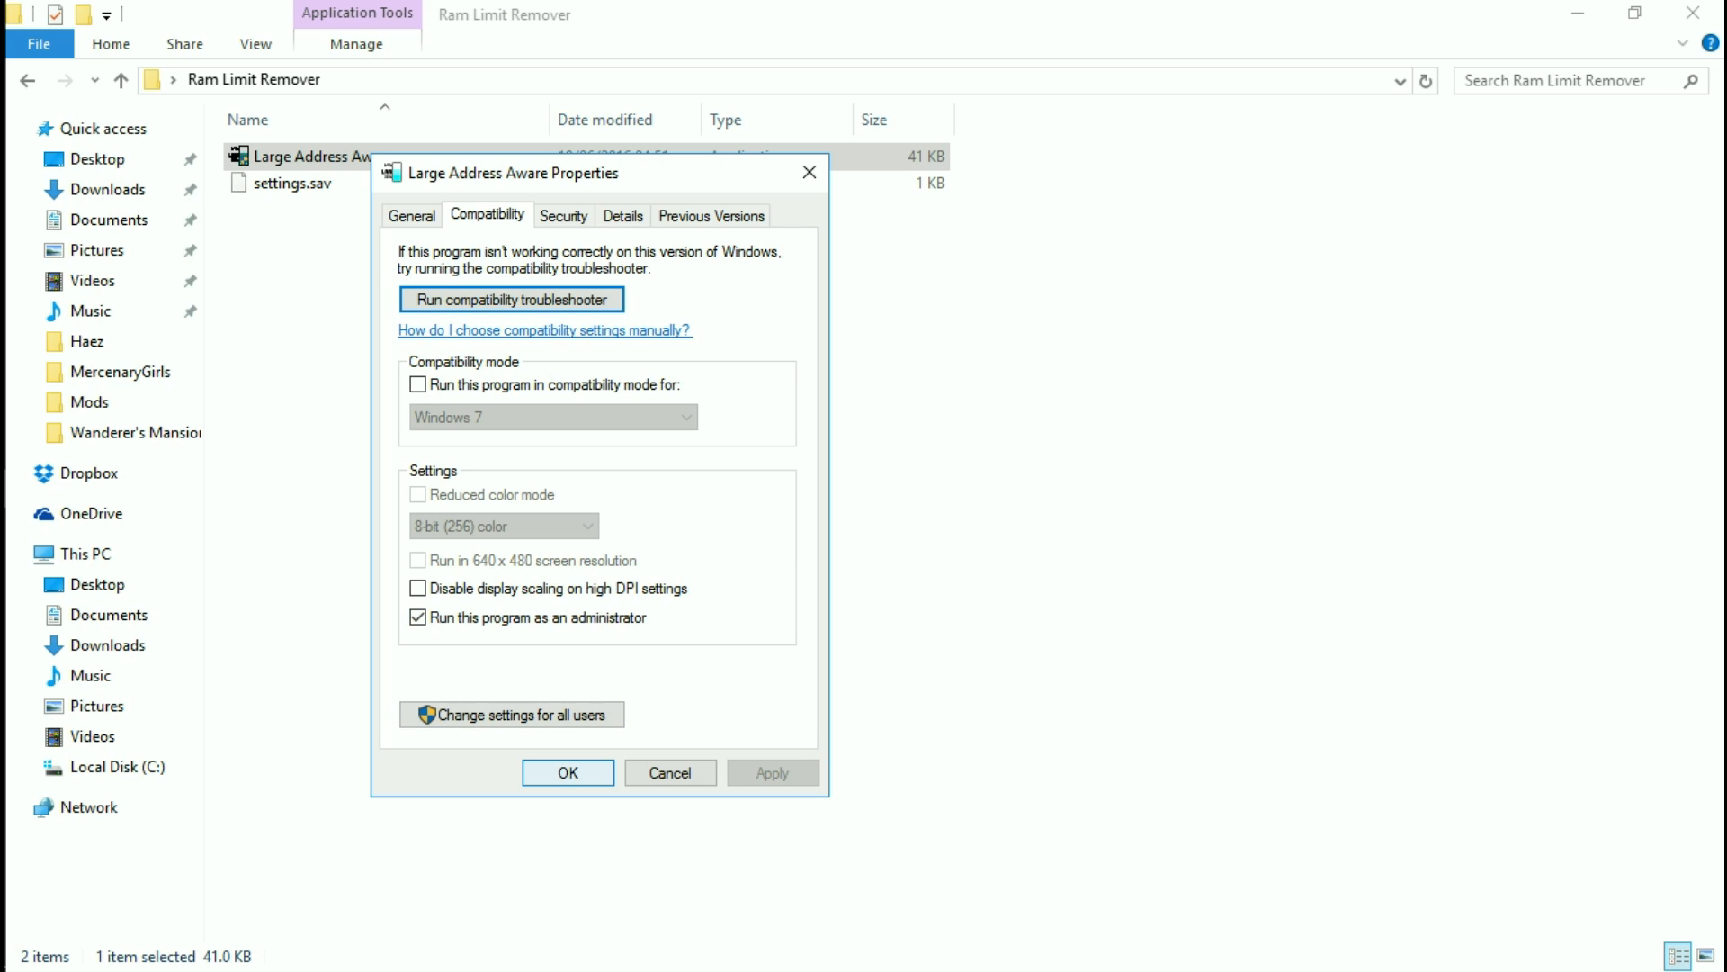
left_click(567, 772)
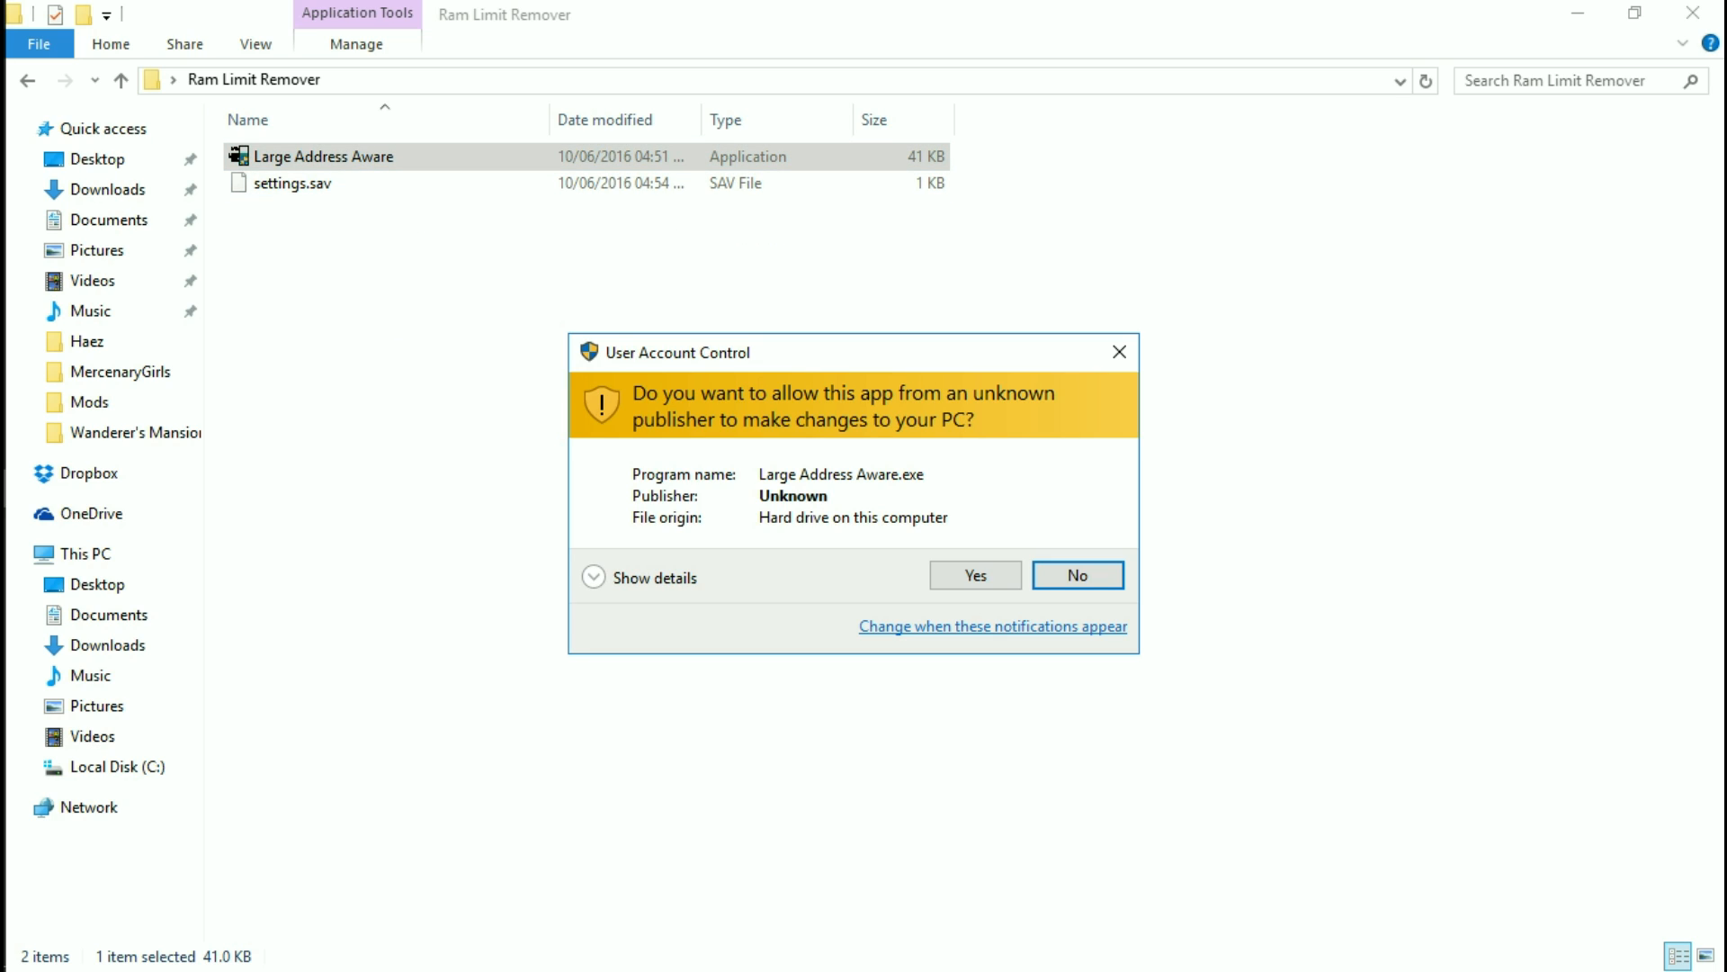
Approve the UAC prompt, browse into the Skyrim folder, then cancel the file picker
left_click(973, 574)
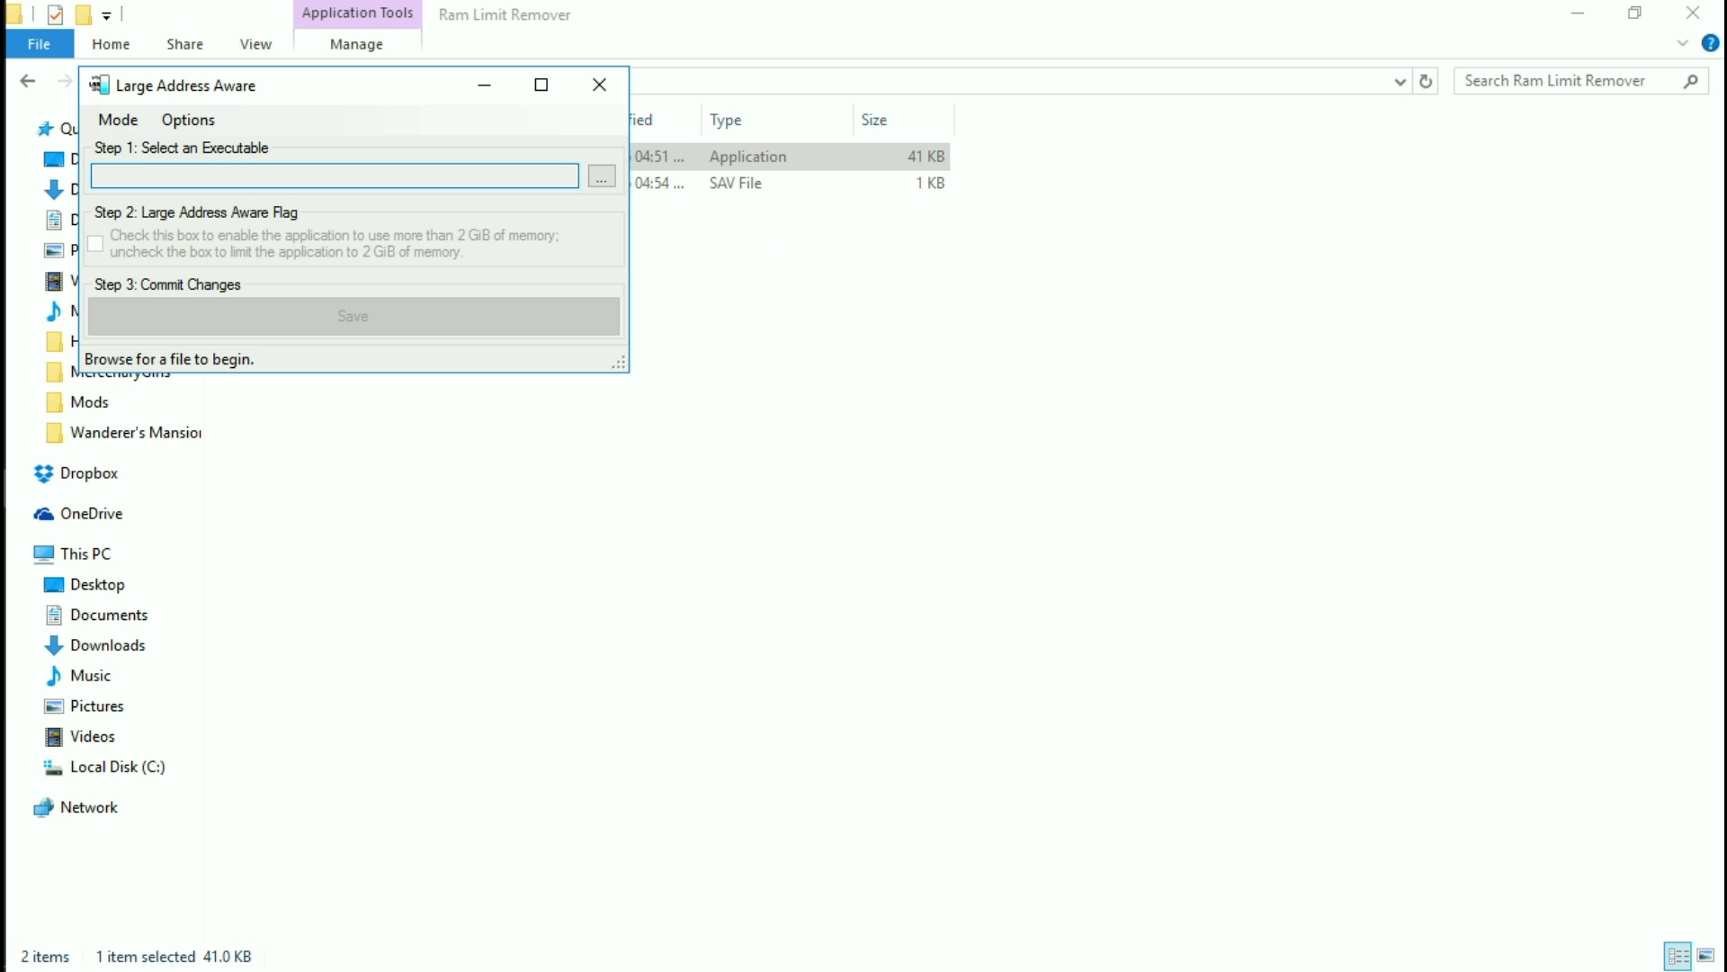
left_click(331, 175)
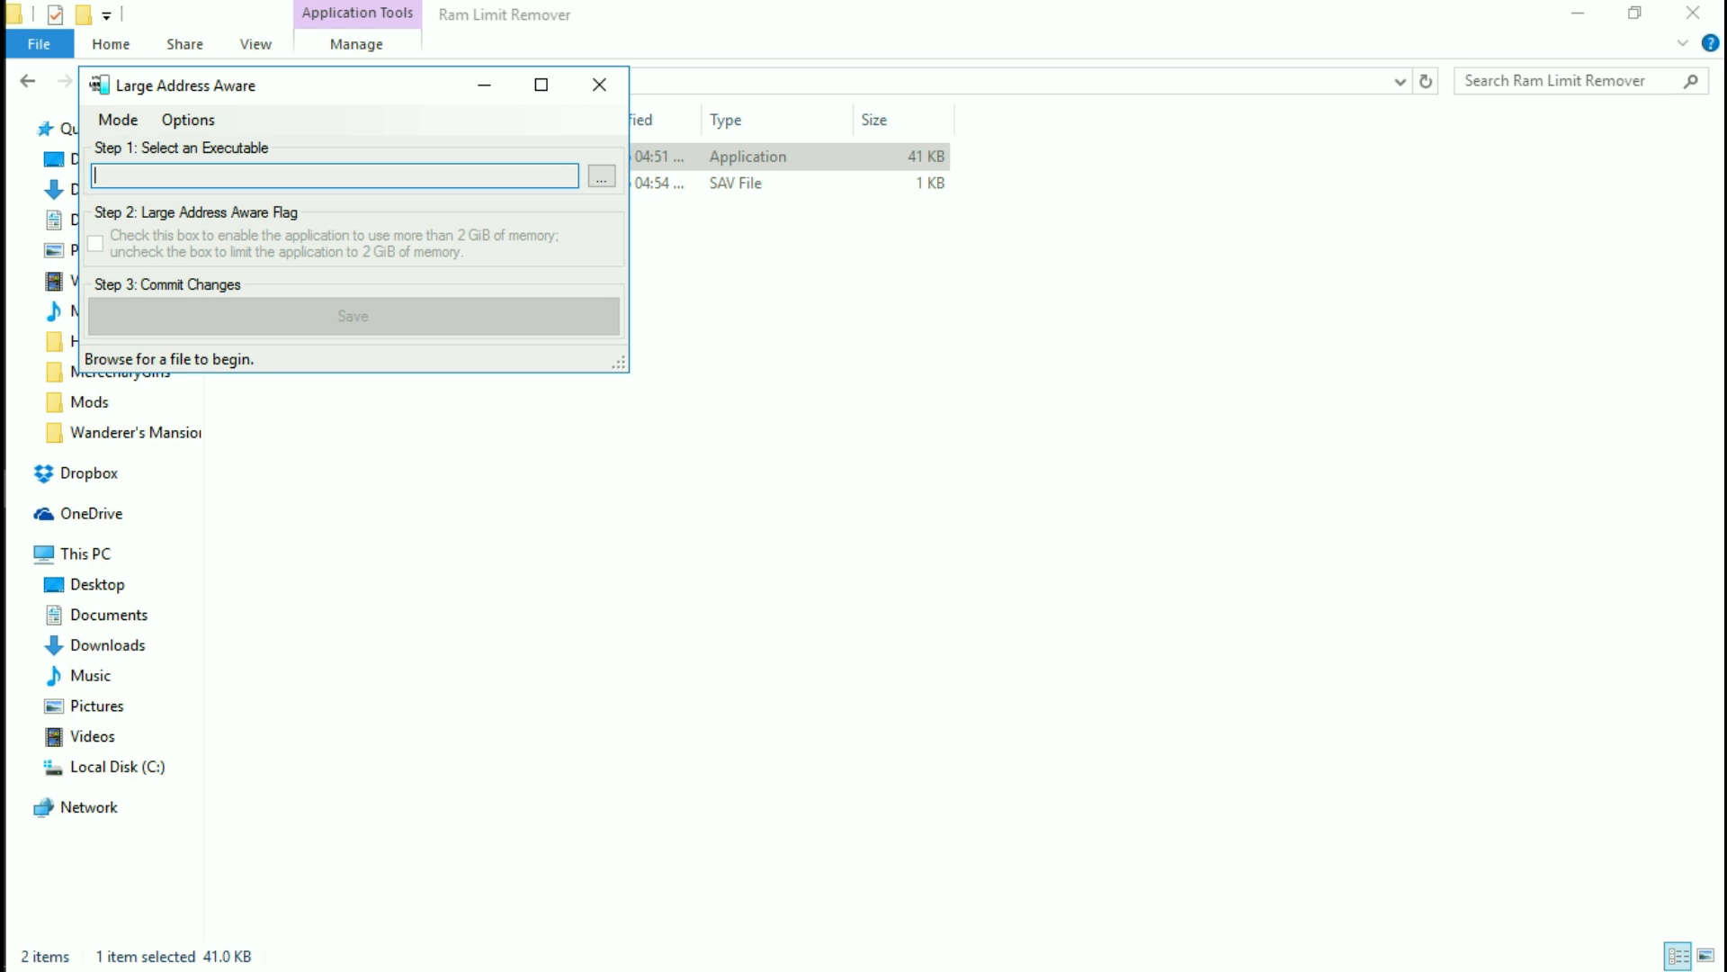
left_click(600, 174)
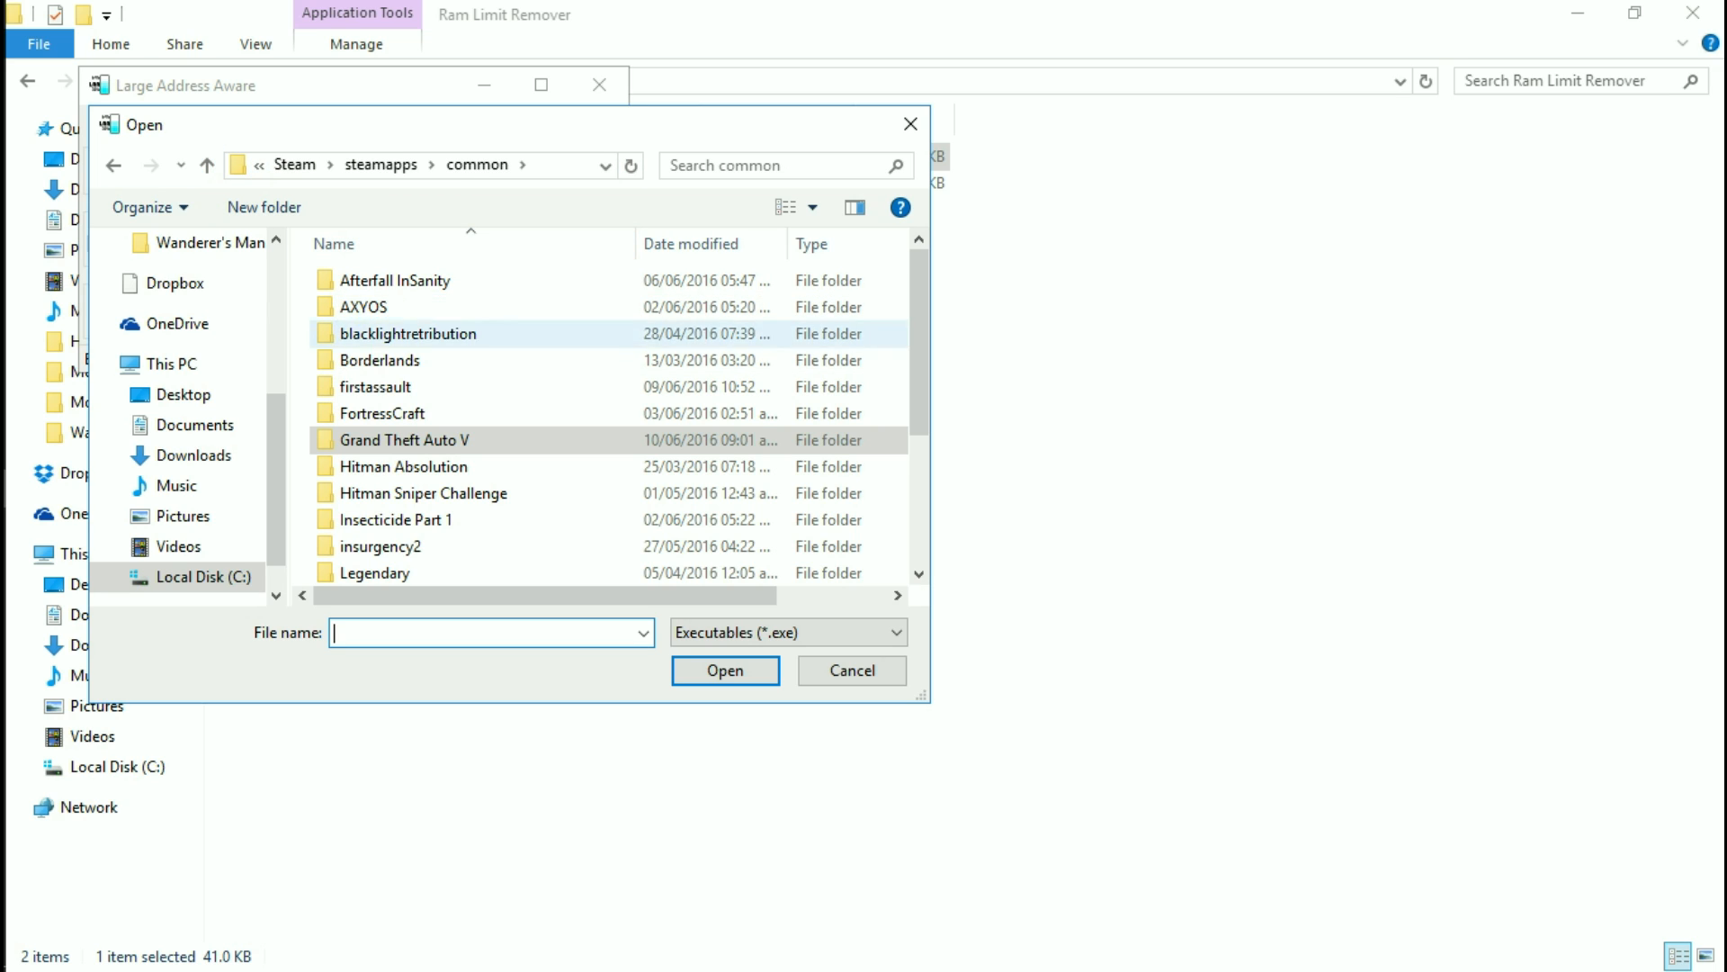
scroll("down", 3)
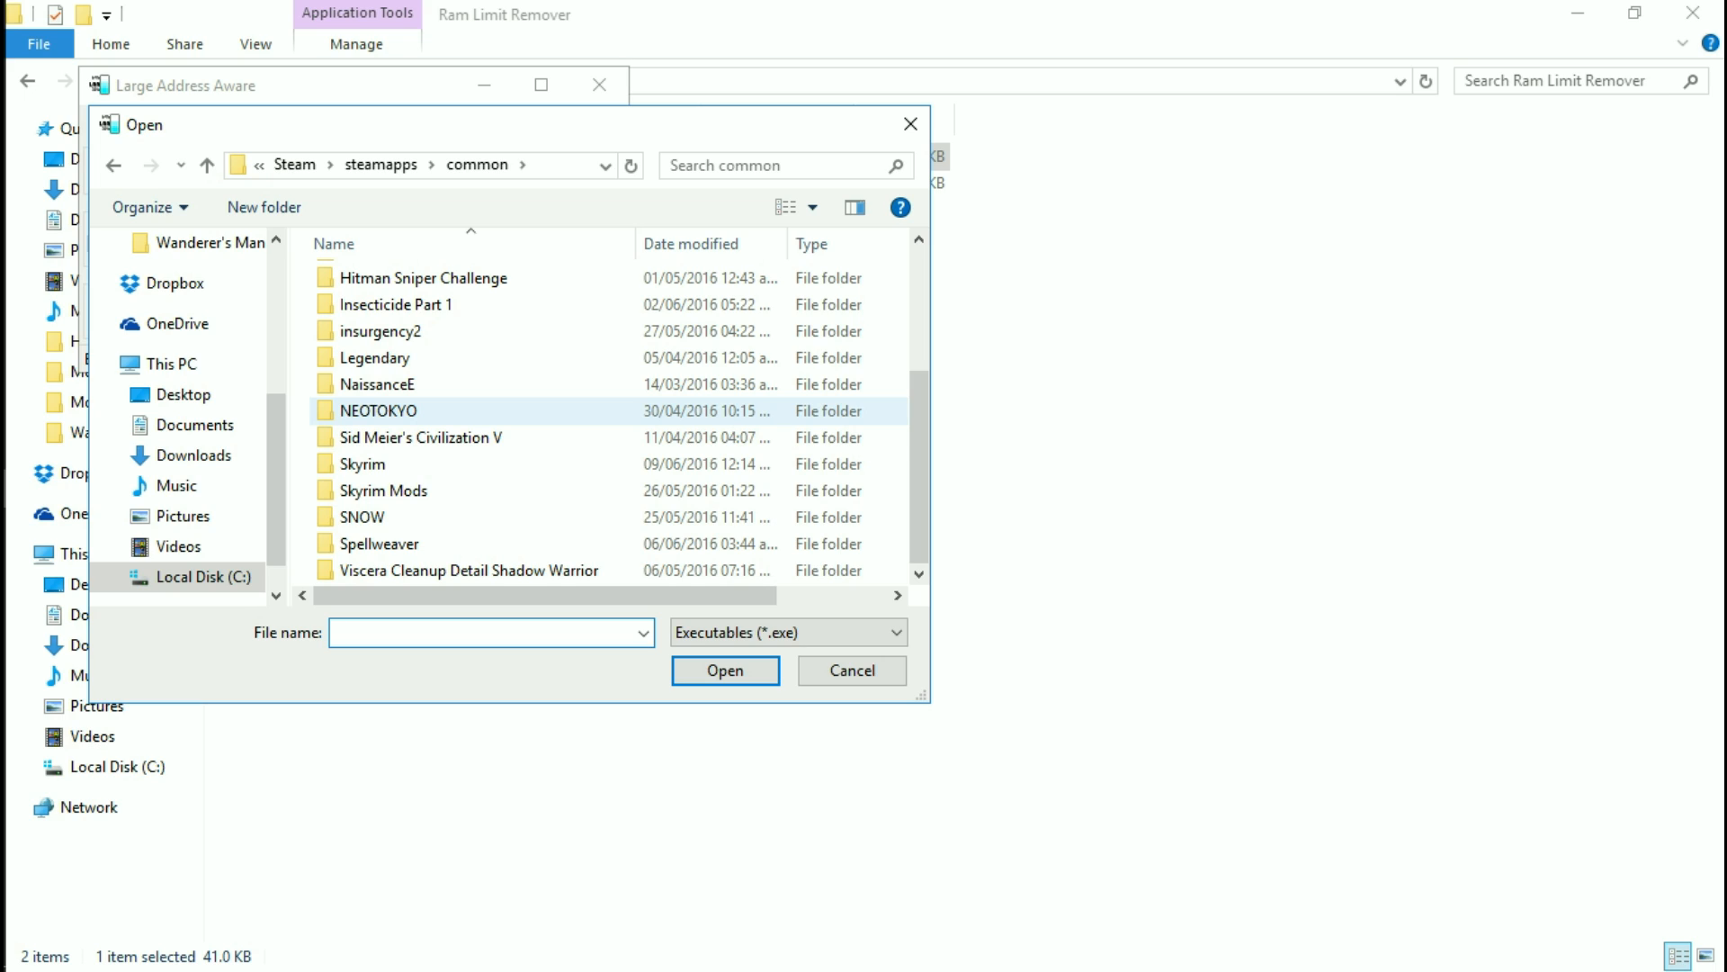
double_click(362, 465)
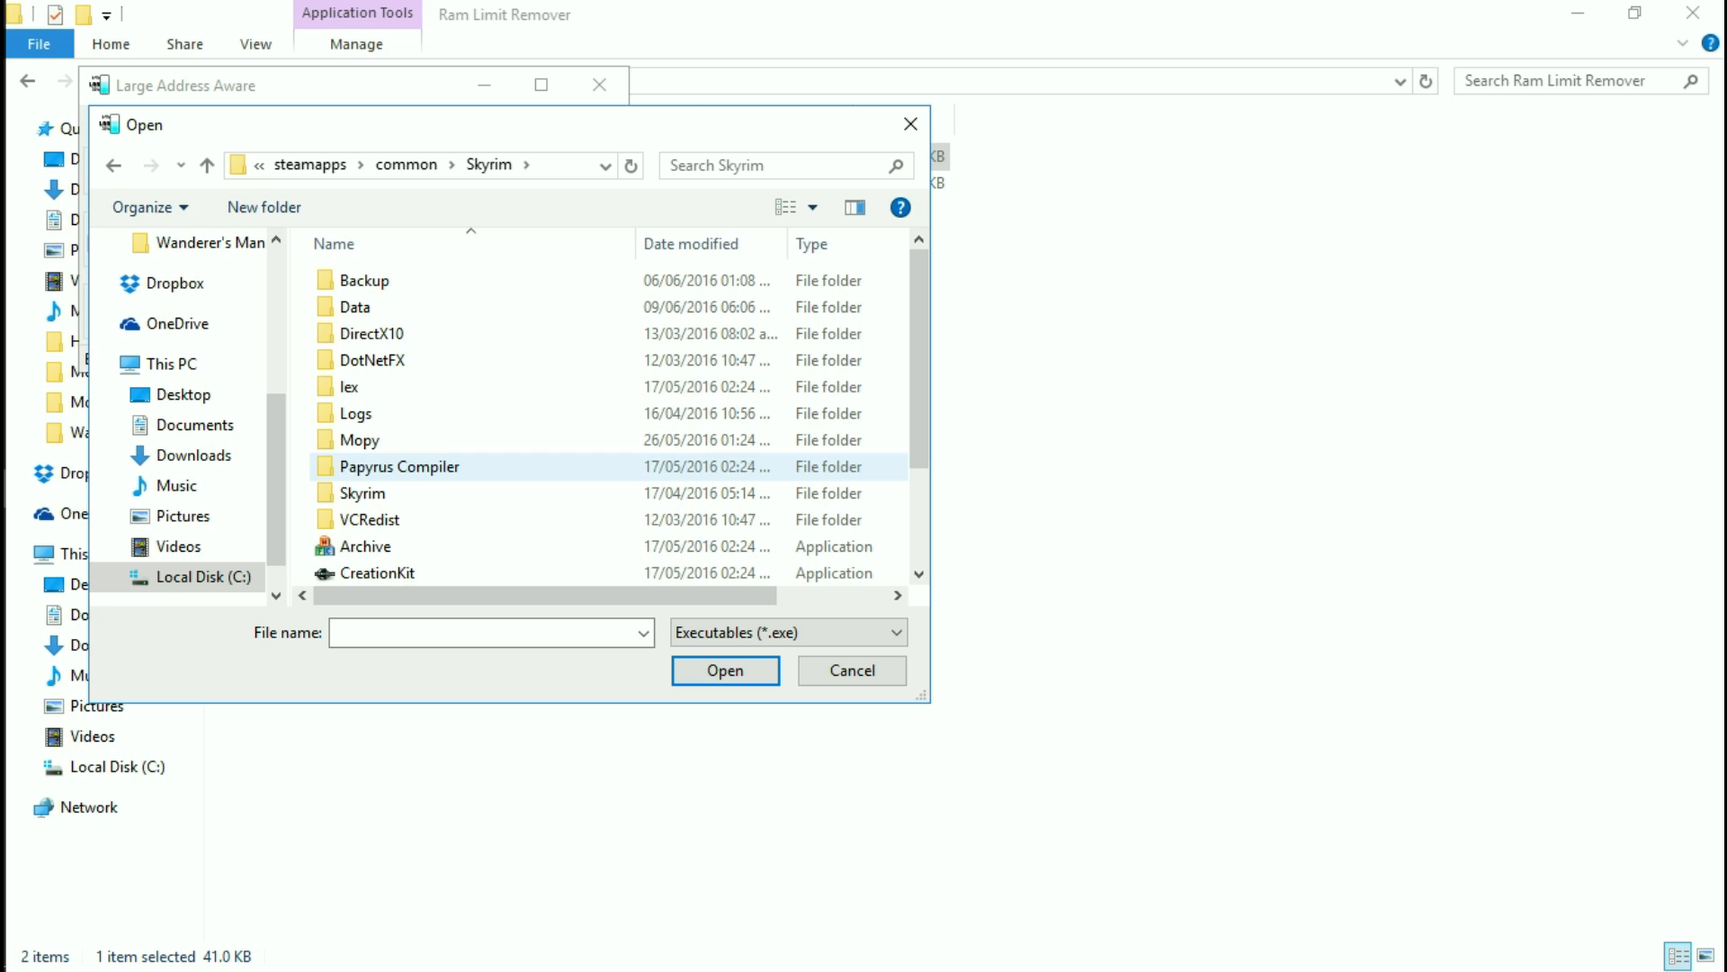
left_click(851, 669)
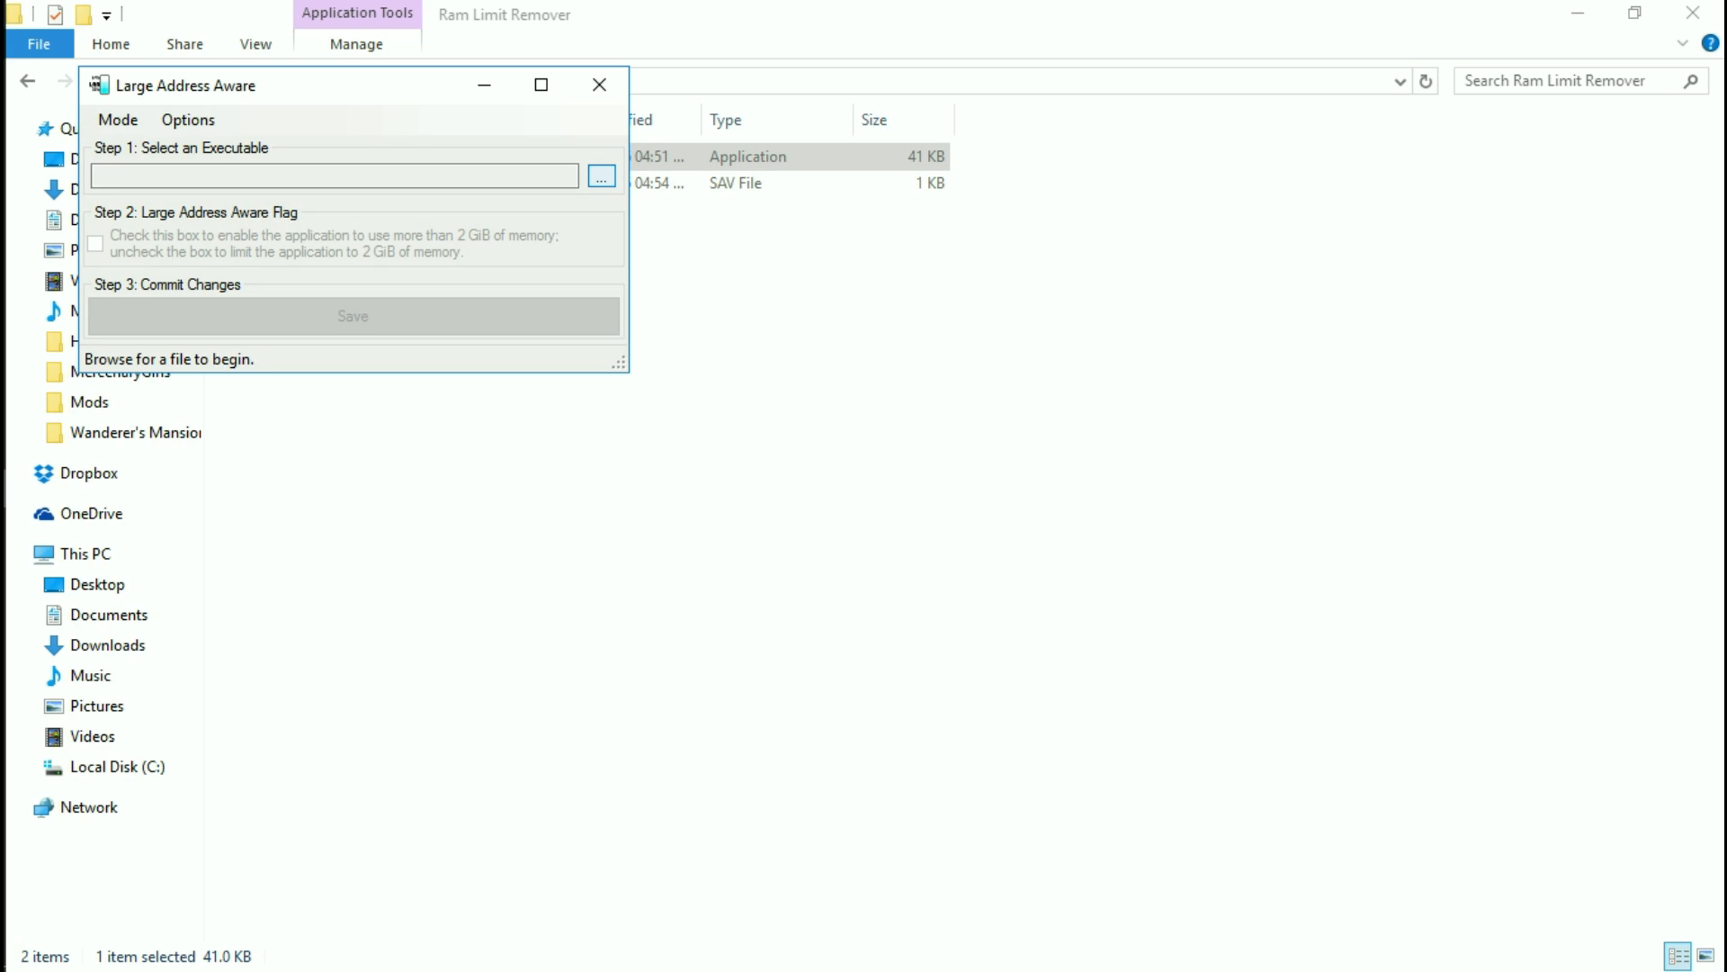
Leave the executable field empty, ready to browse again
left_click(335, 174)
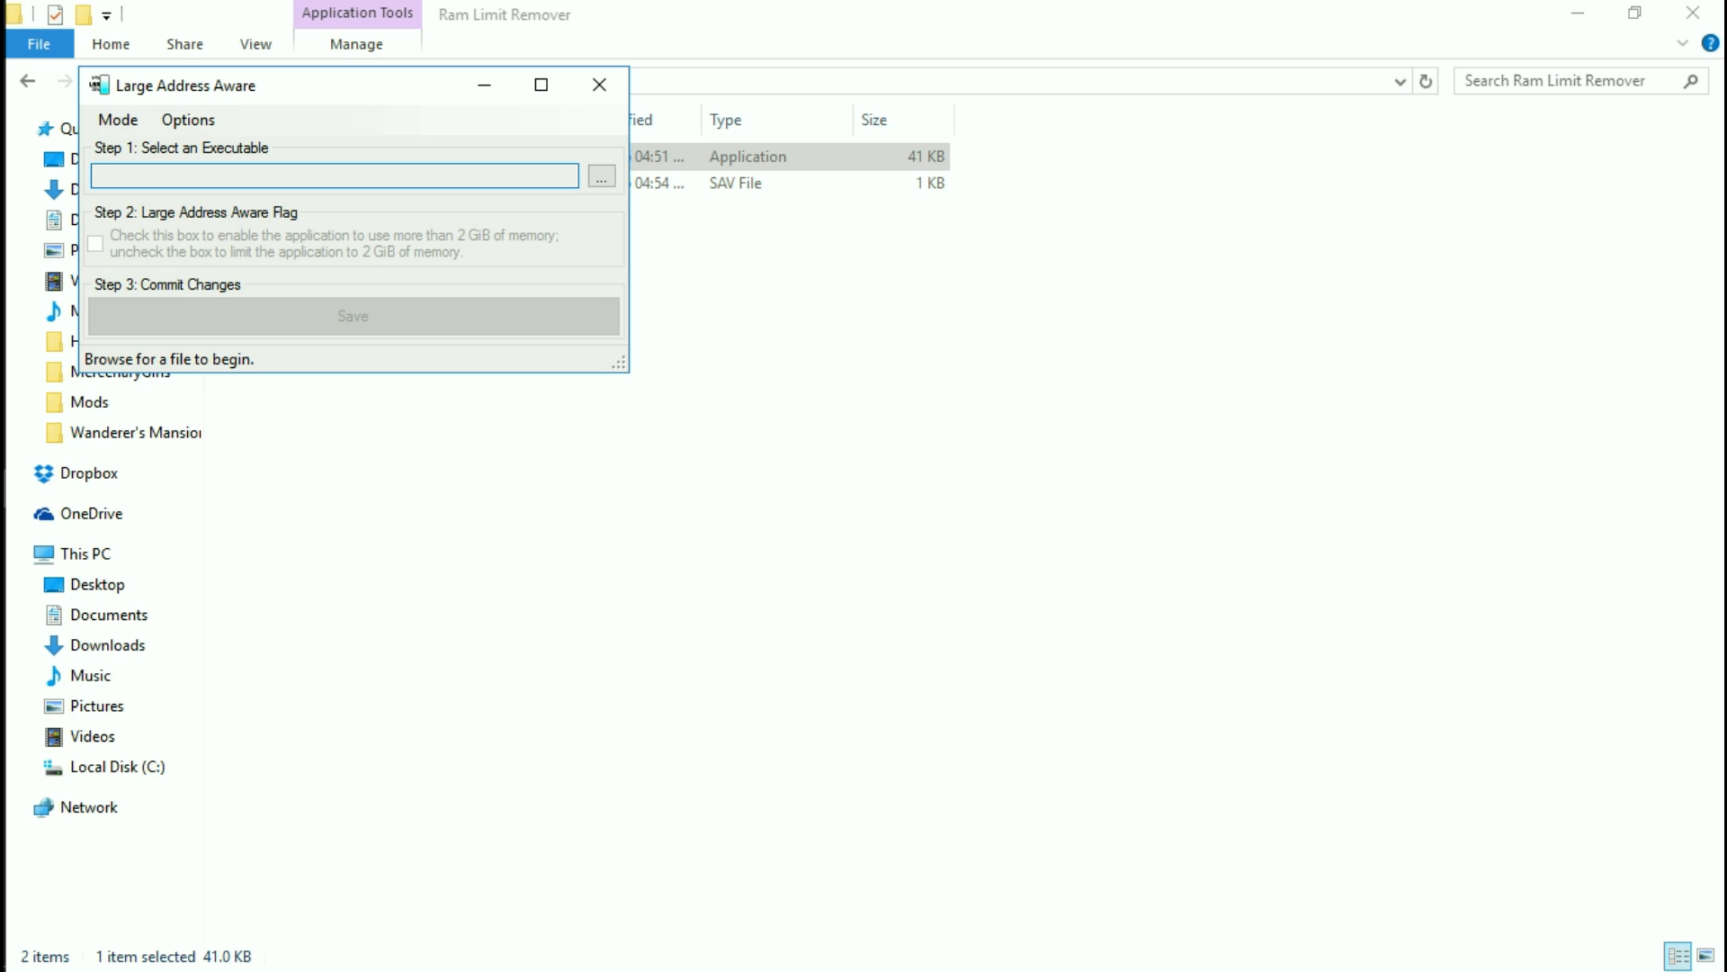
left_click(331, 175)
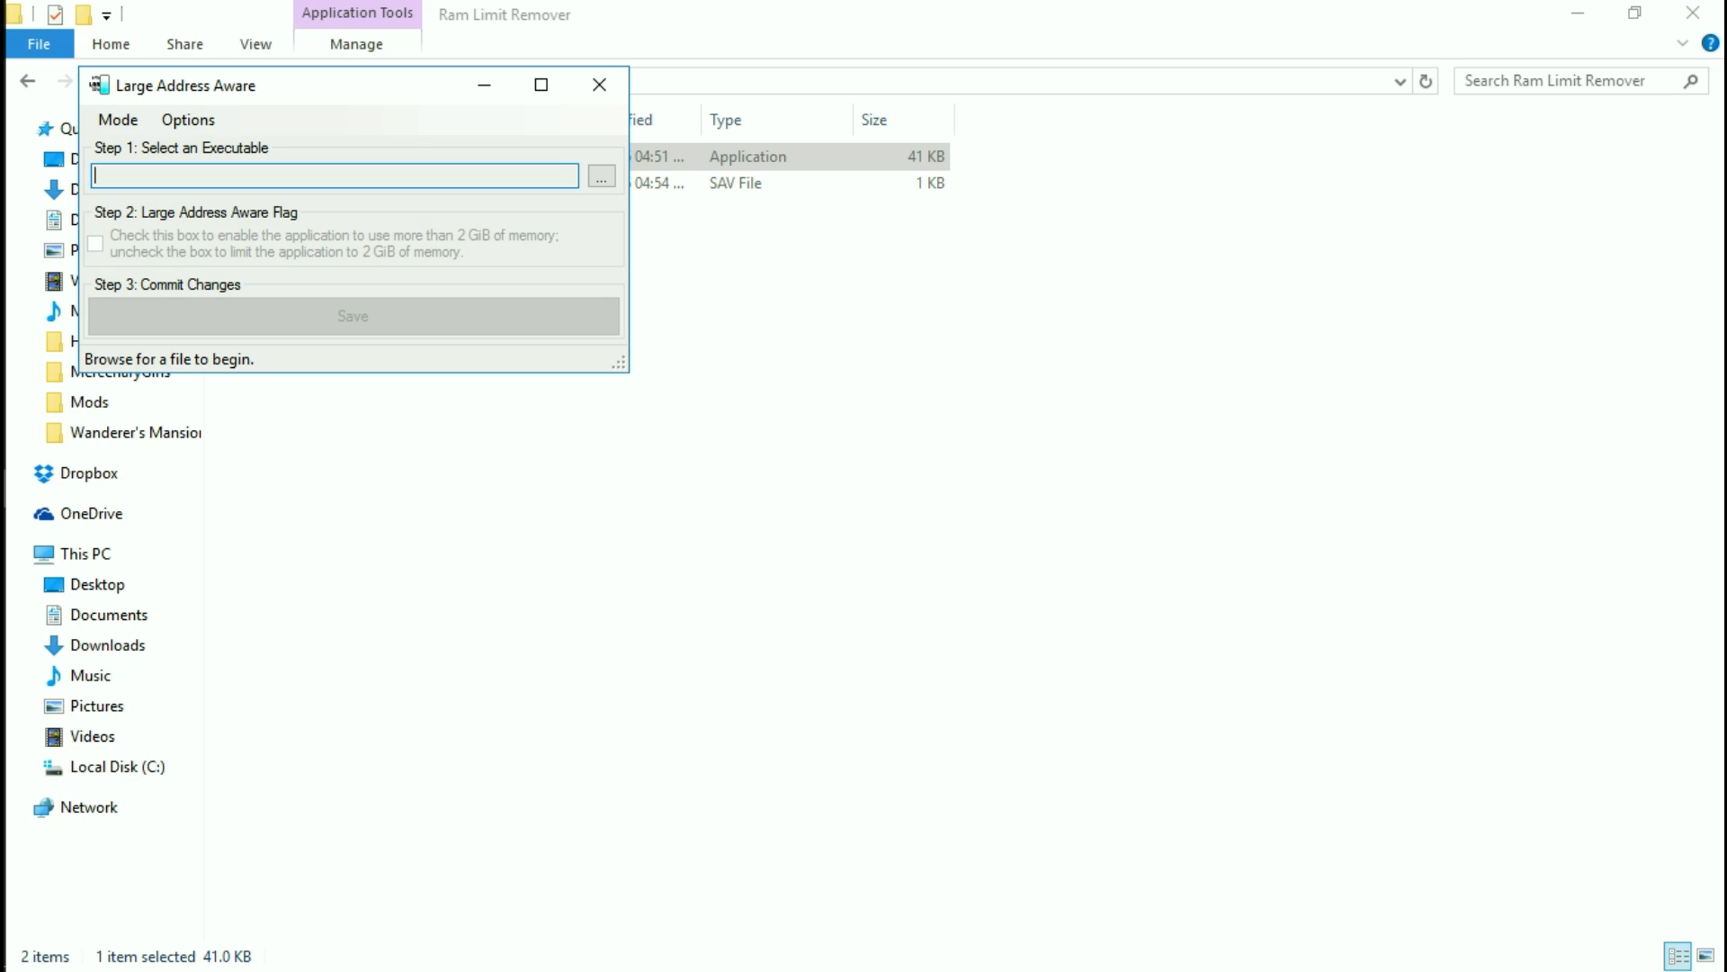
Browse into the Skyrim folder and settle on TESV.exe over SkyrimLauncher and CreationKit
left_click(600, 175)
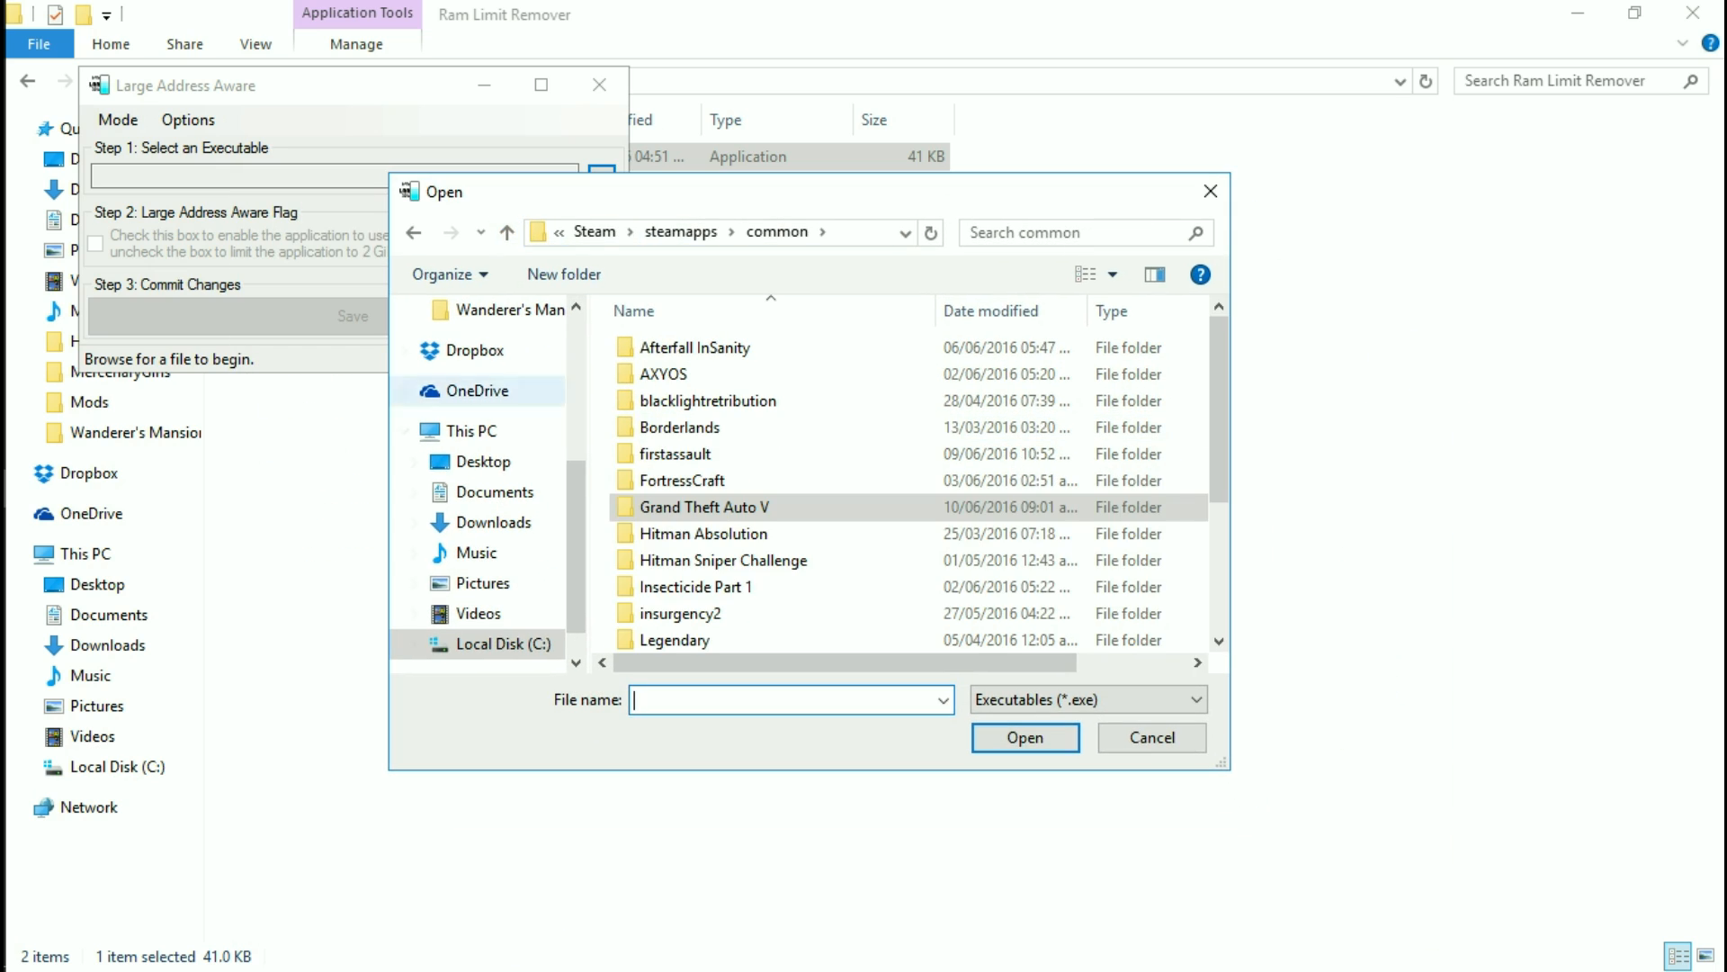
double_click(703, 508)
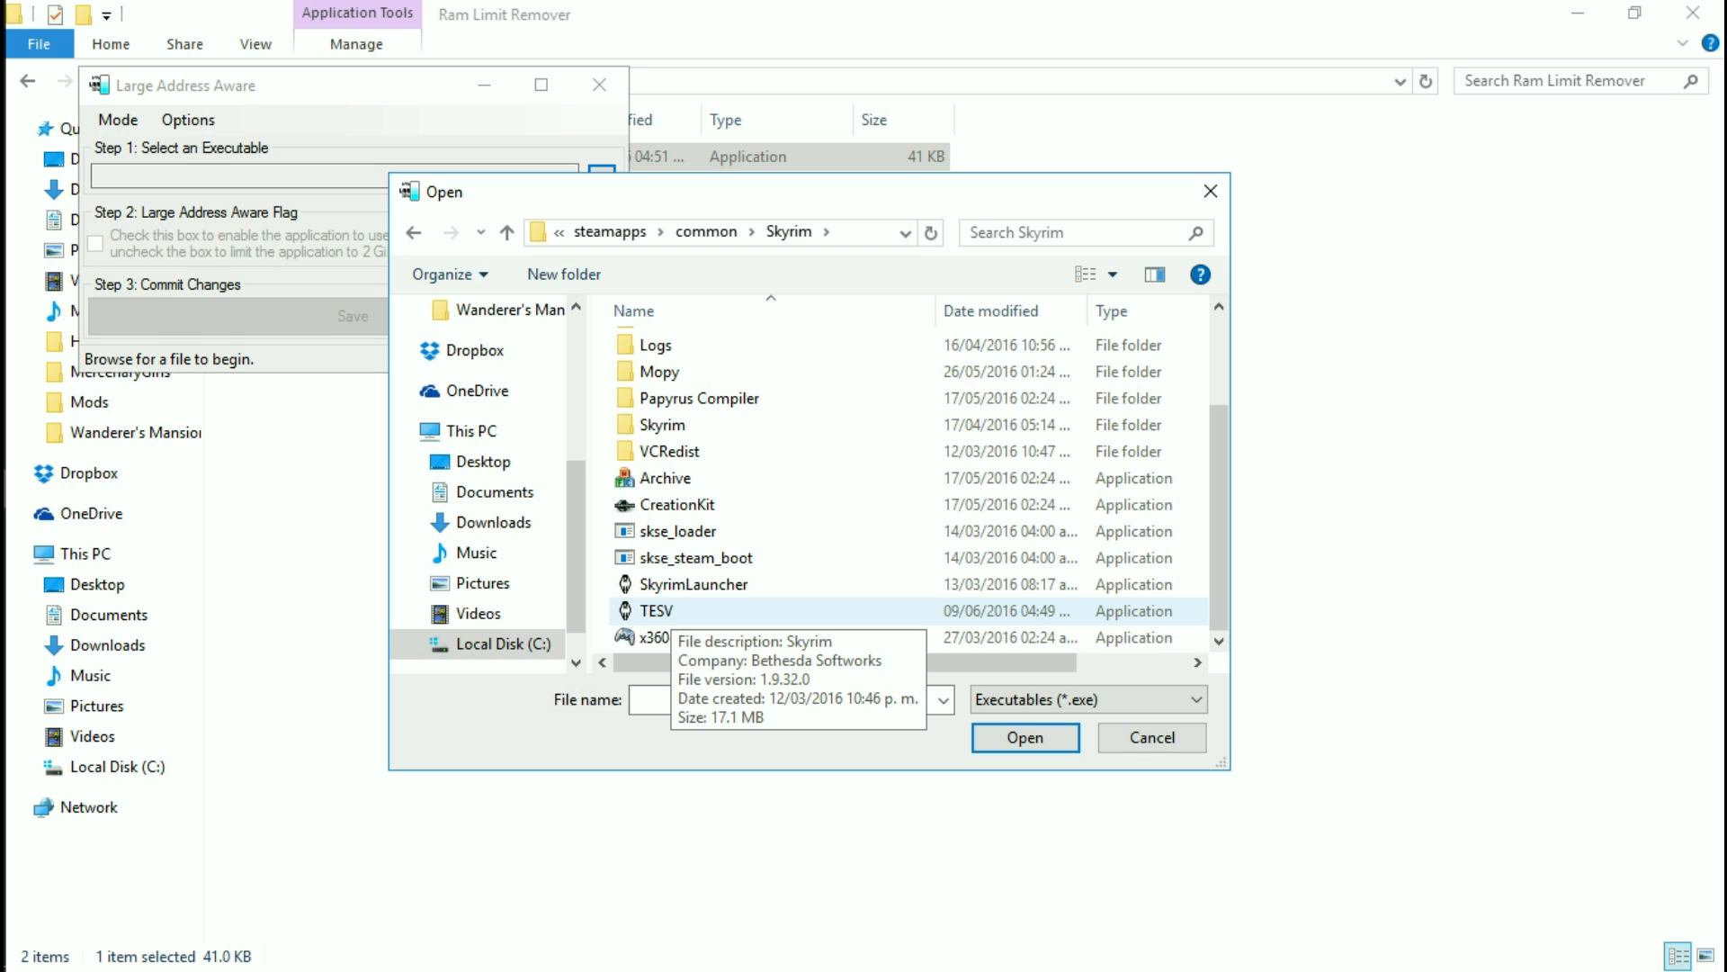
left_click(695, 583)
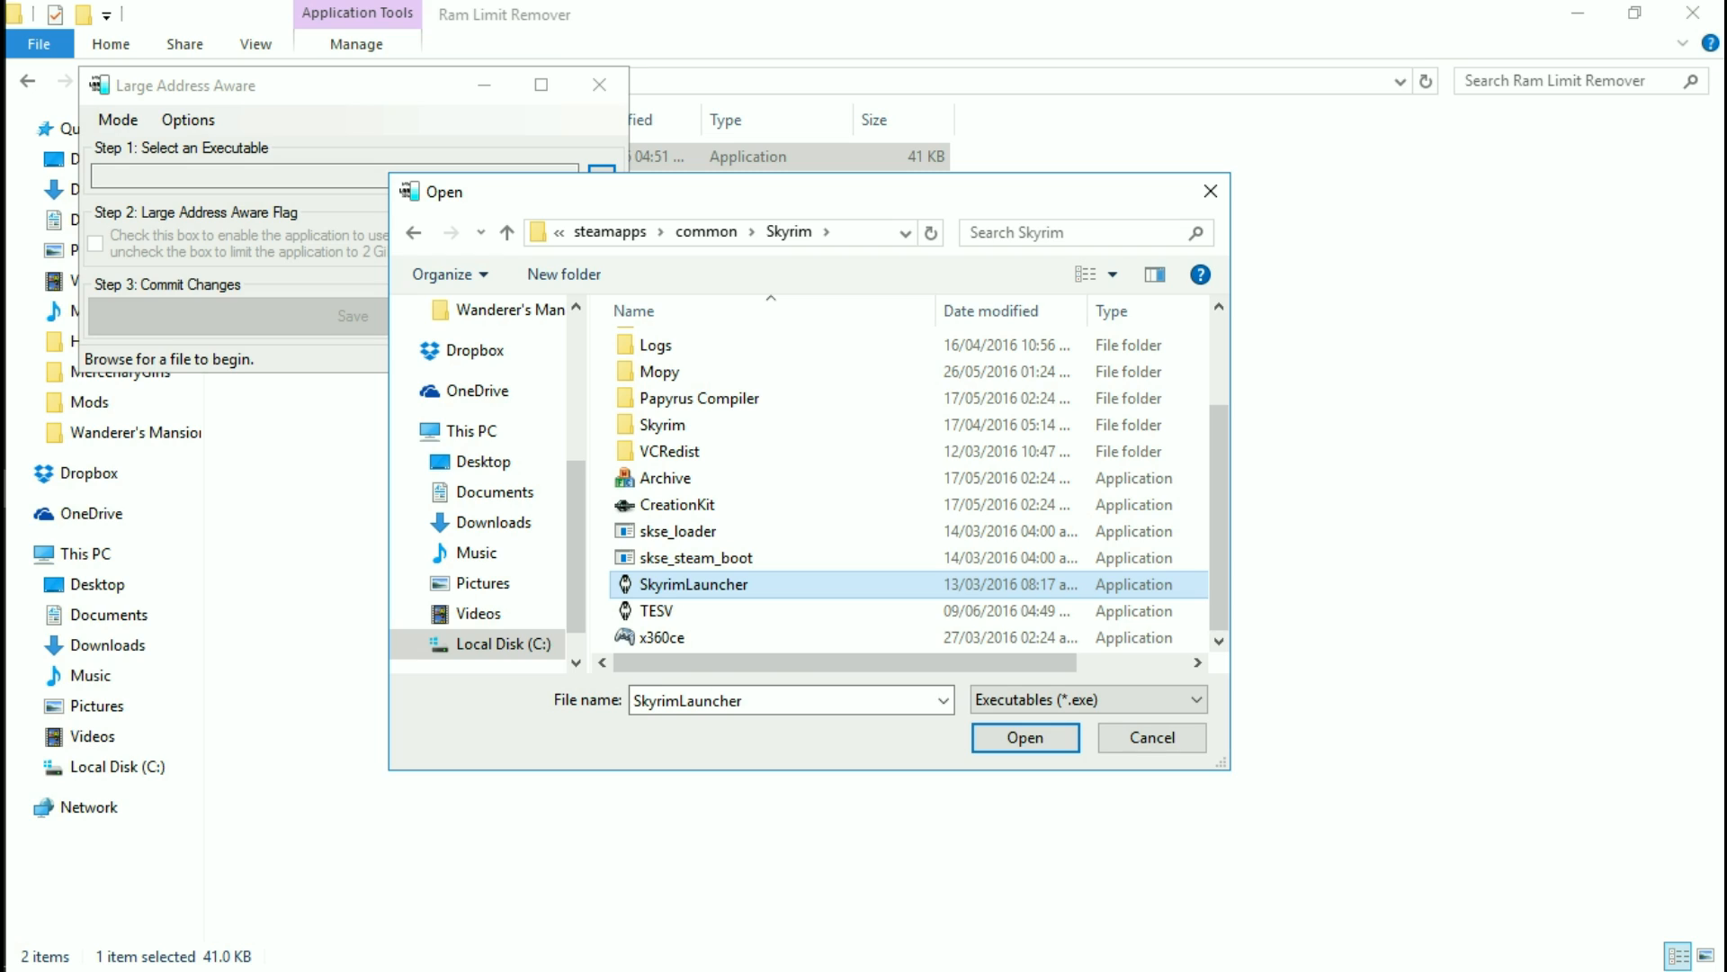
mouse_move(655, 610)
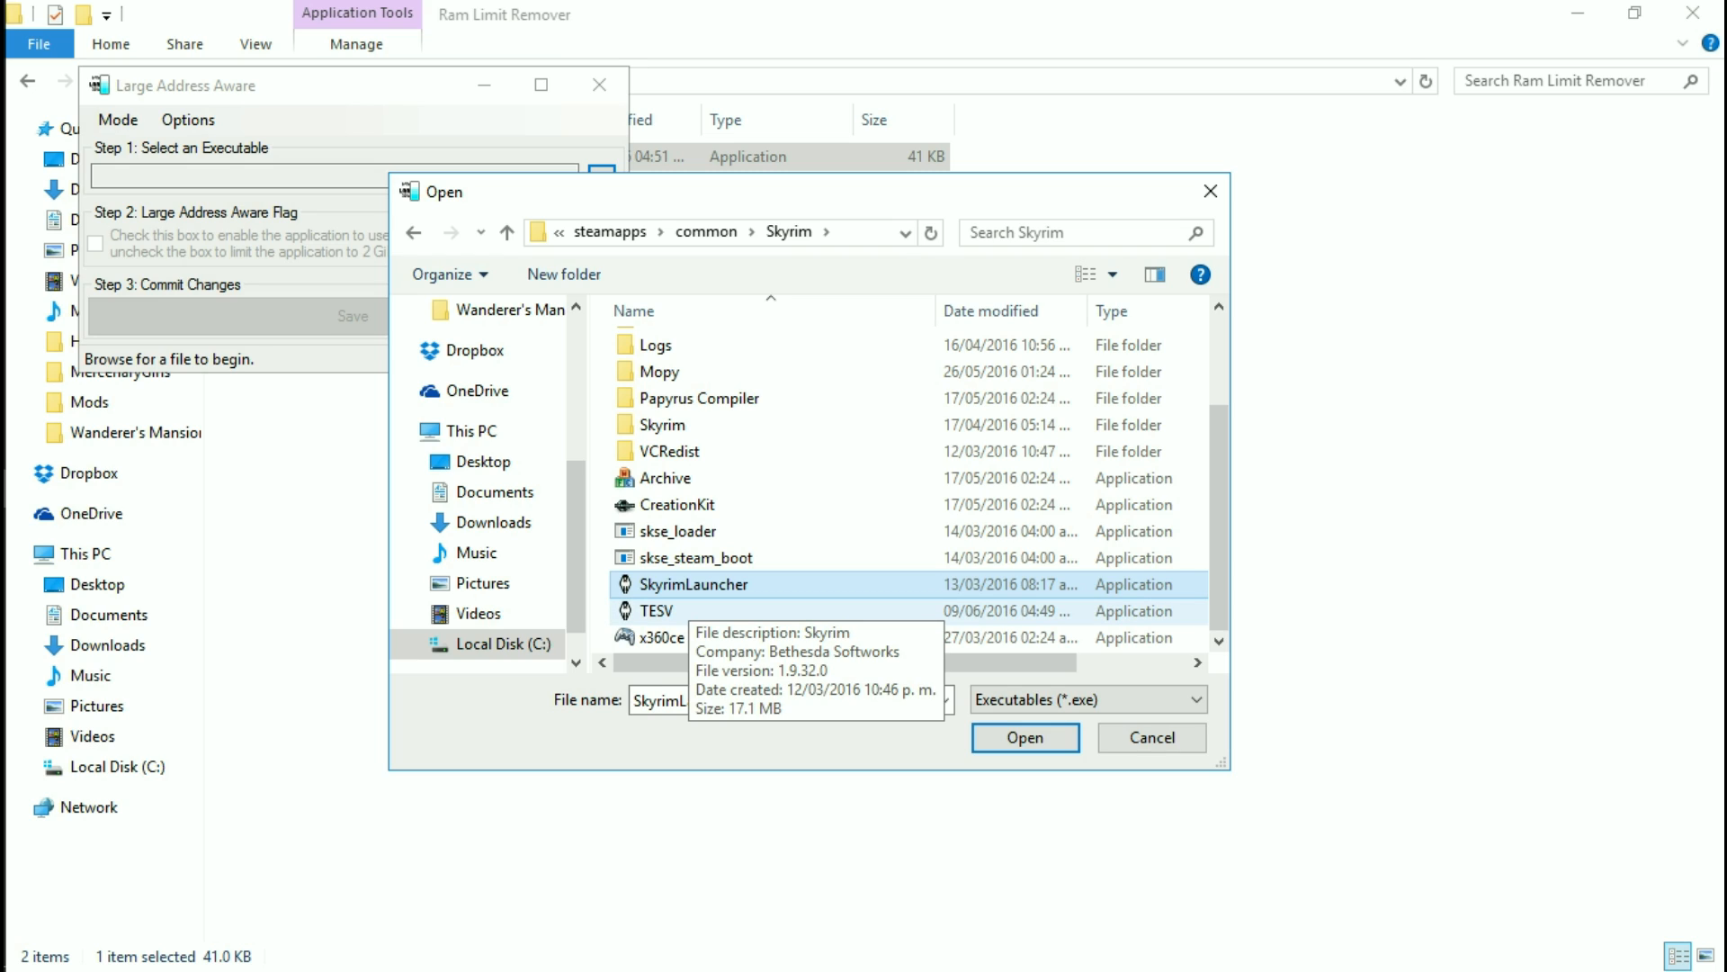
left_click(655, 610)
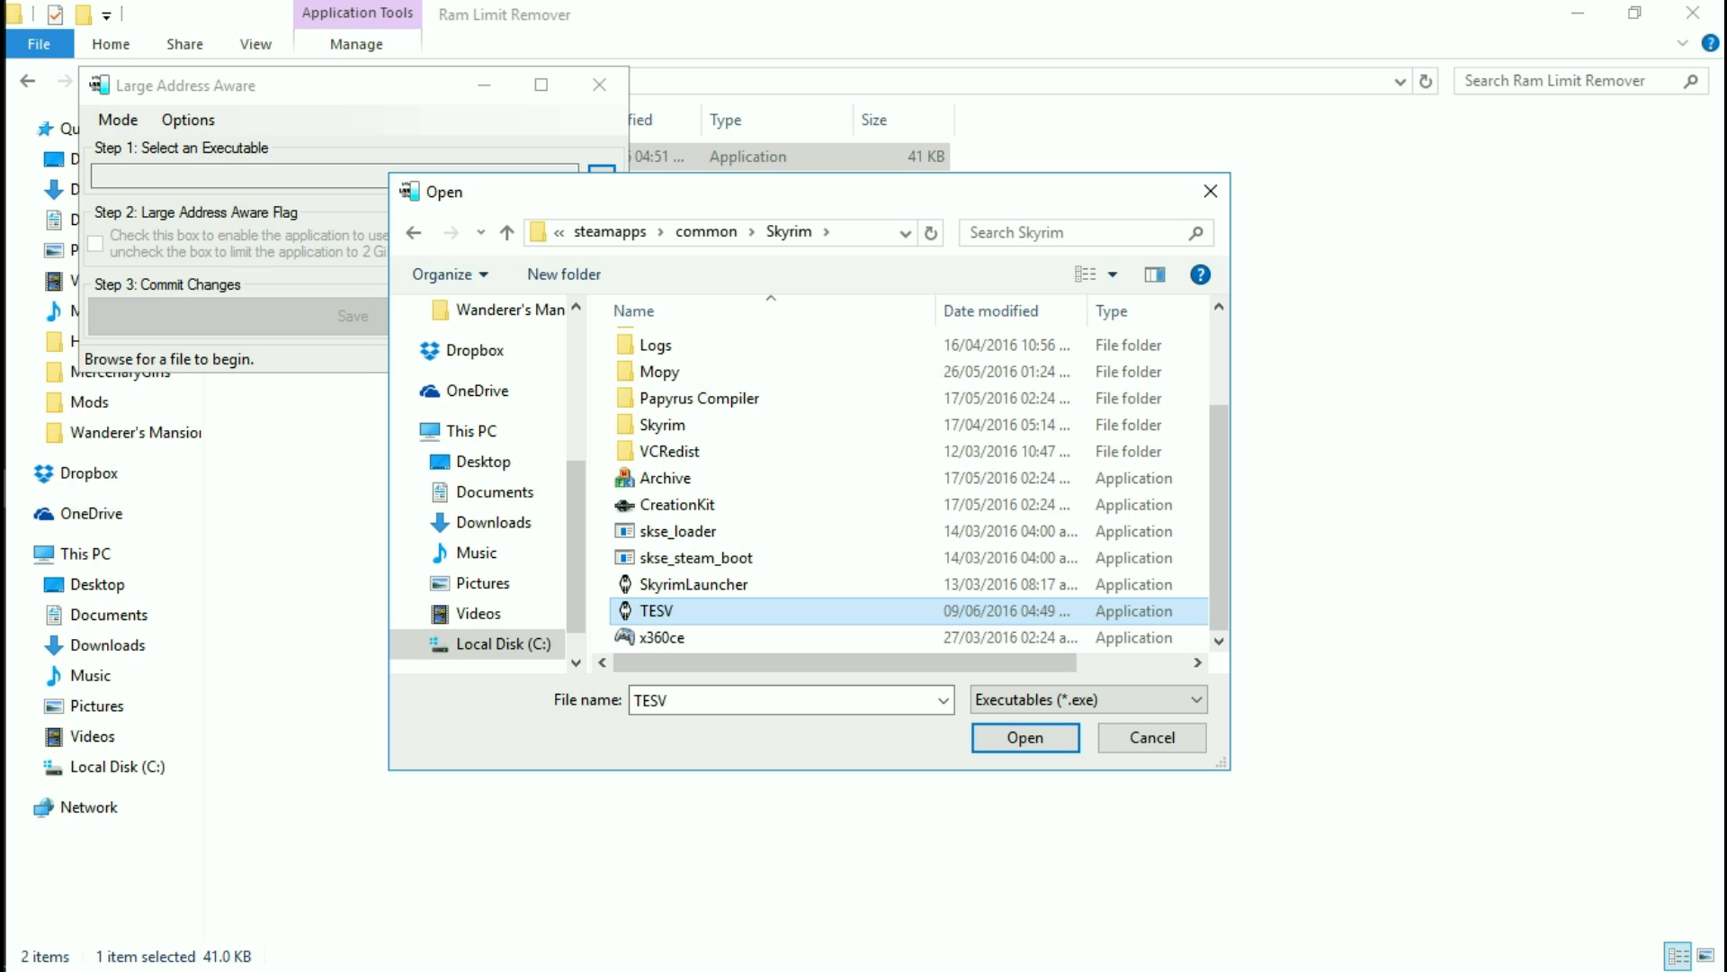
mouse_move(655, 610)
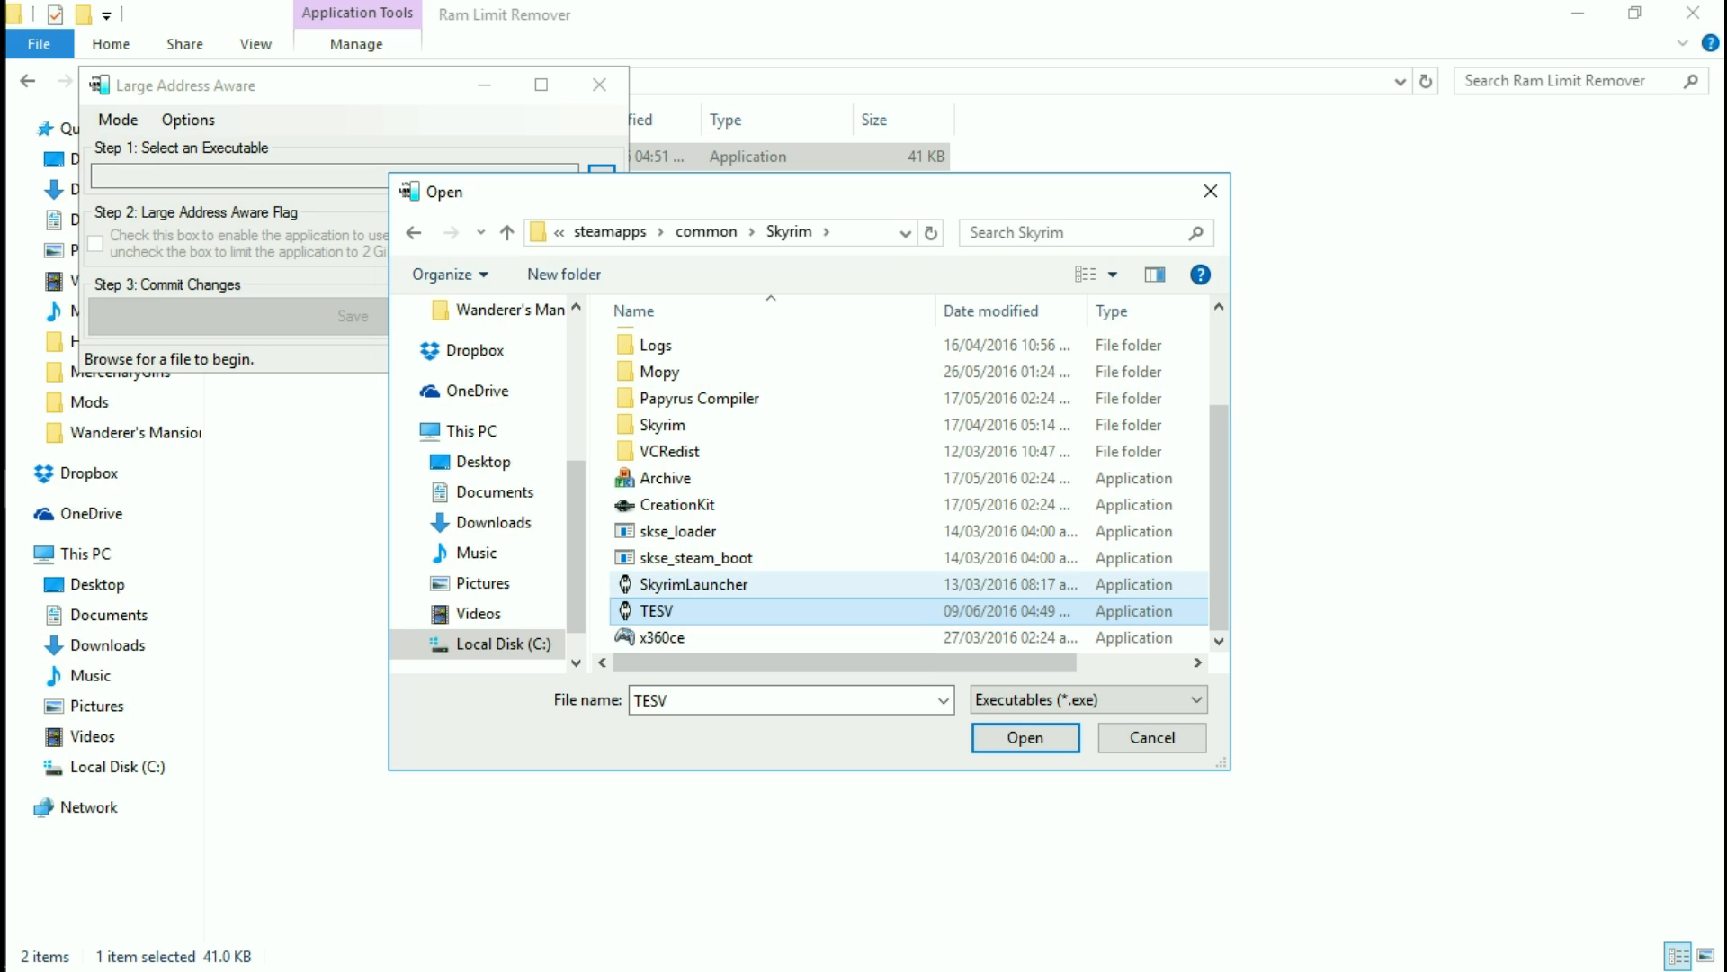
mouse_move(655, 610)
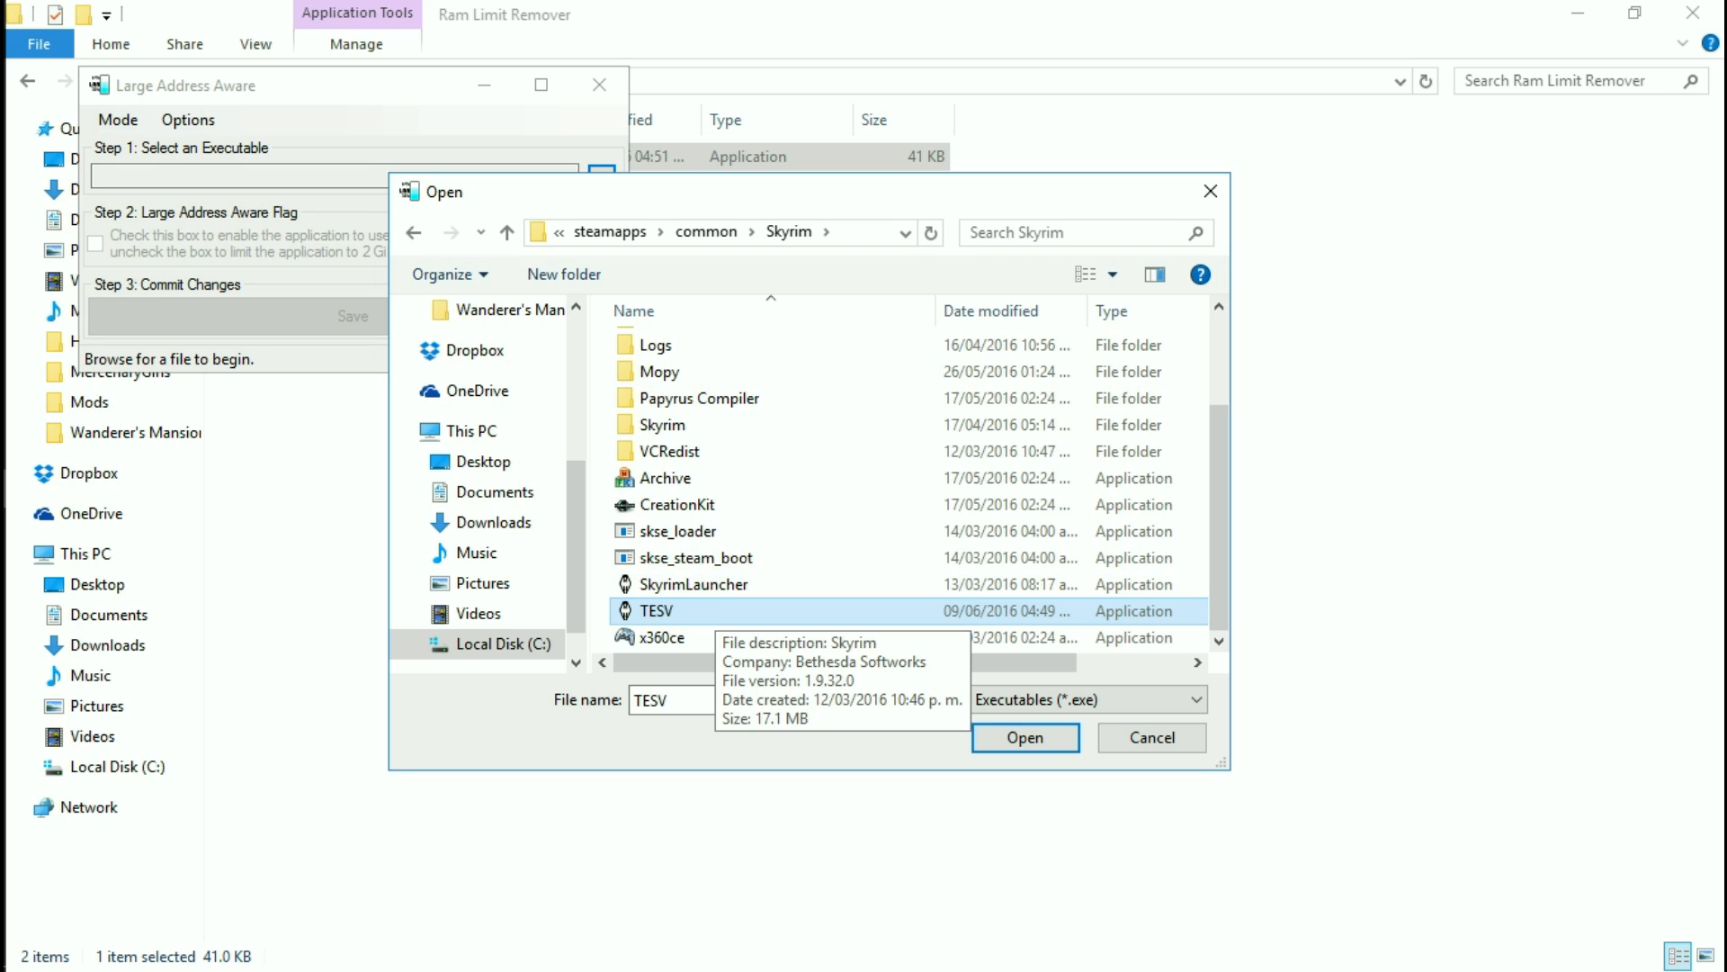
left_click(695, 583)
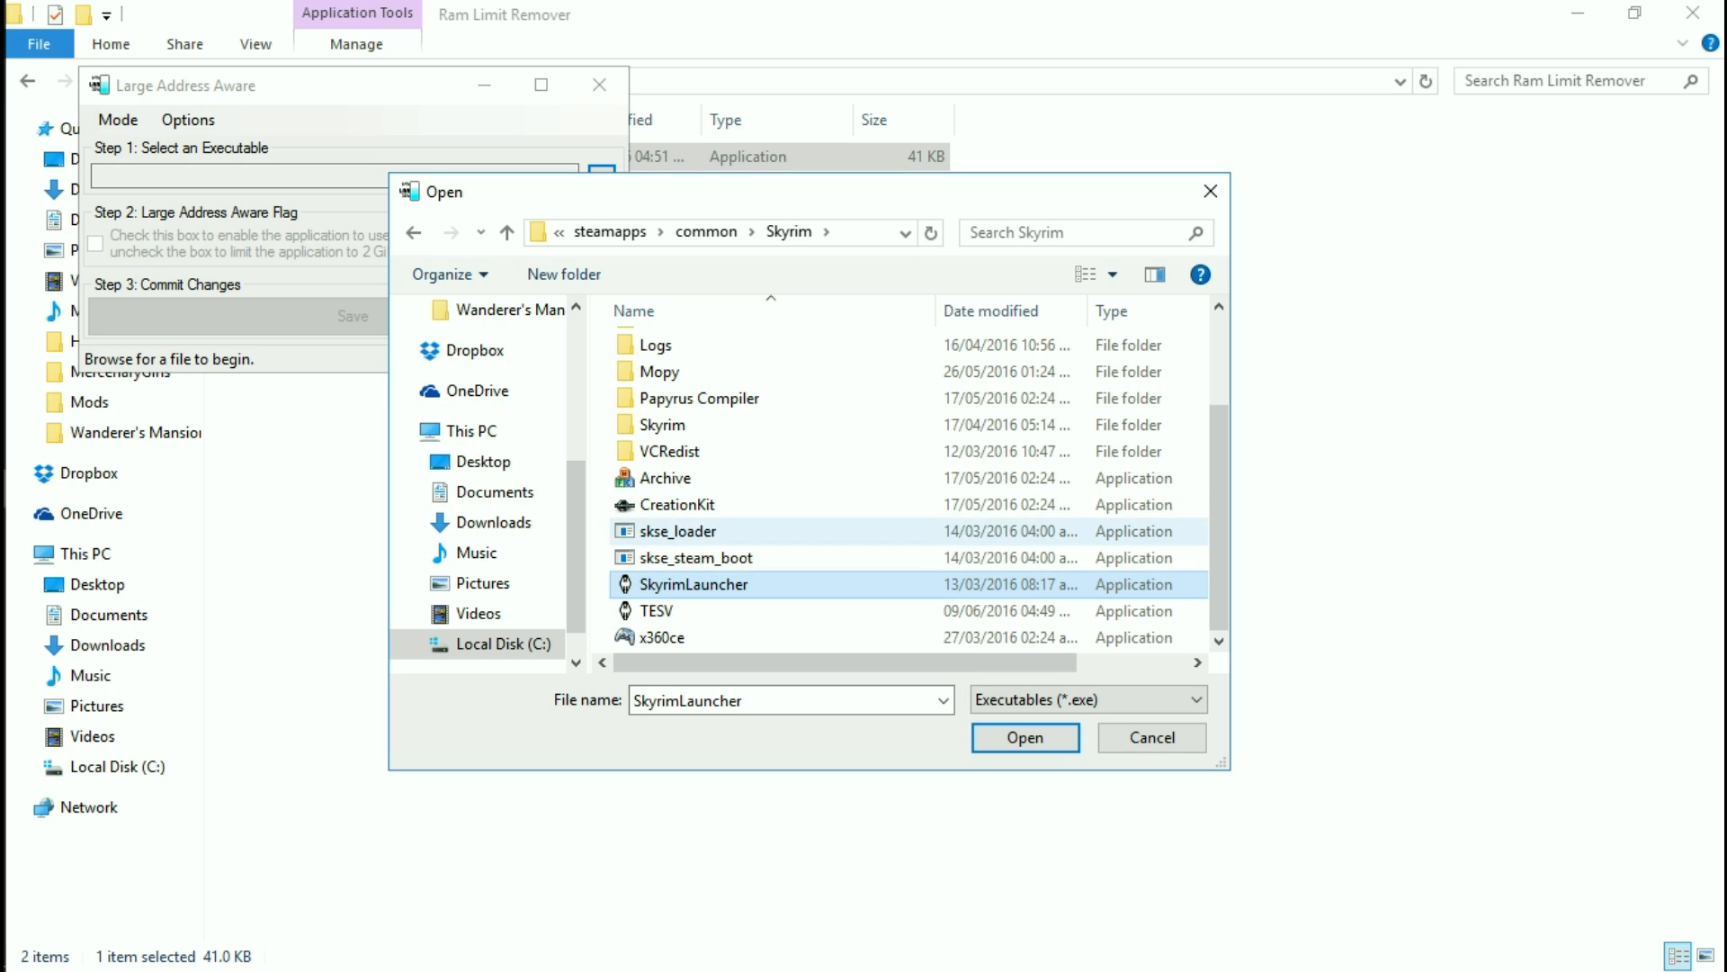
left_click(676, 504)
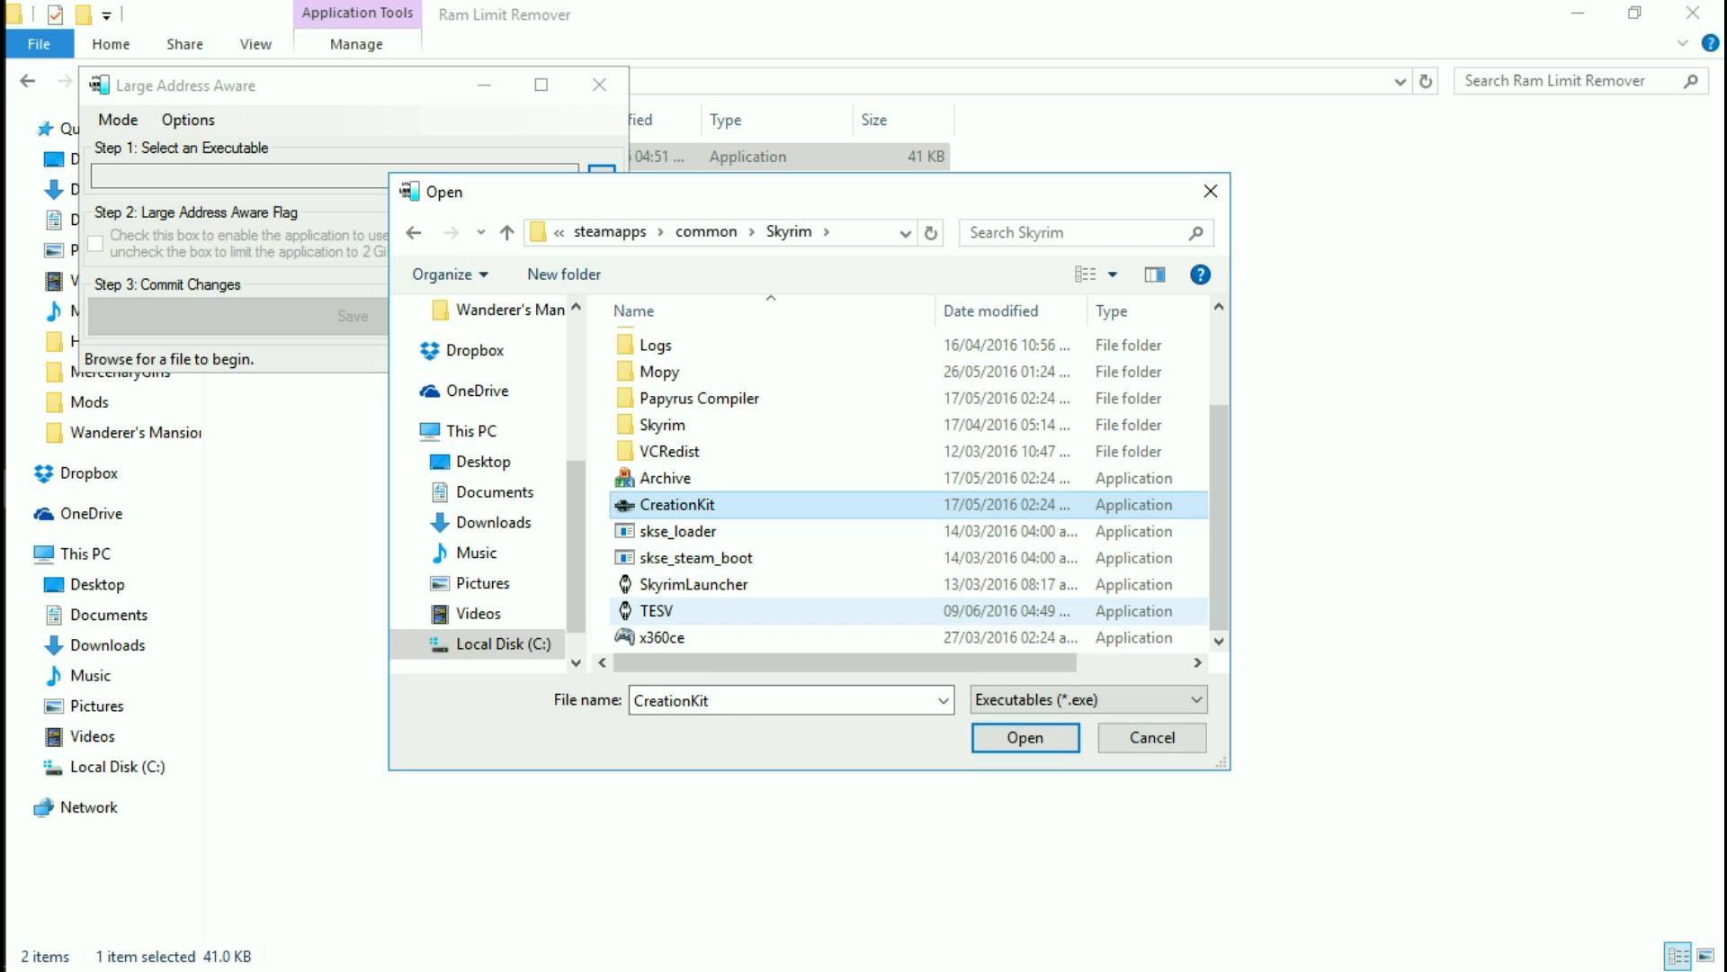
left_click(654, 610)
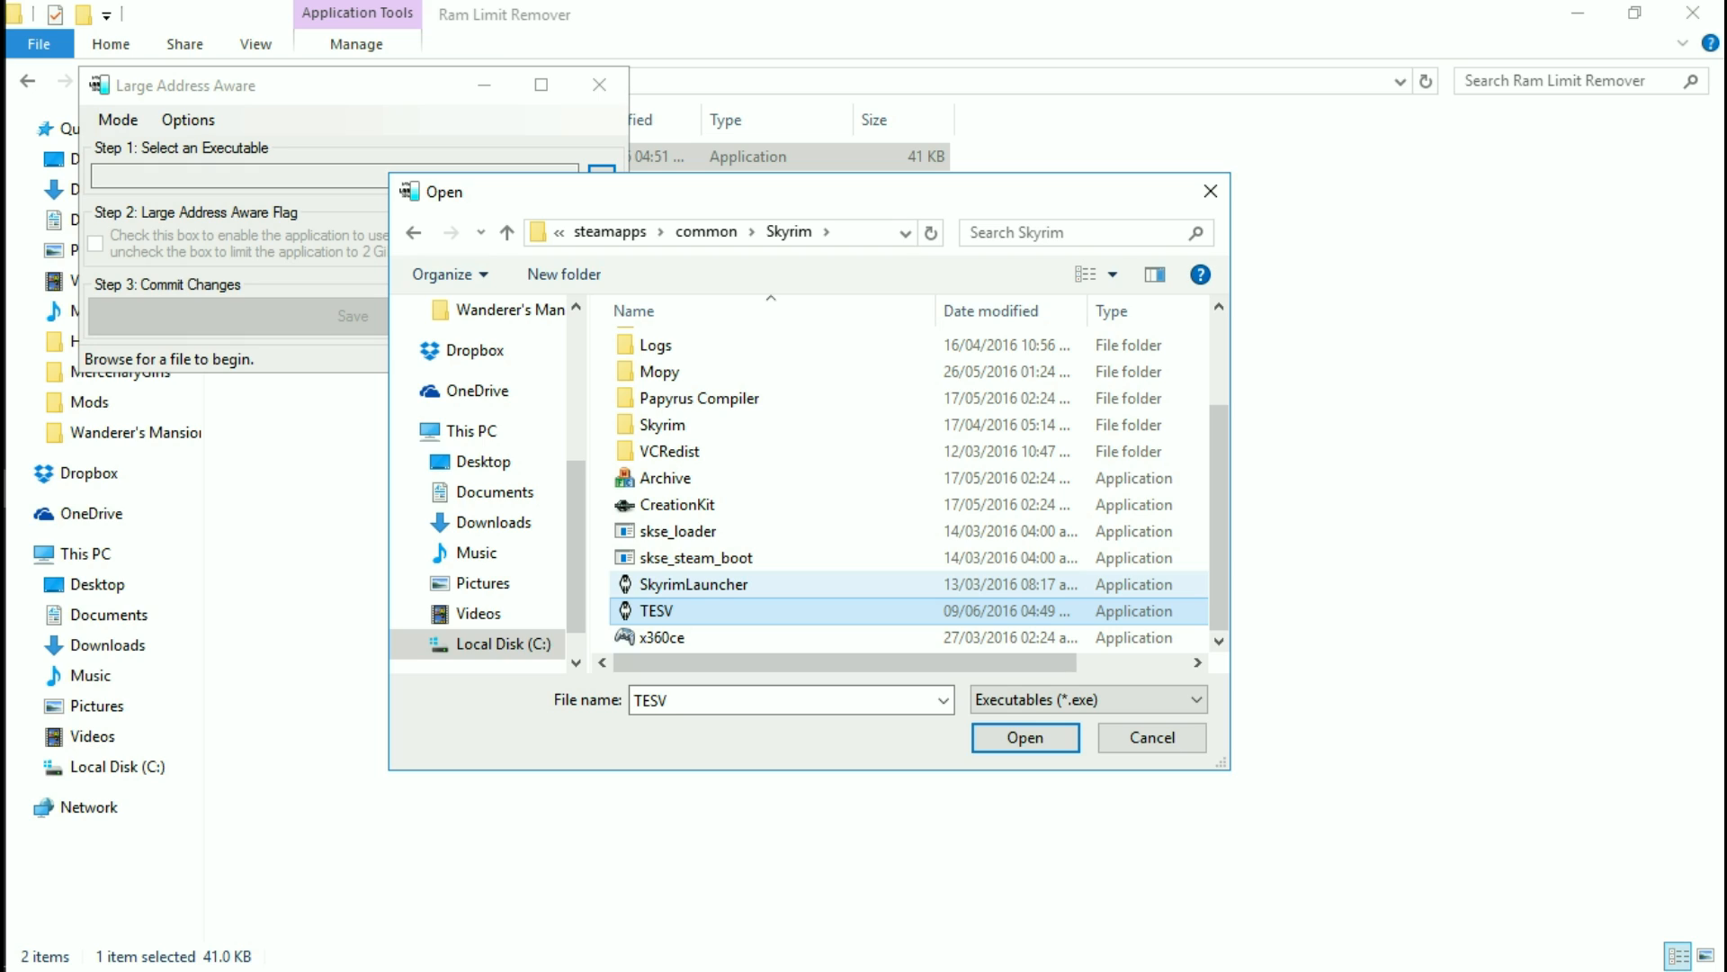
mouse_move(655, 610)
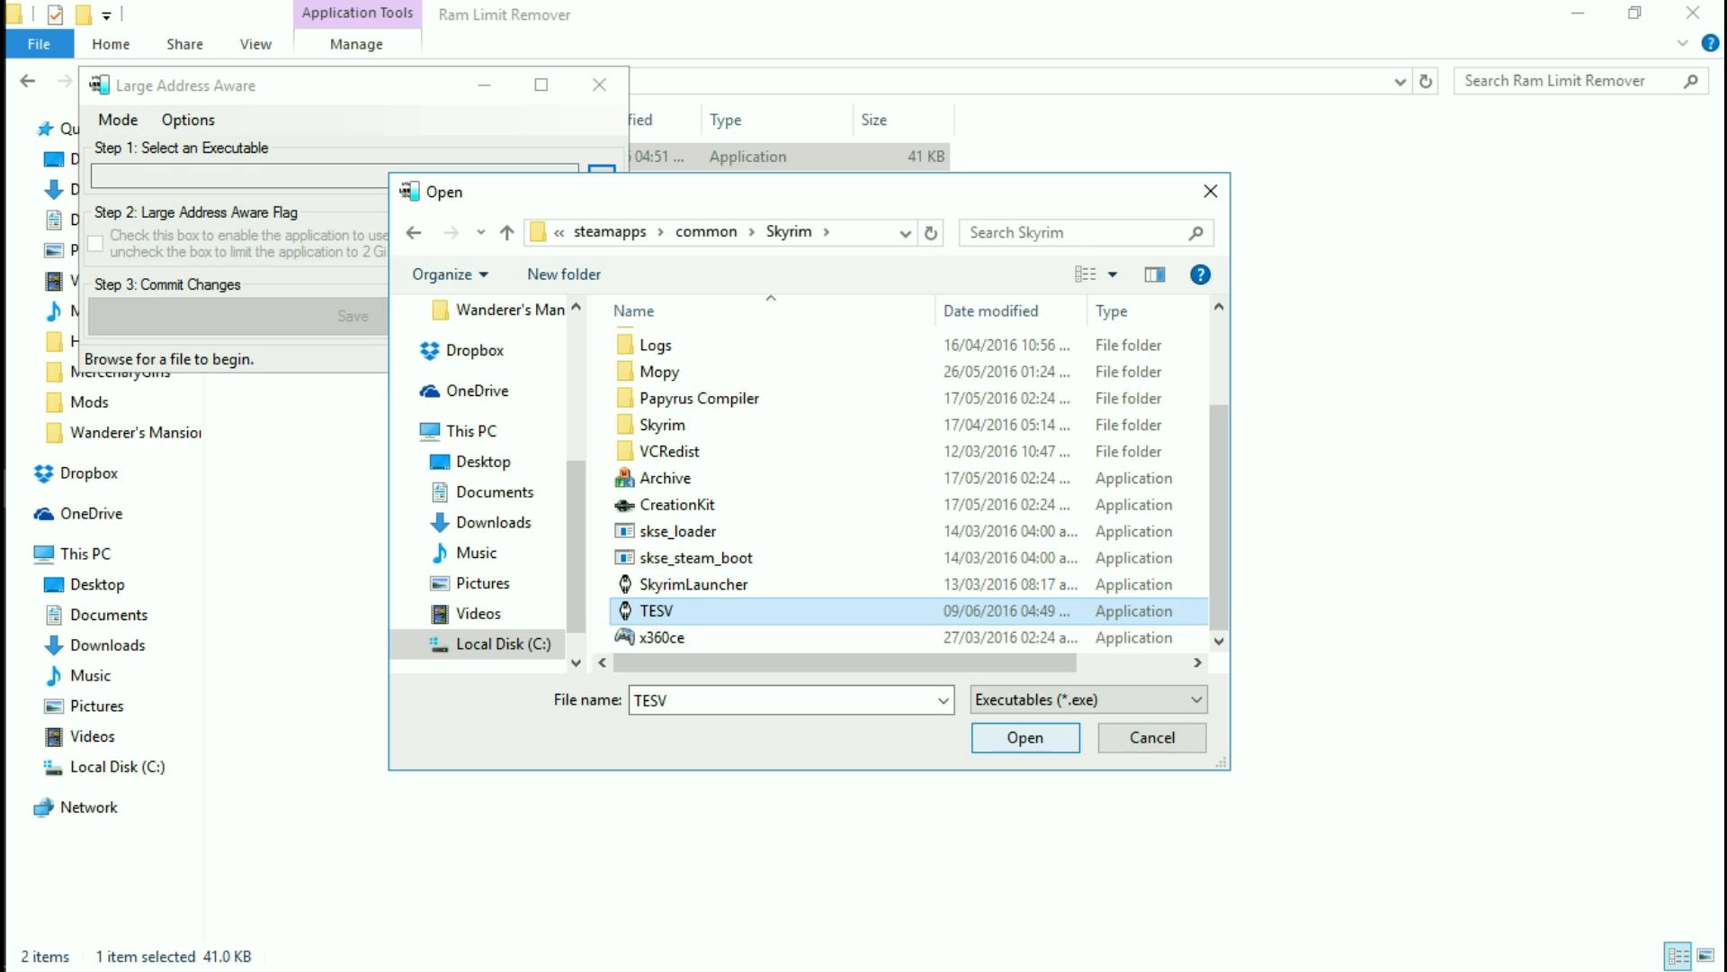
Load TESV.exe and apply the Large Address Aware flag to it
left_click(1024, 738)
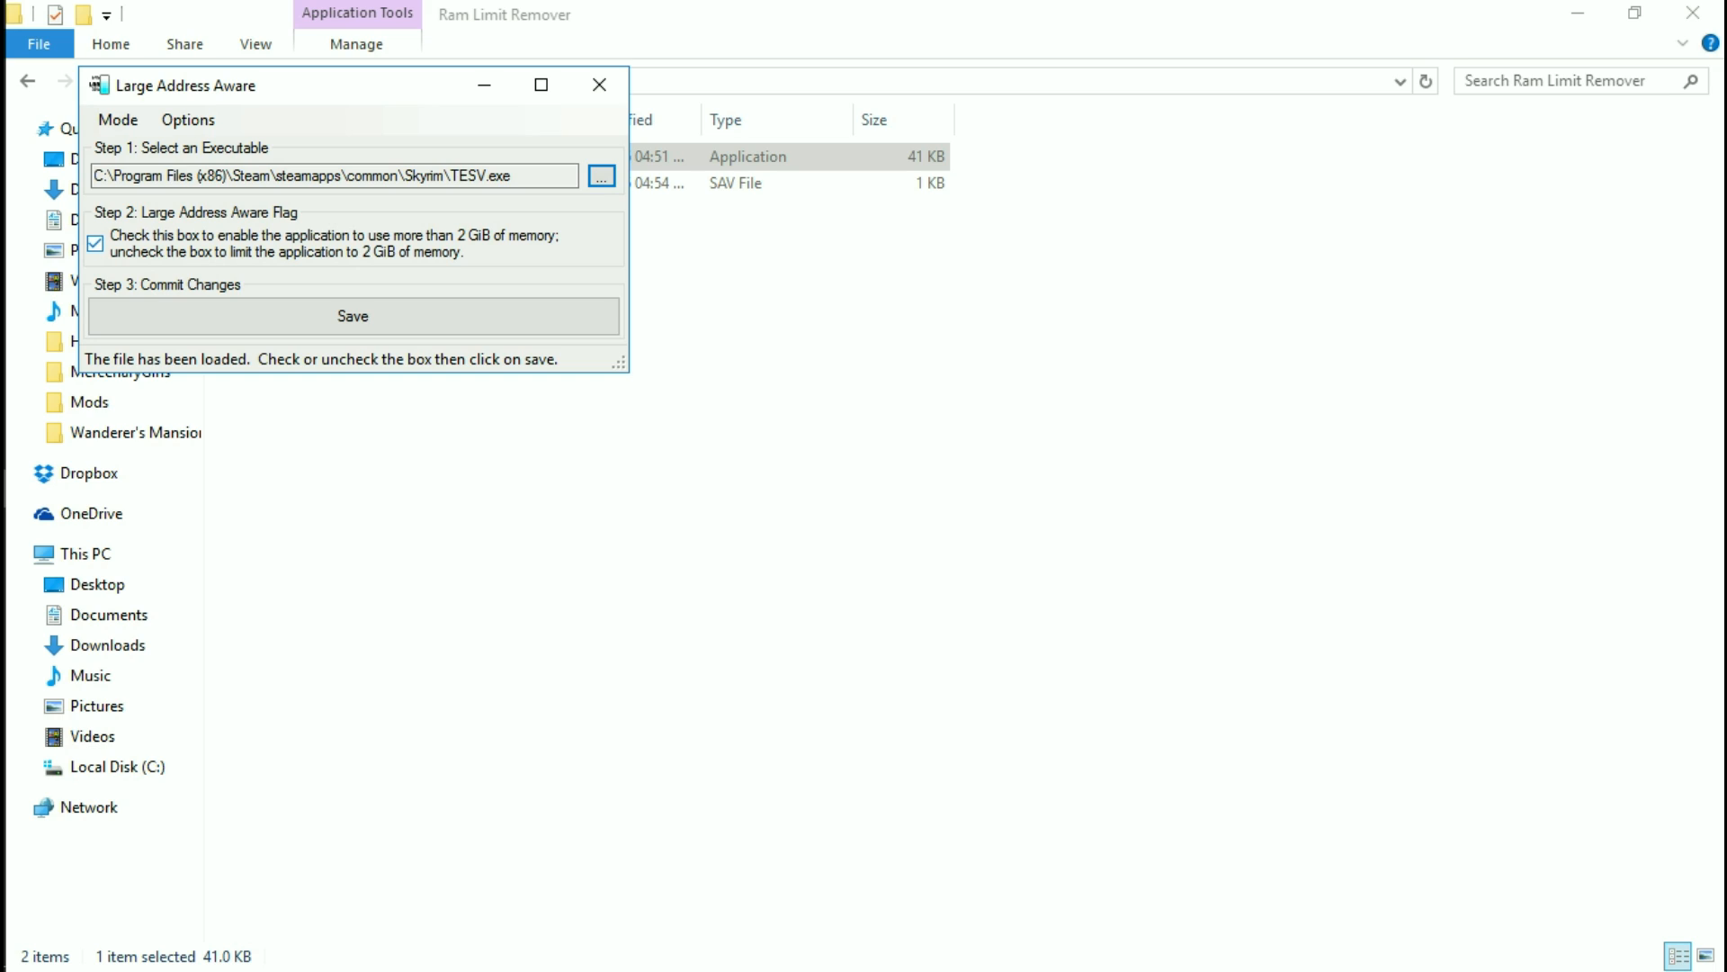
left_click(352, 317)
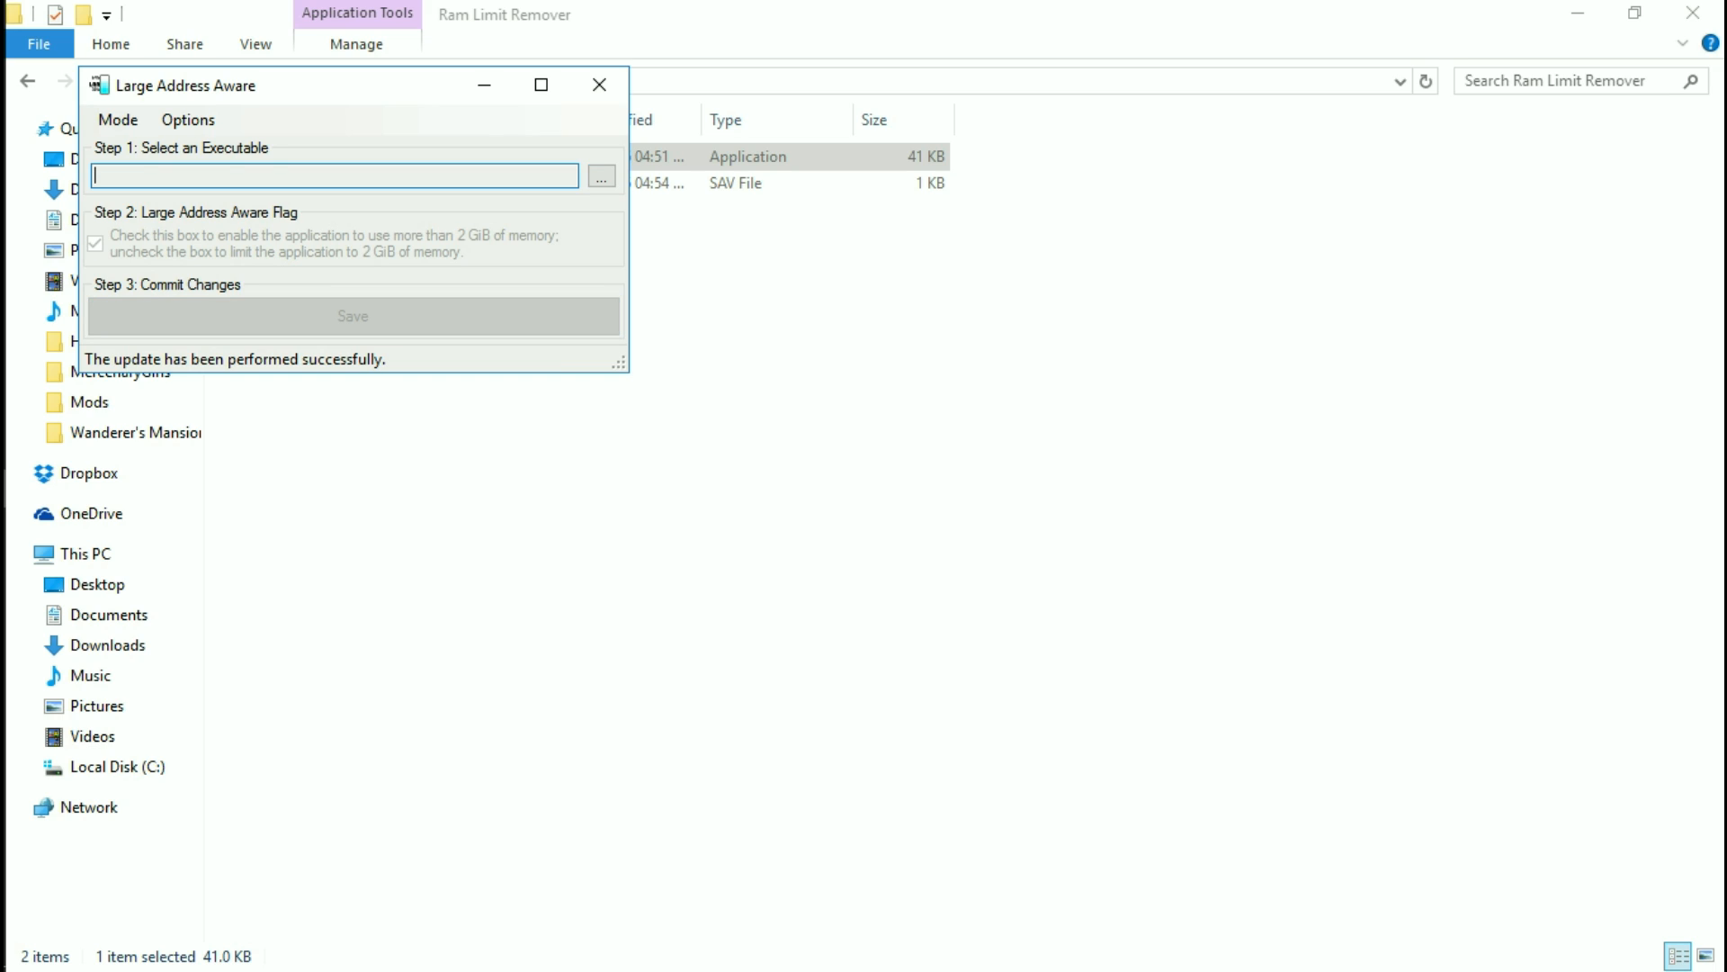
mouse_move(599, 84)
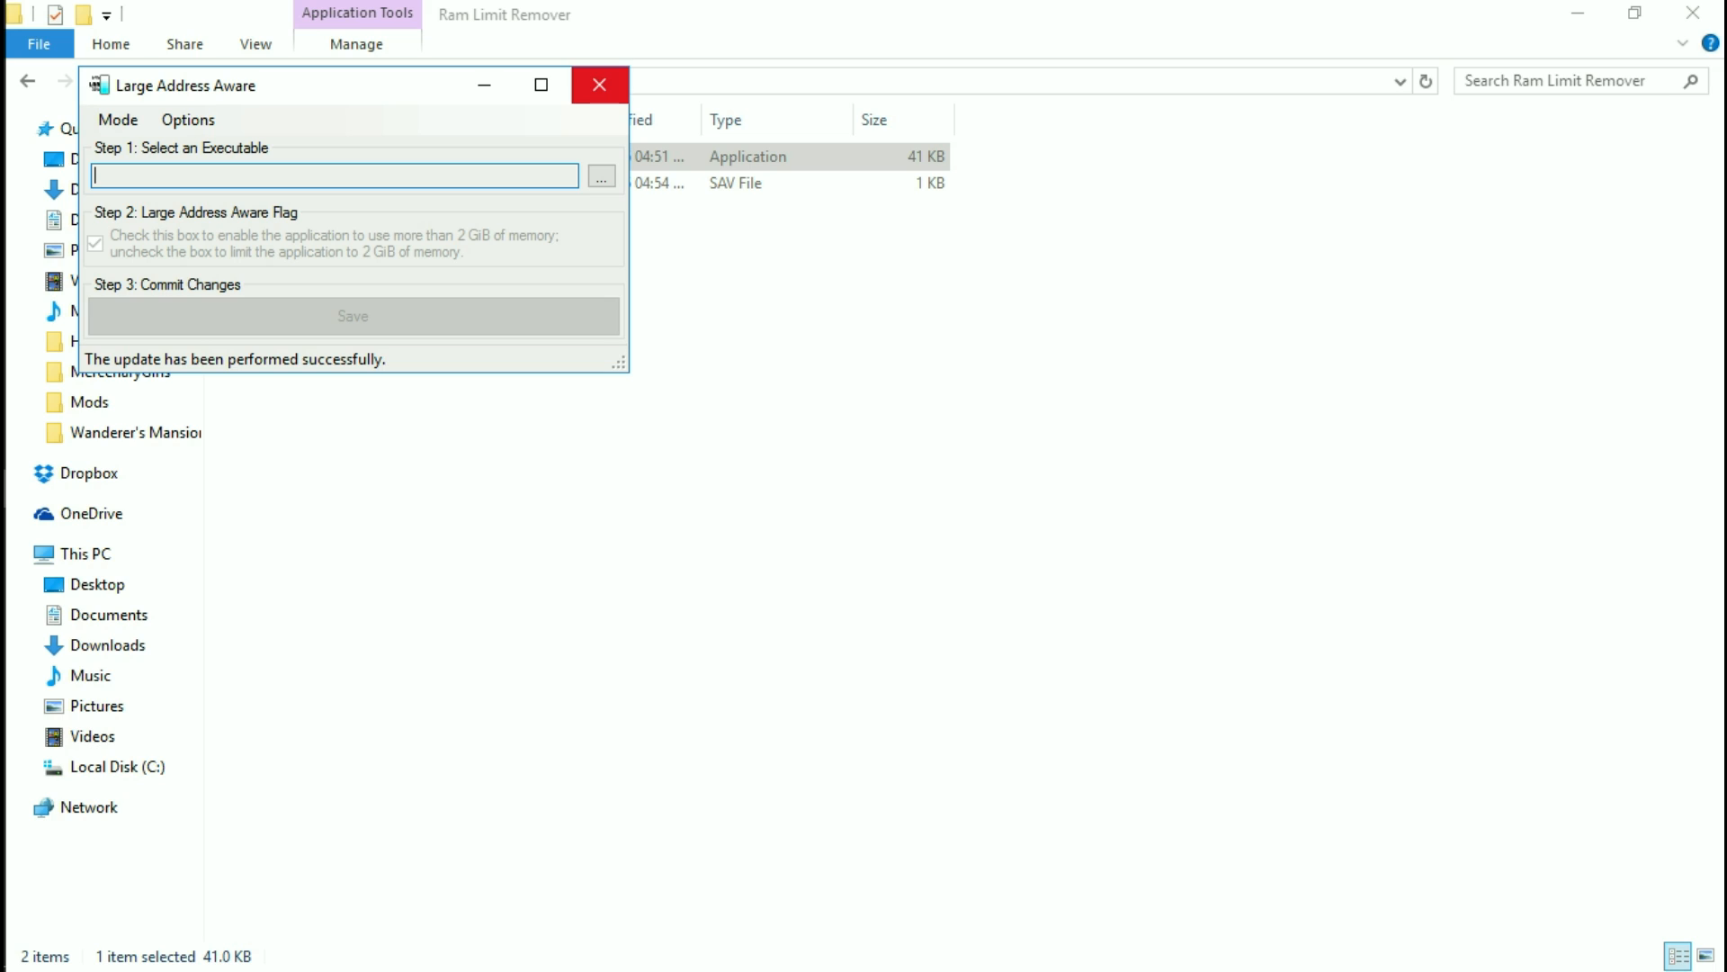
mouse_move(599, 84)
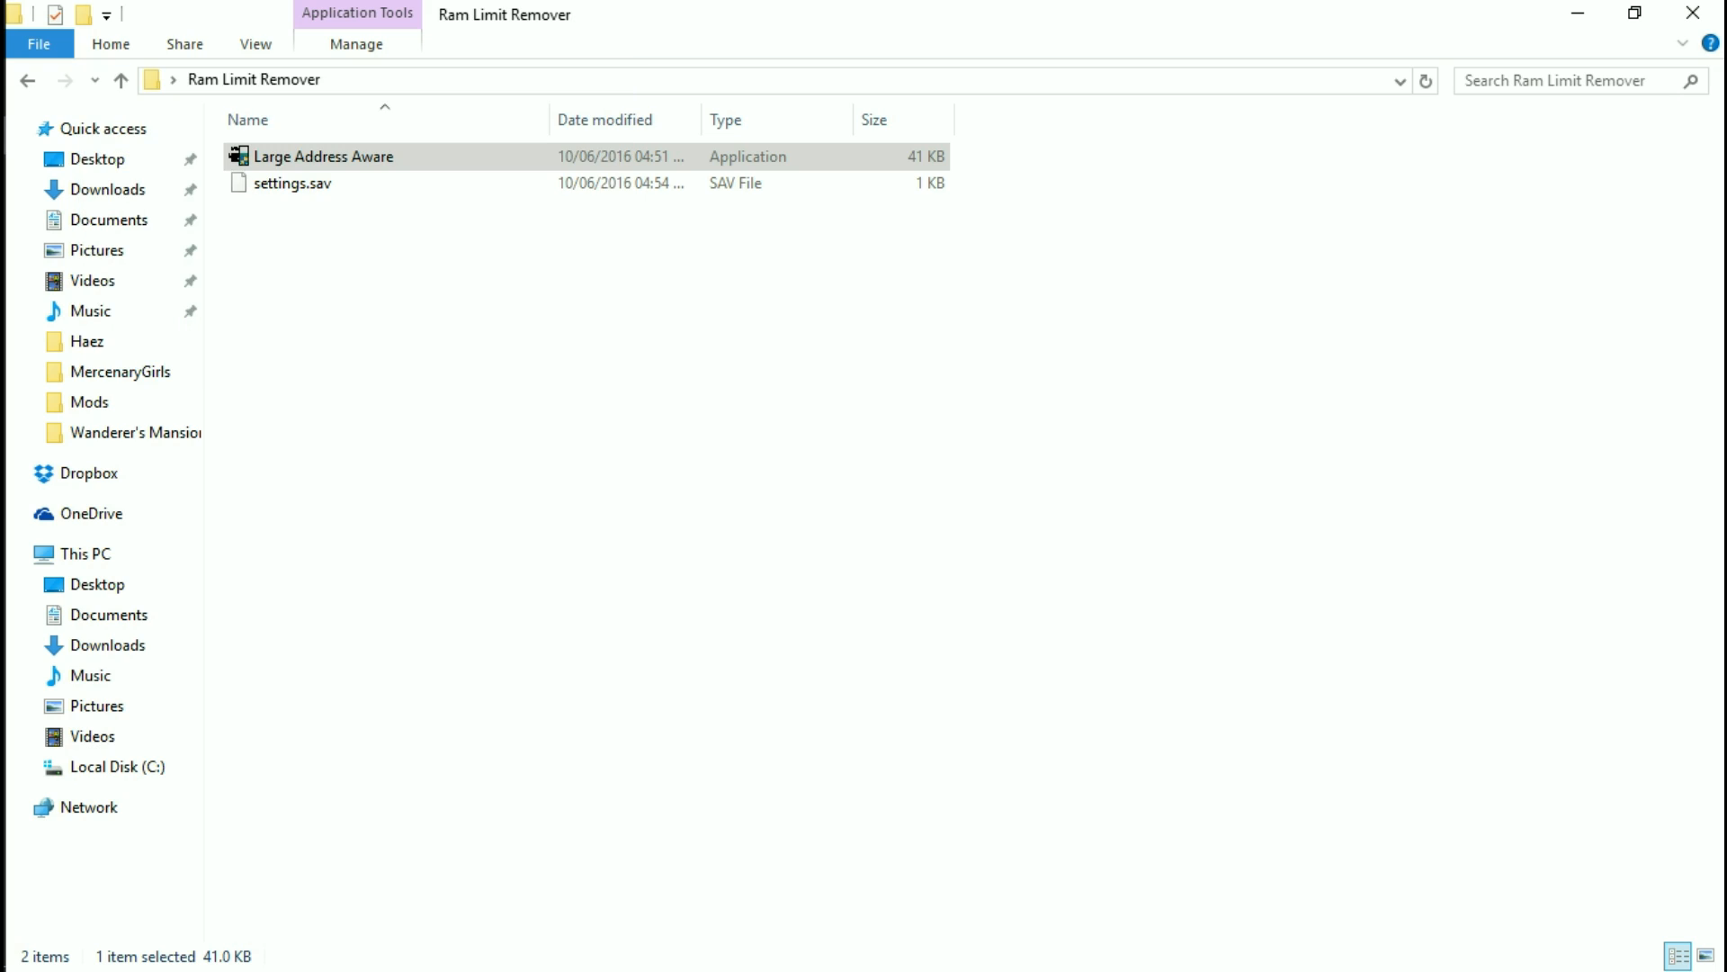
Dismiss the Program Compatibility prompt, close the Explorer window and clear all notifications
double_click(324, 155)
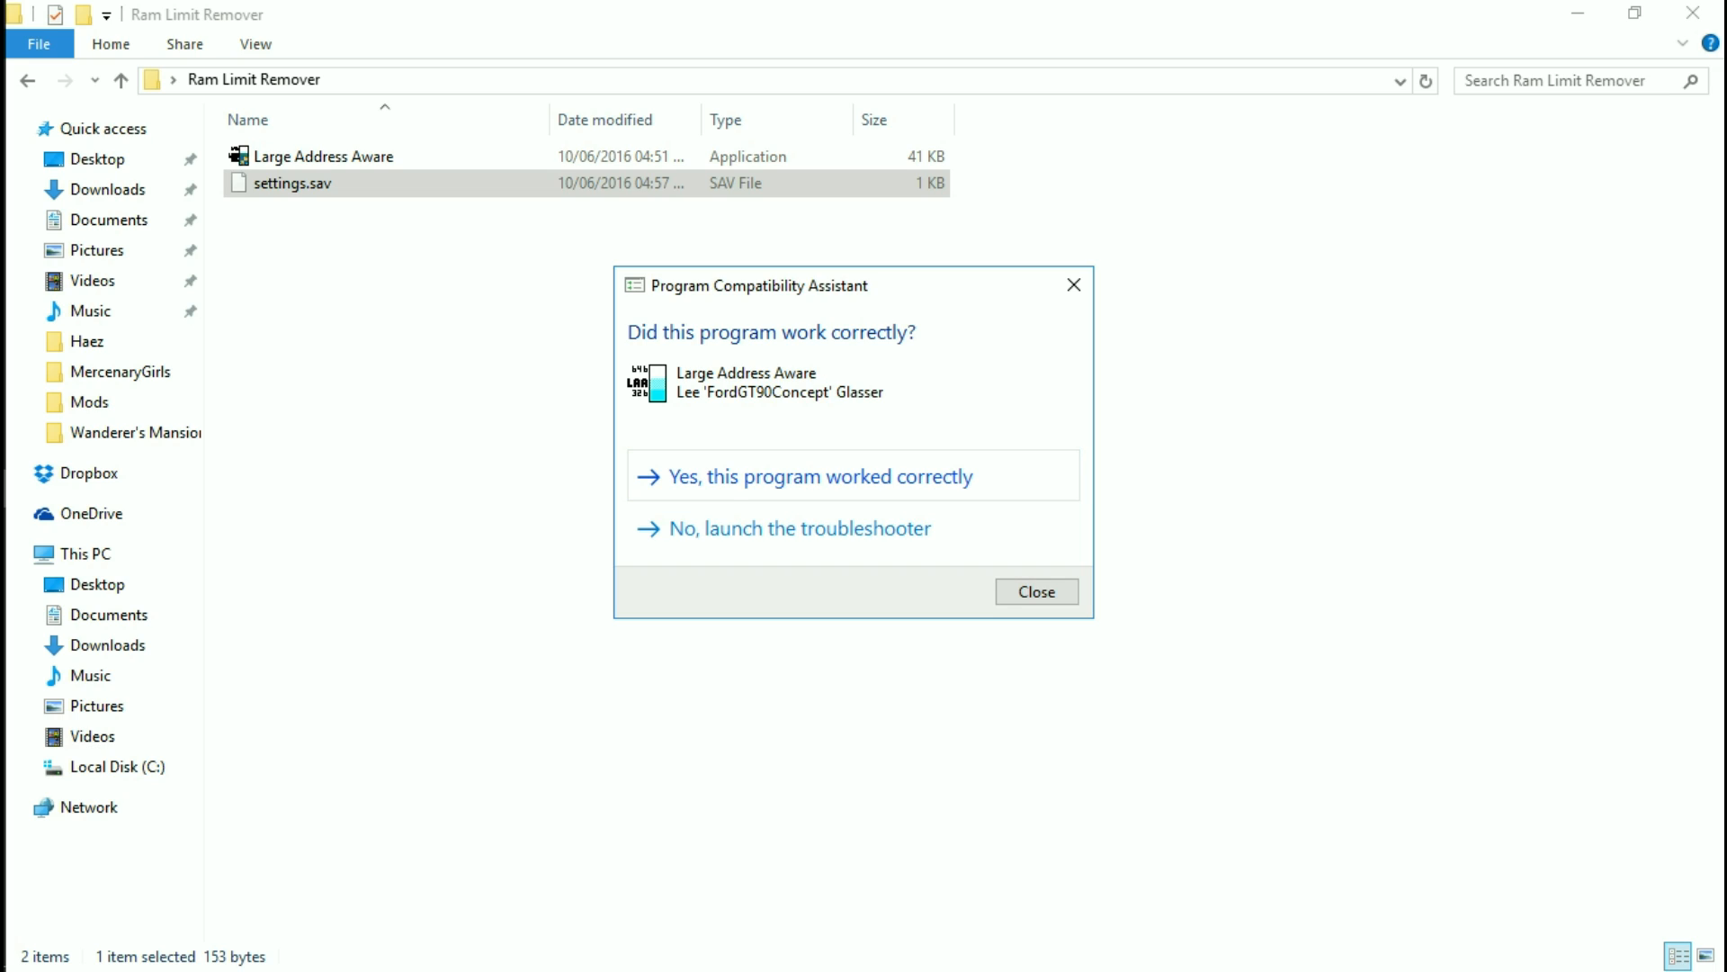
left_click(1034, 590)
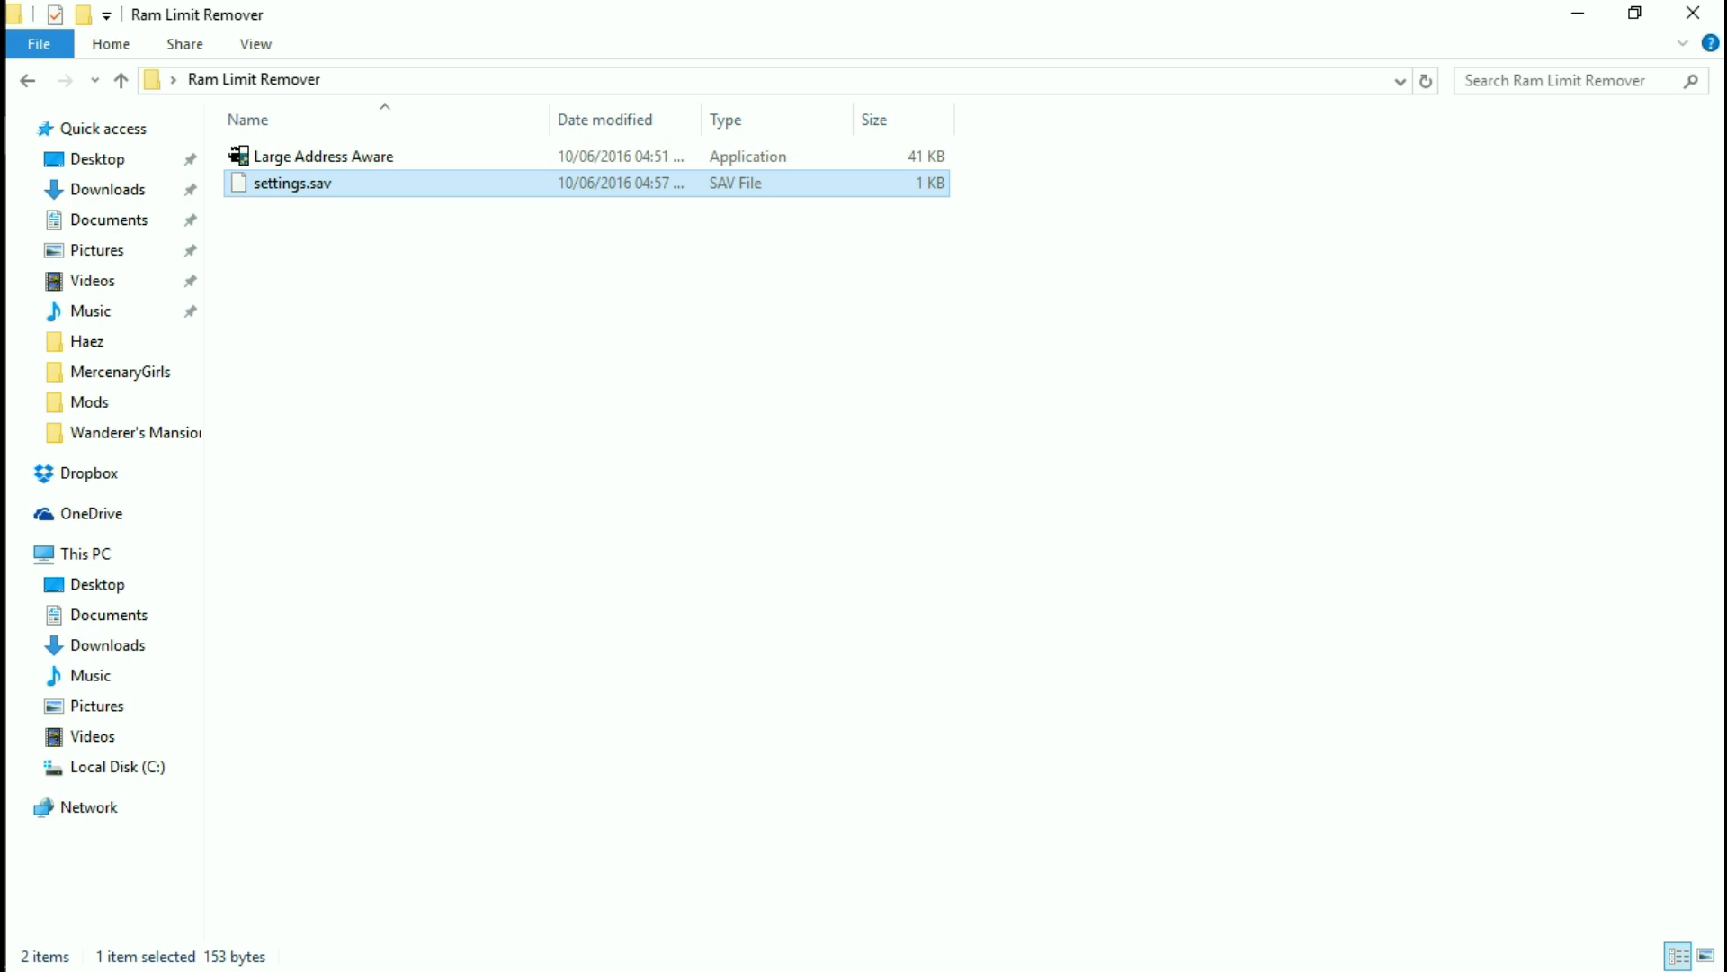
mouse_move(290, 183)
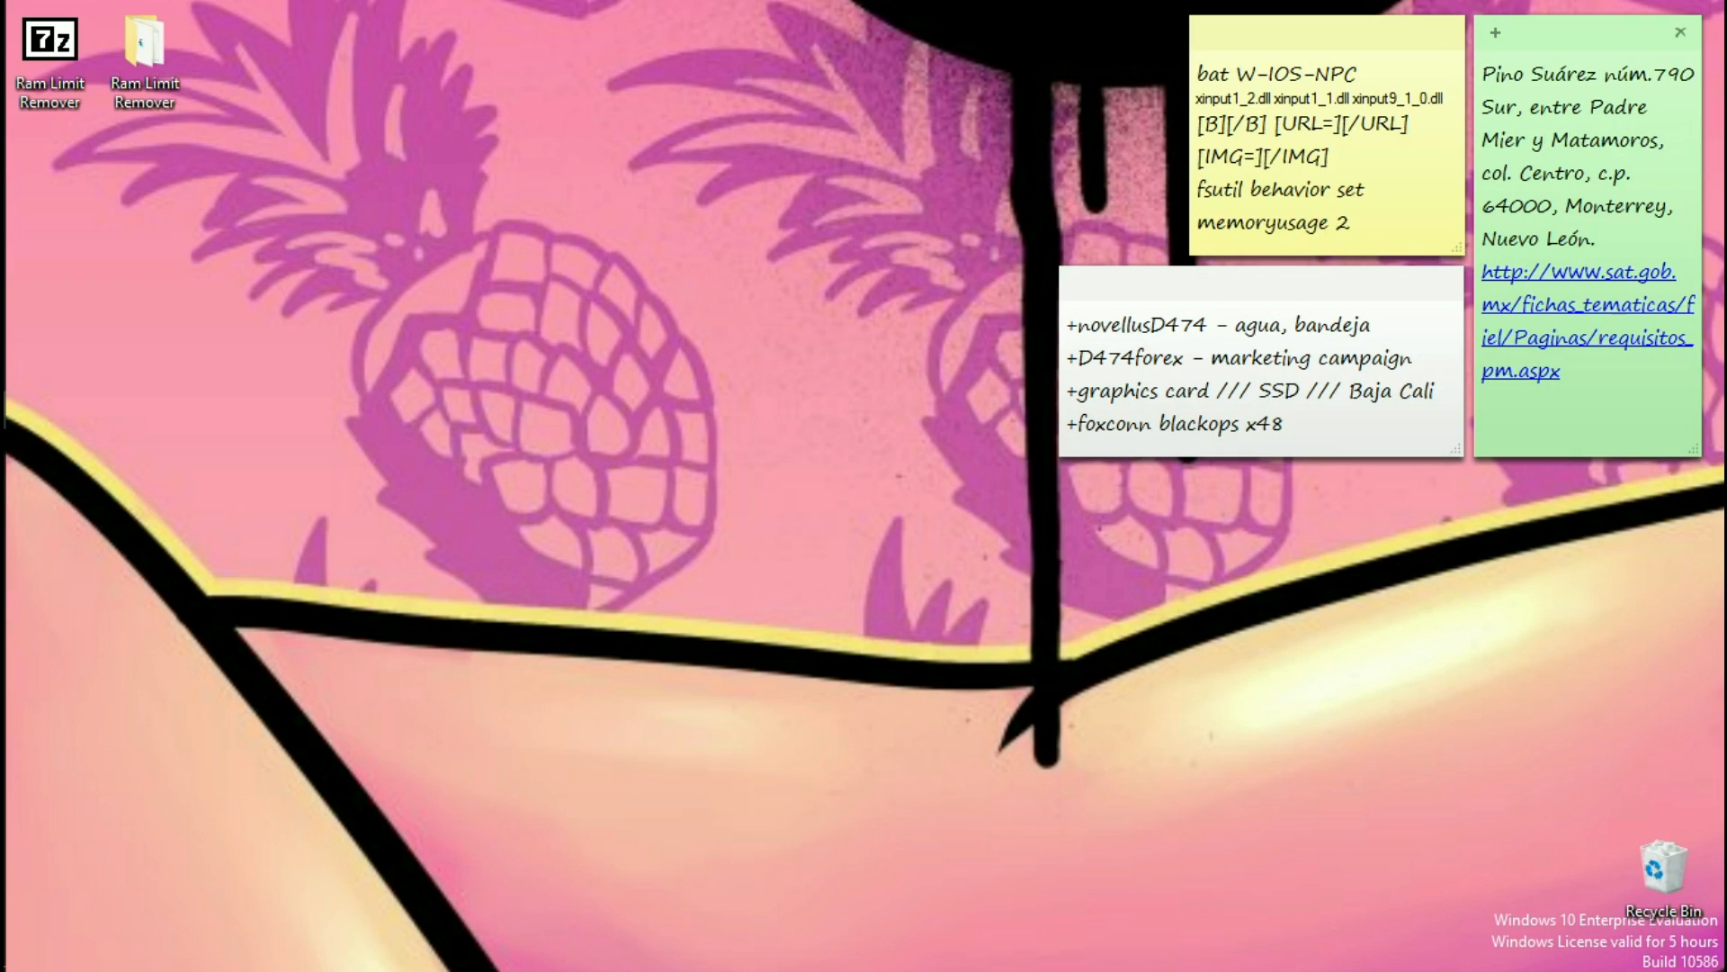
left_click(42, 18)
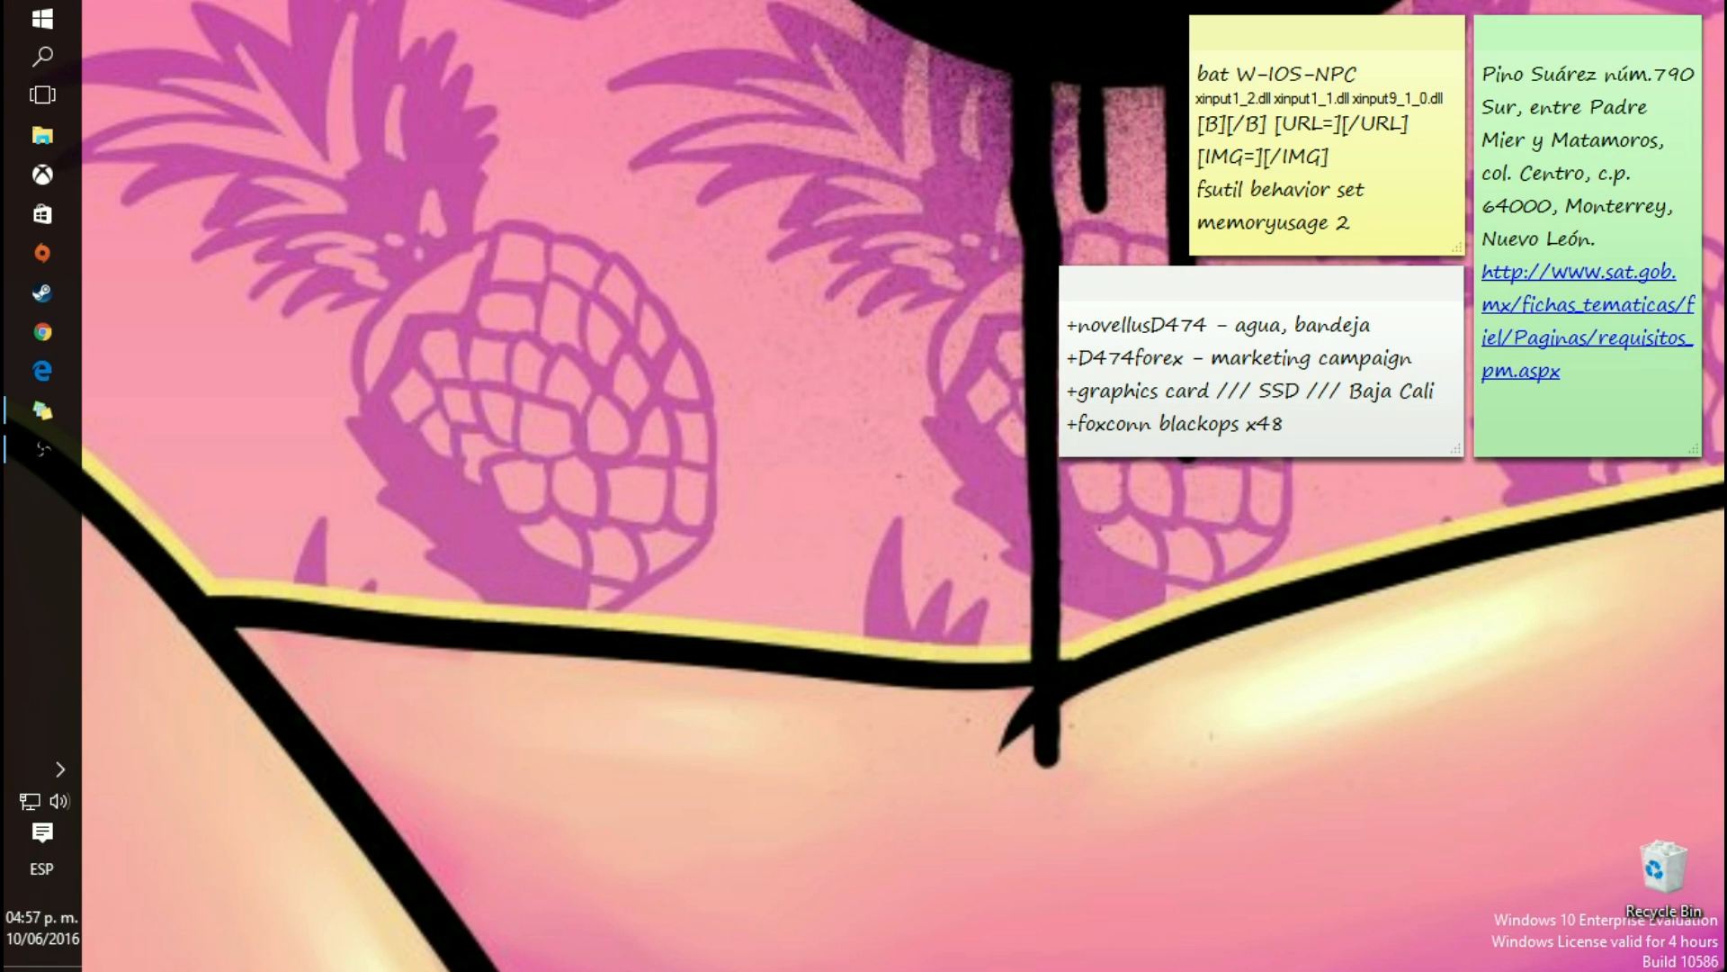
left_click(59, 799)
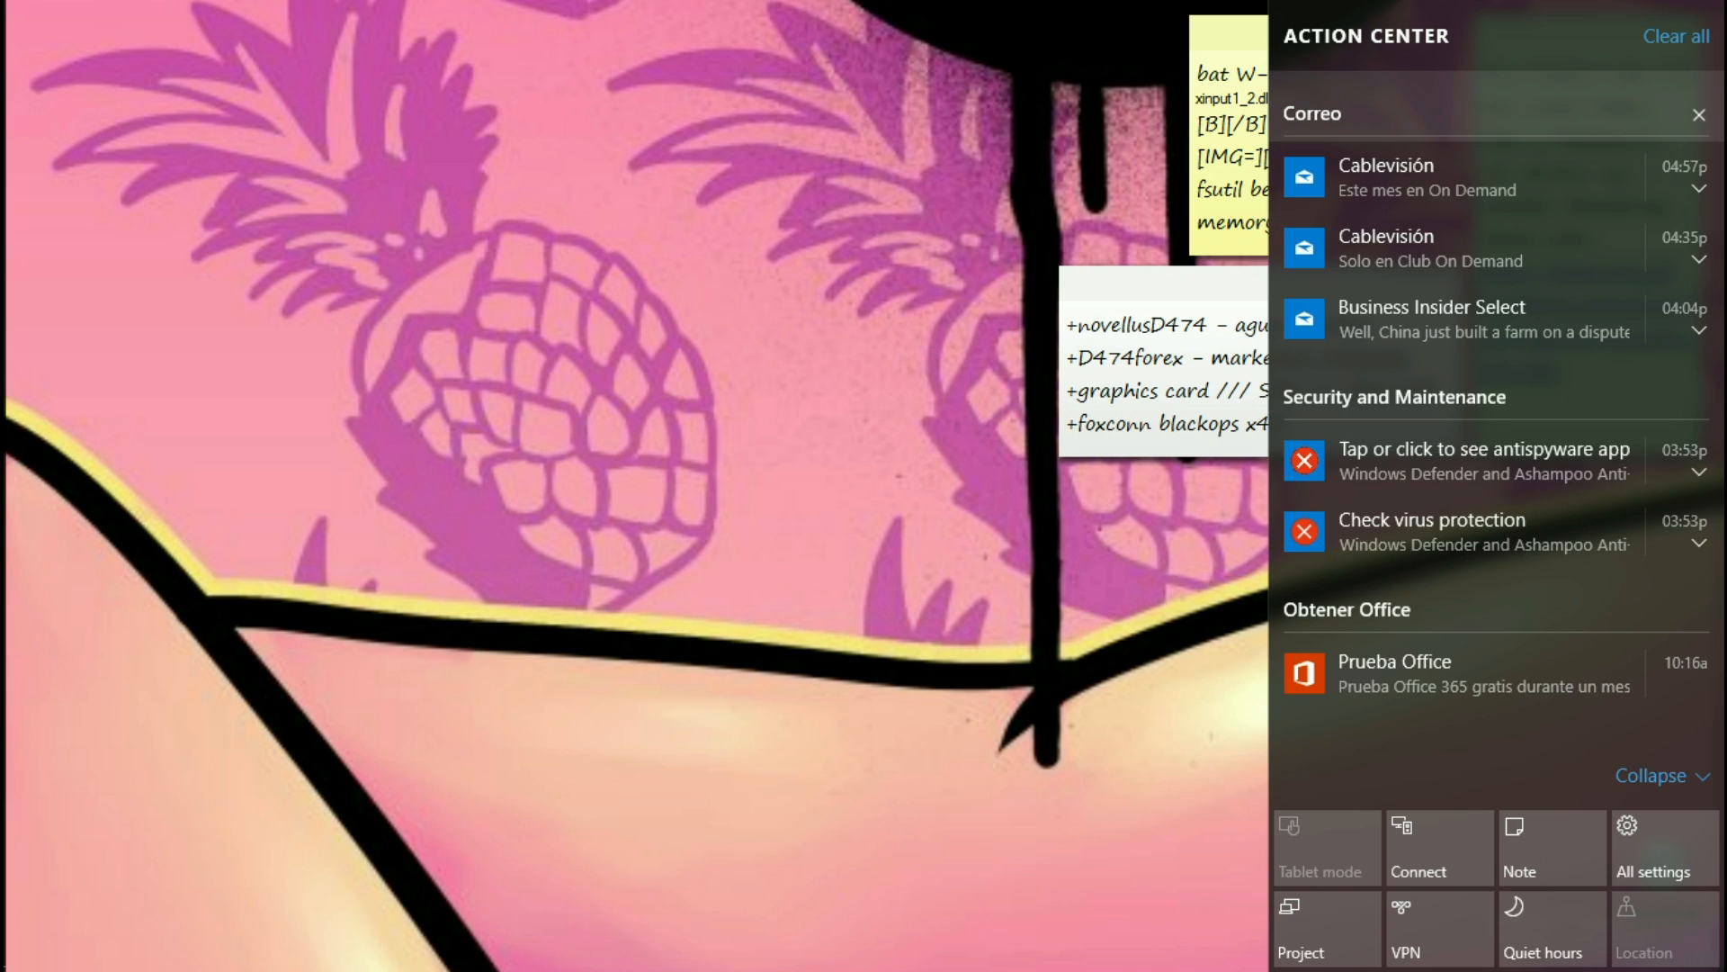
left_click(1676, 36)
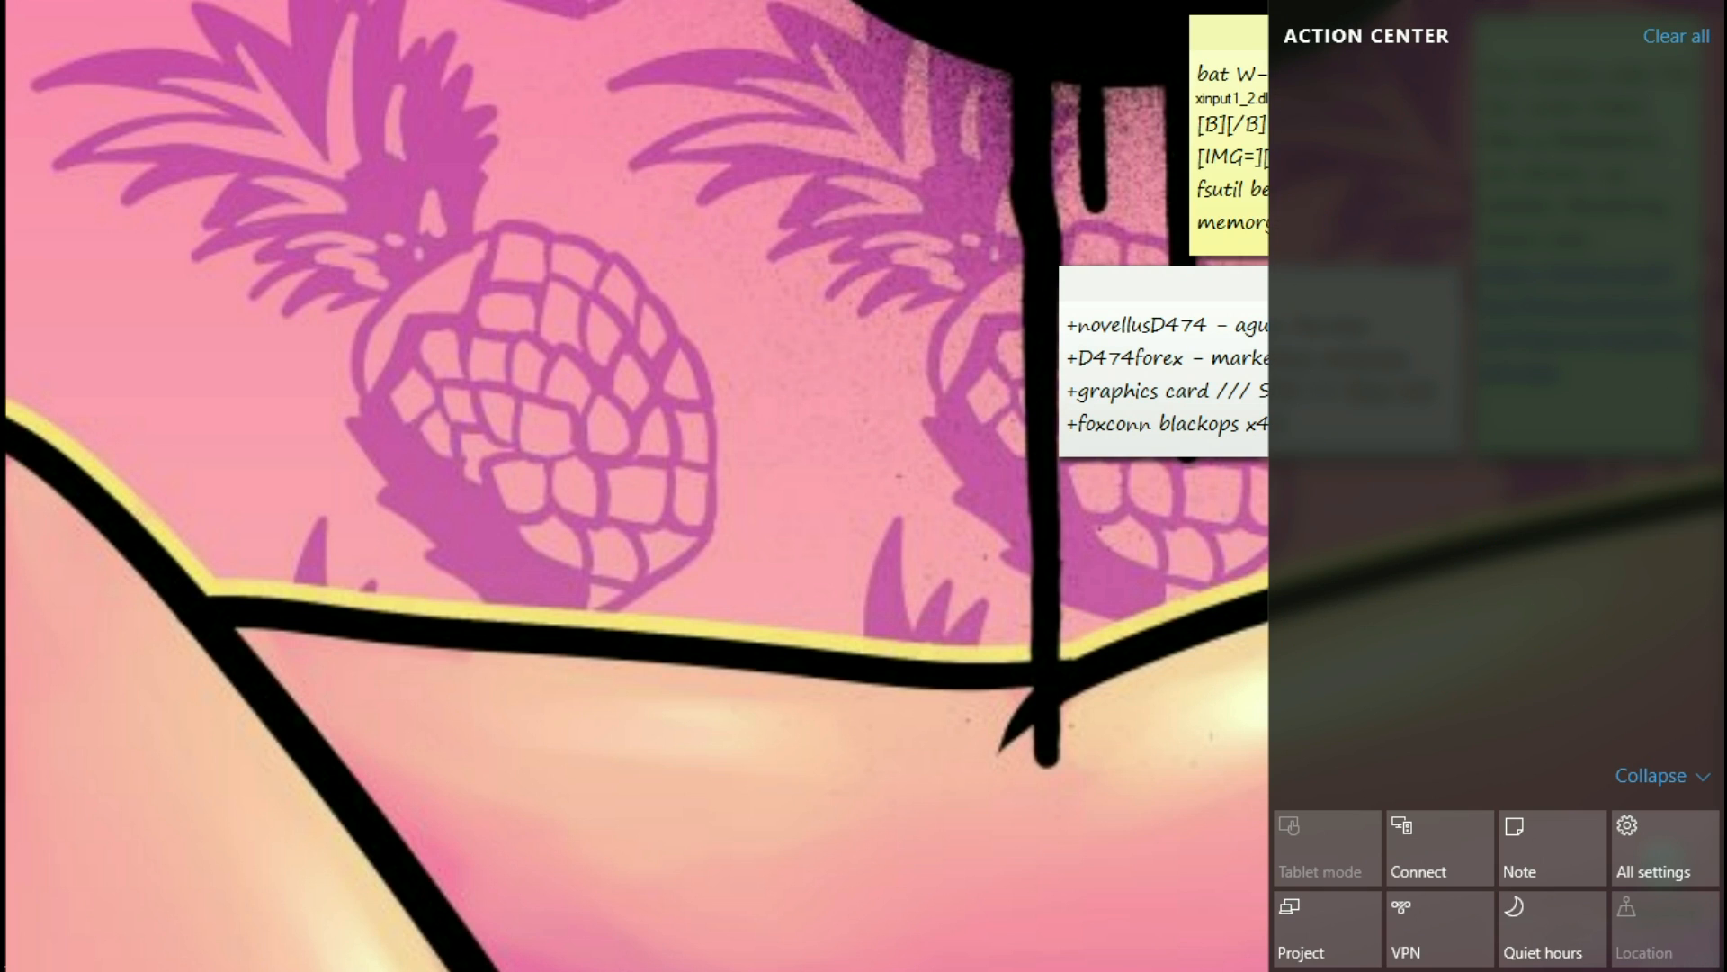